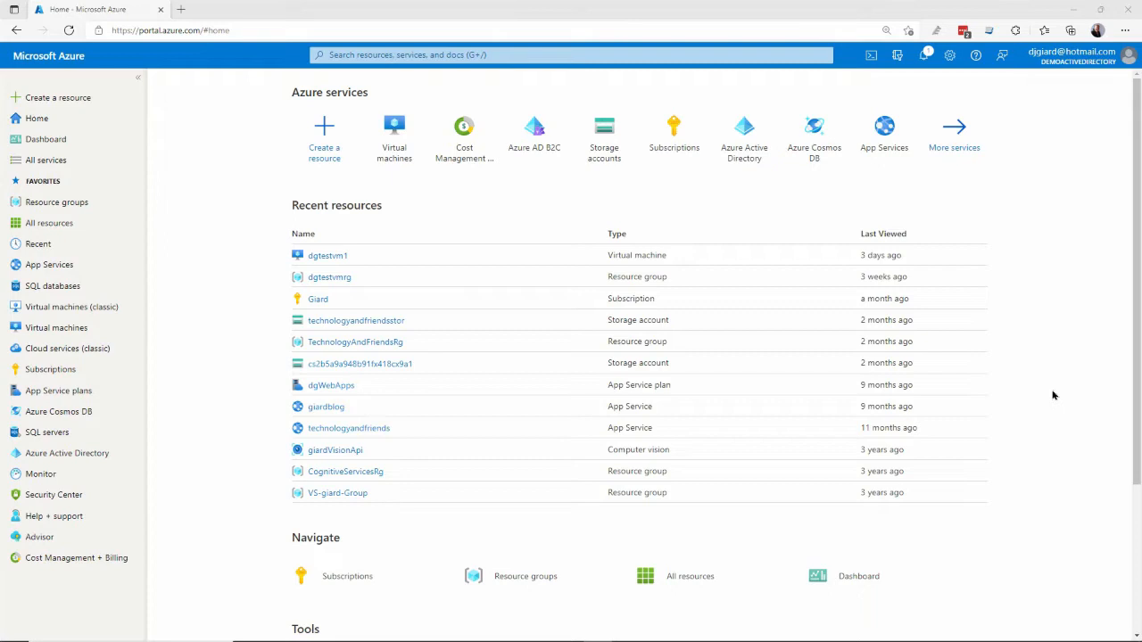
pyautogui.moveTo(137, 225)
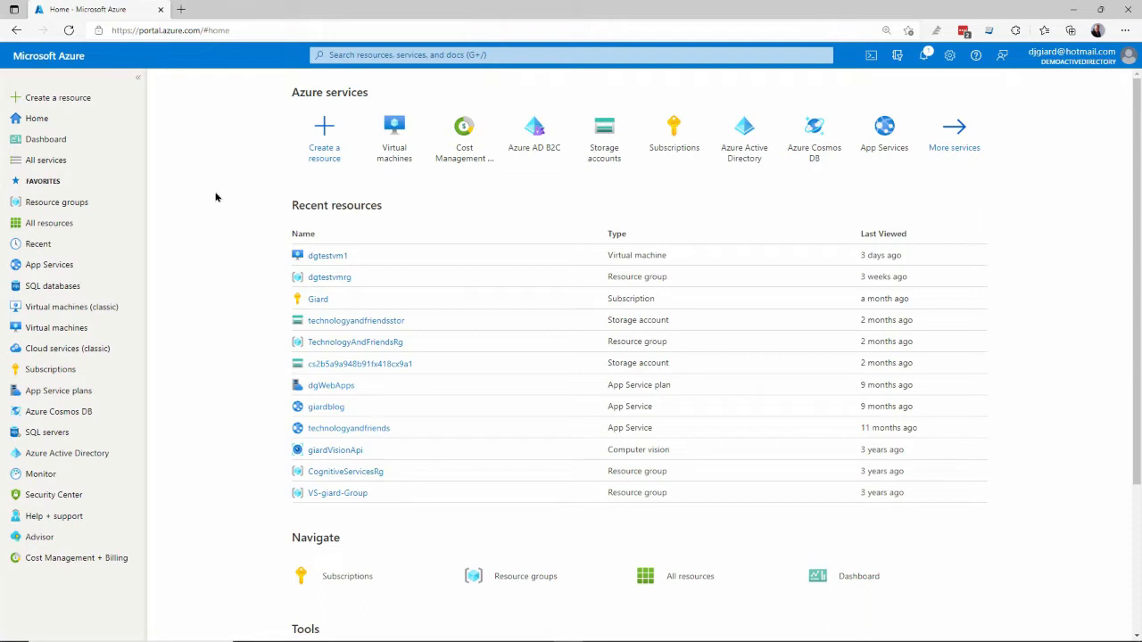
pyautogui.moveTo(325, 139)
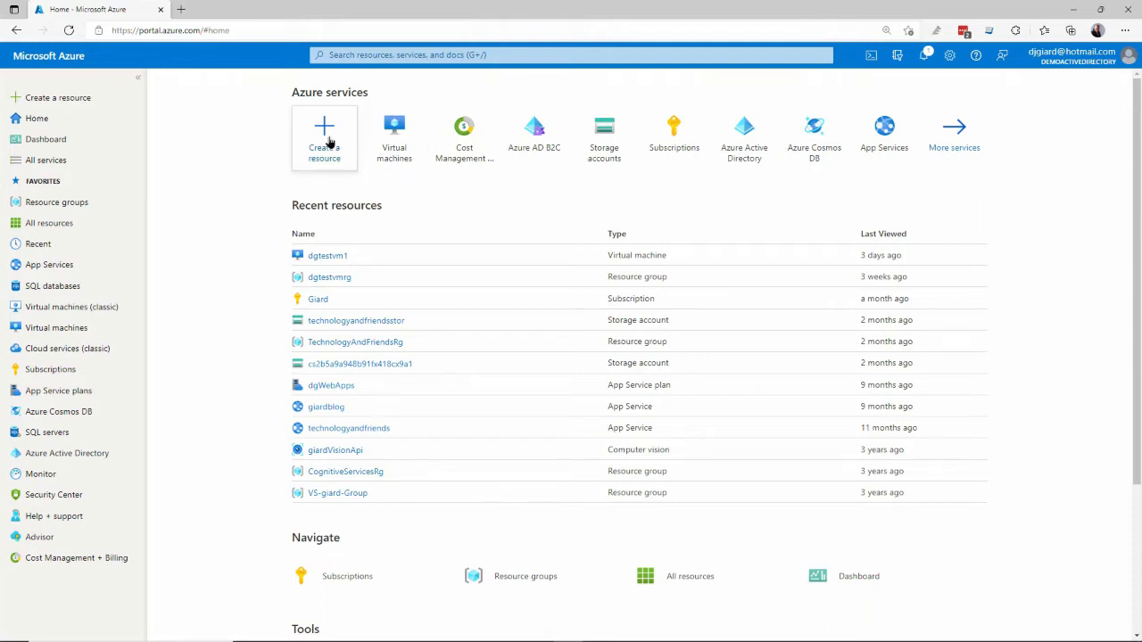
# - Search the marketplace for 'azure data explorer' and bring up the Azure Data Explorer offering
pyautogui.click(325, 139)
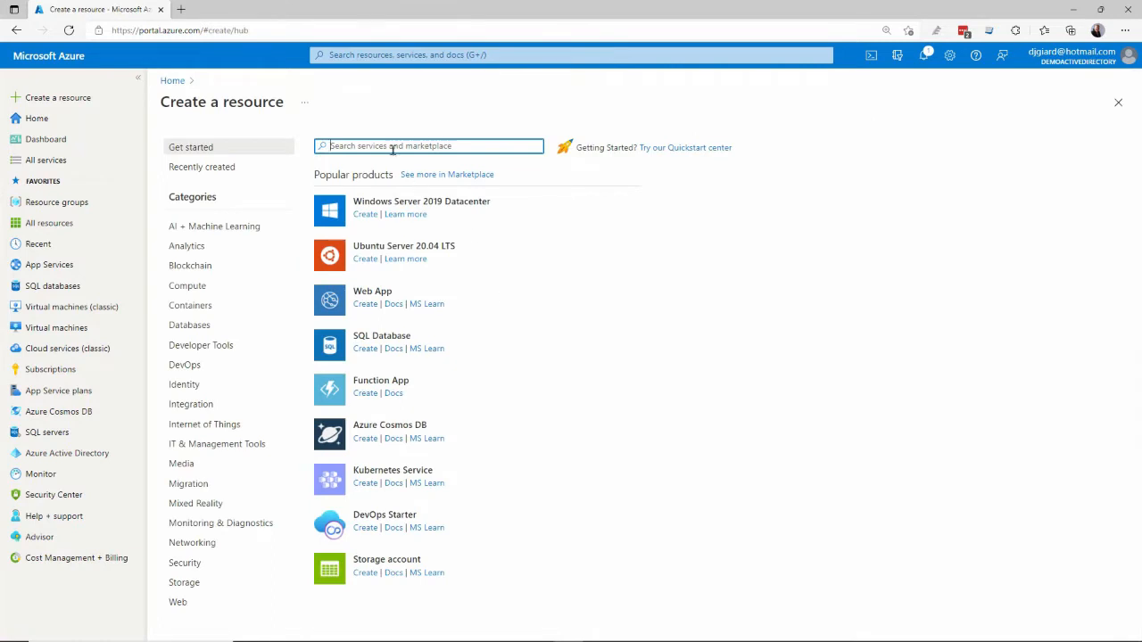
pyautogui.write('azure data')
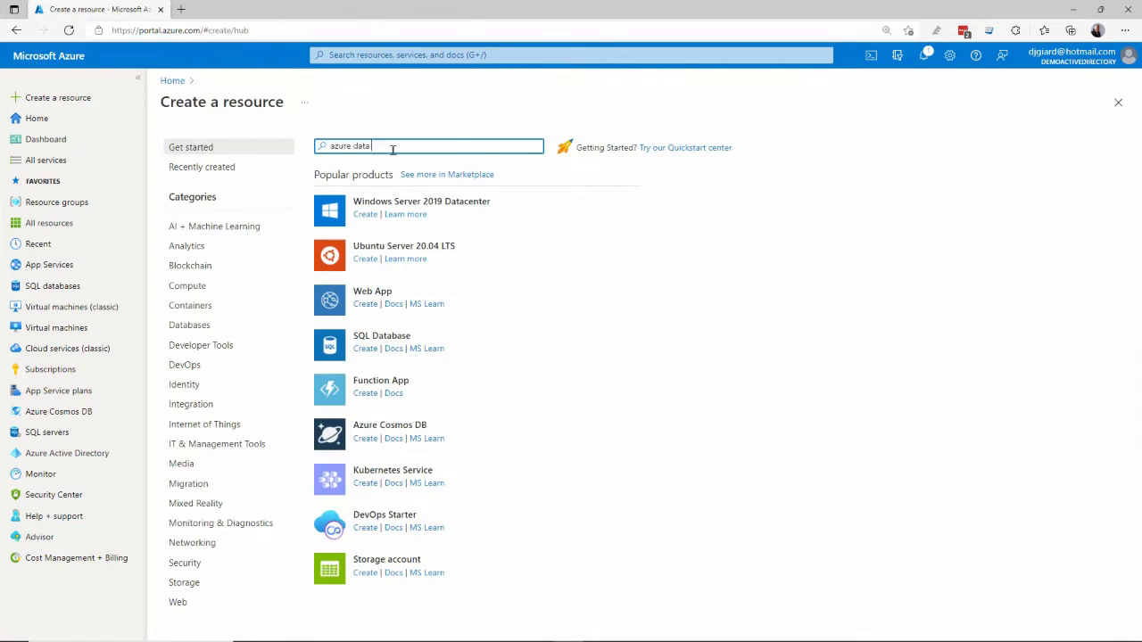
pyautogui.write('explor')
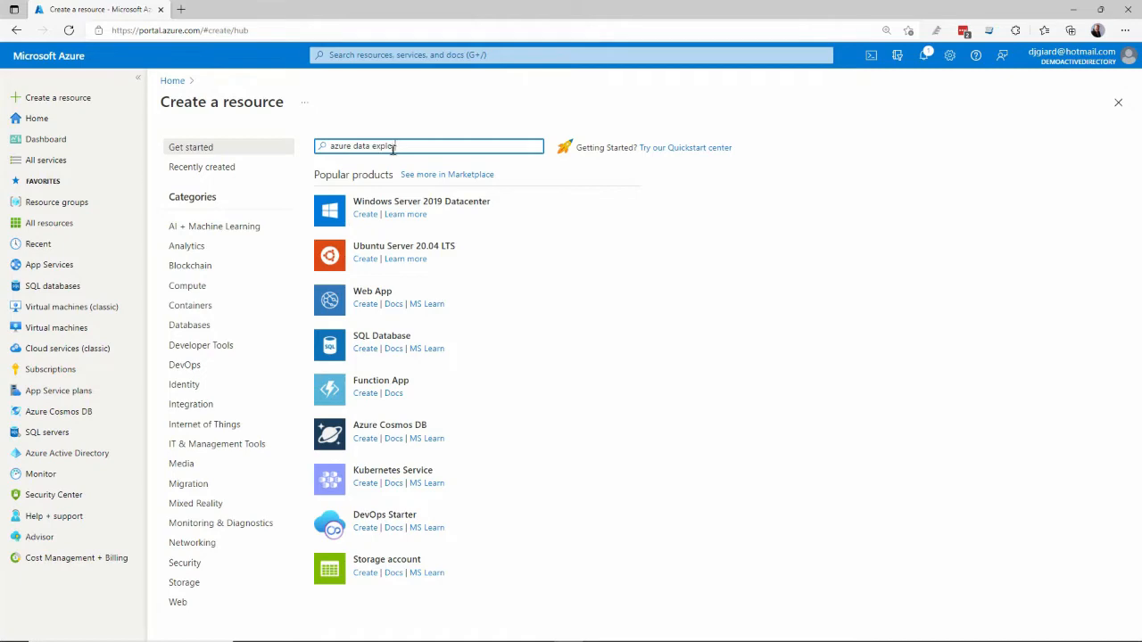
pyautogui.write('r')
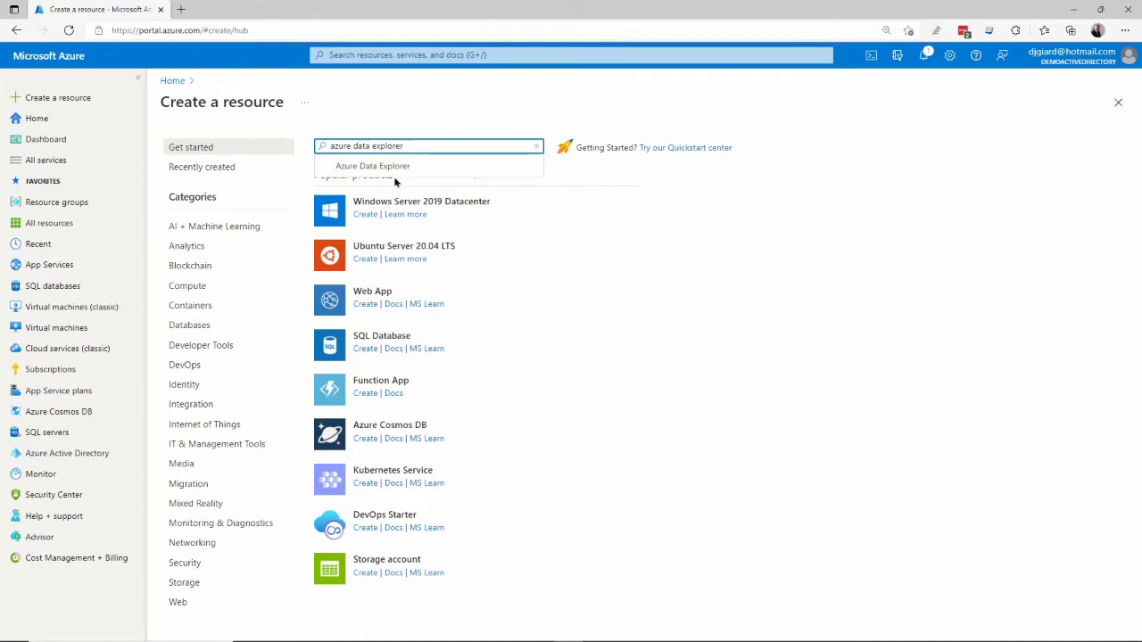
pyautogui.click(371, 166)
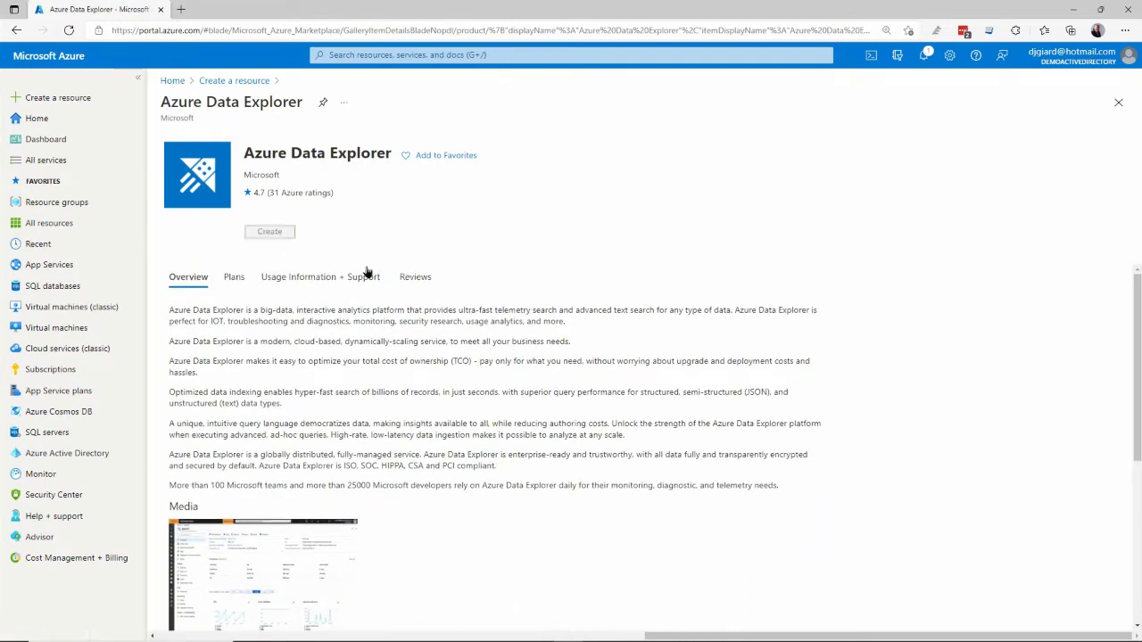
# - Start an Azure Data Explorer cluster and assign it a newly created resource group
pyautogui.click(269, 232)
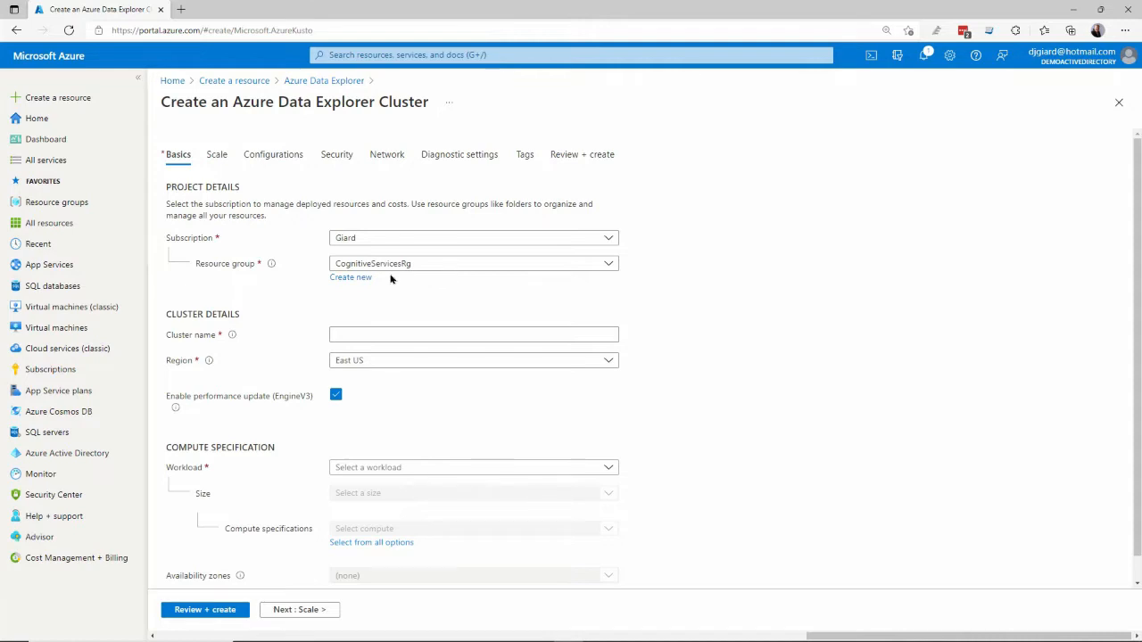
pyautogui.moveTo(361, 300)
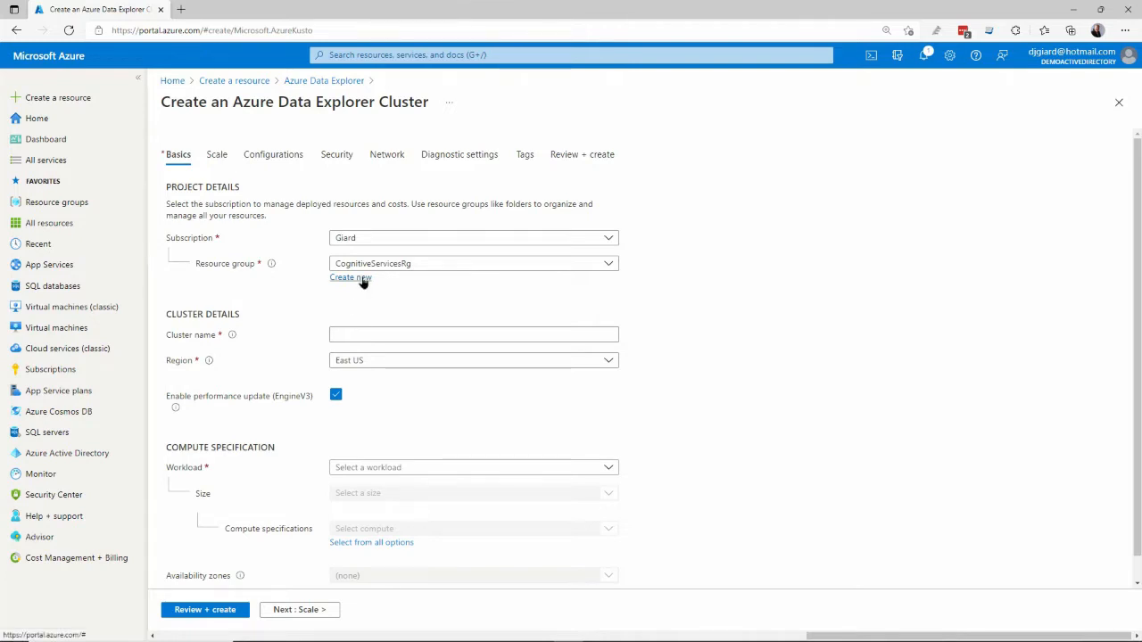
pyautogui.click(349, 278)
pyautogui.write('dgtestadxrg')
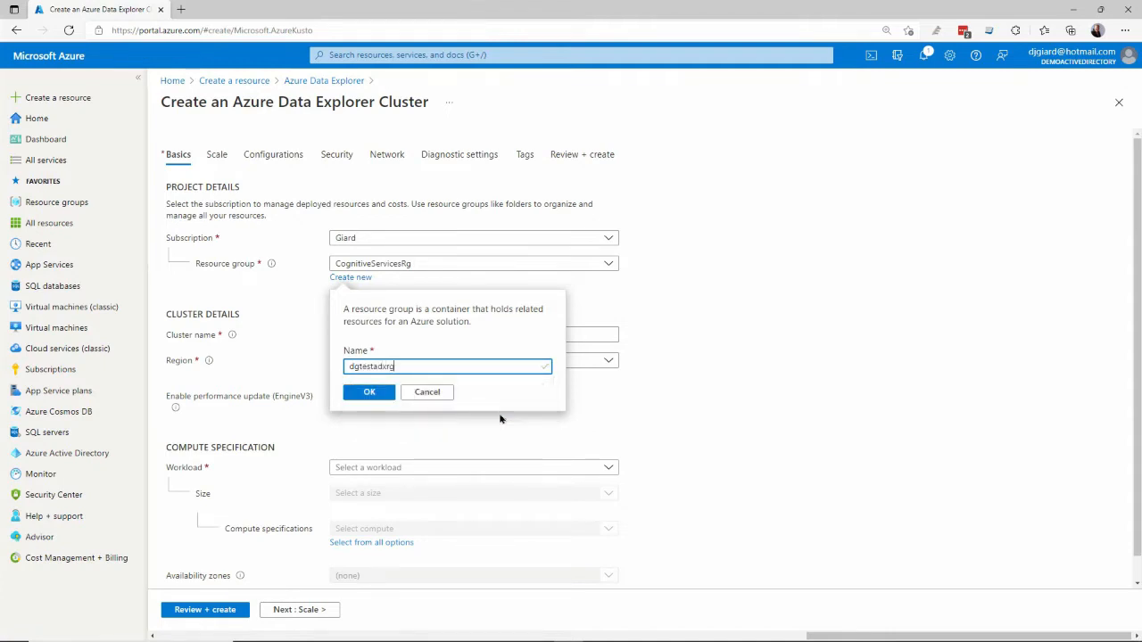
pyautogui.click(369, 393)
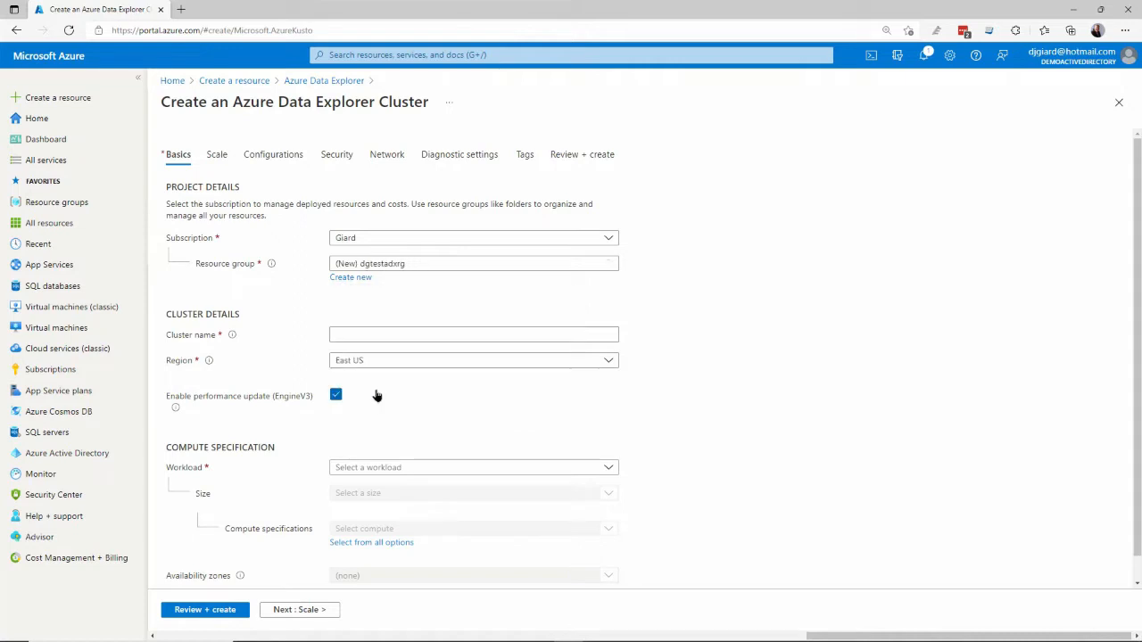
# - Enter dgtestadcluster as the cluster name
pyautogui.click(473, 334)
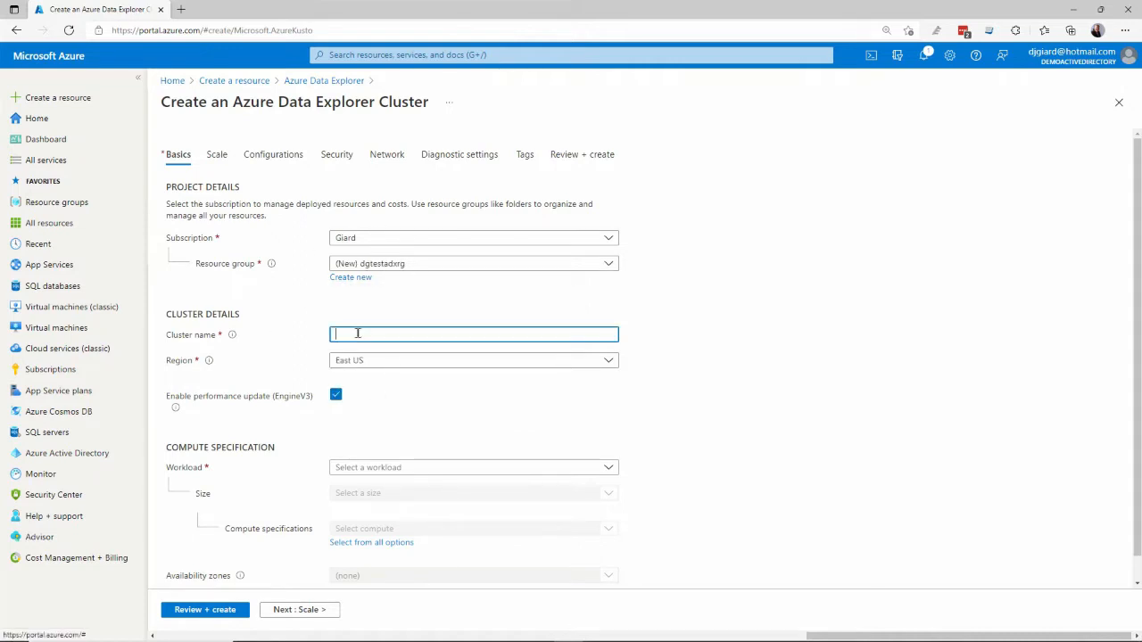
pyautogui.write('dgt')
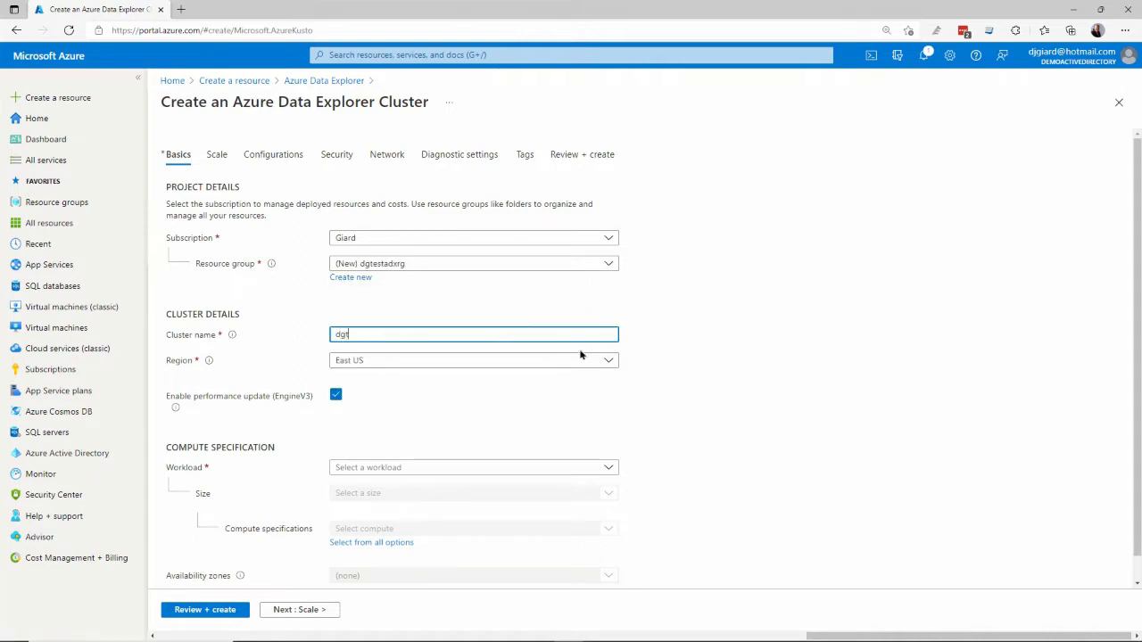
pyautogui.write('estadx')
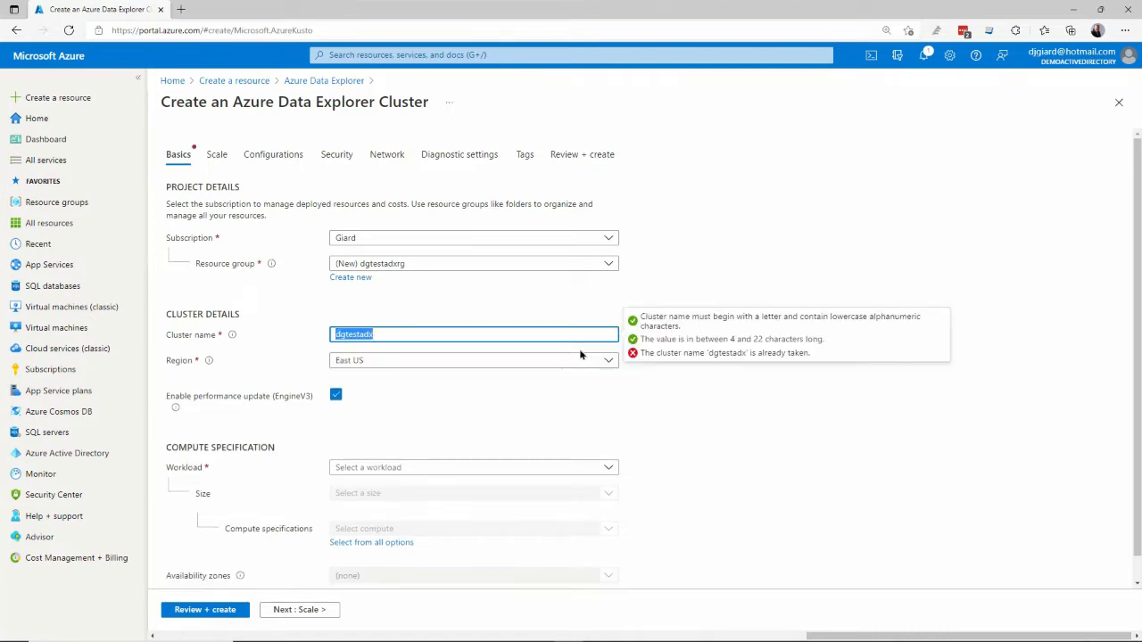
pyautogui.write('cu')
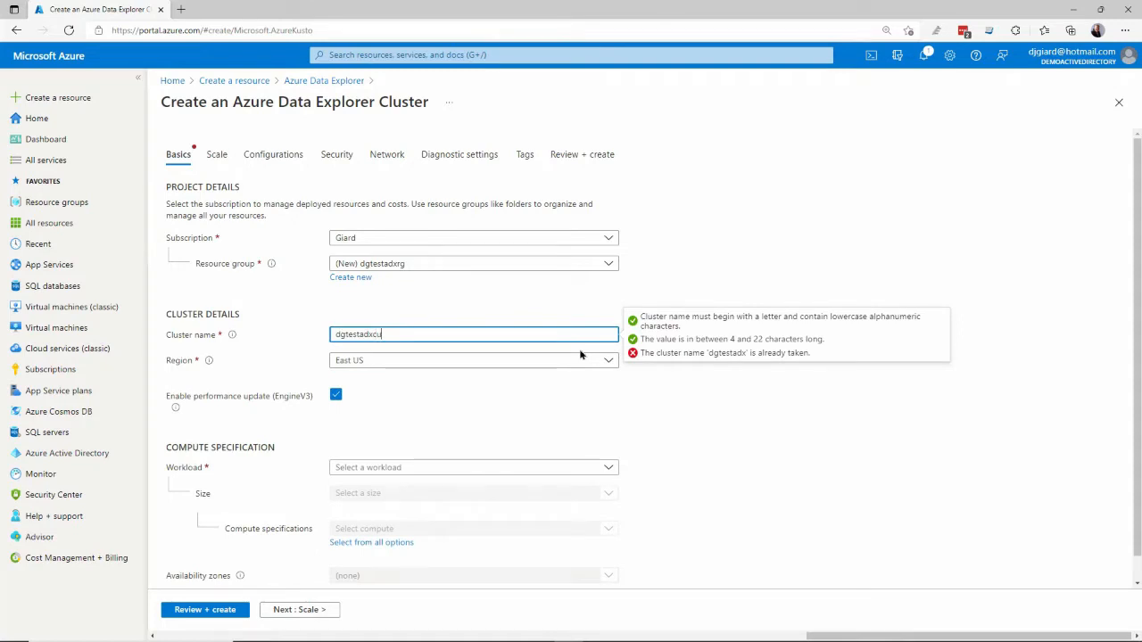
pyautogui.write('cluster')
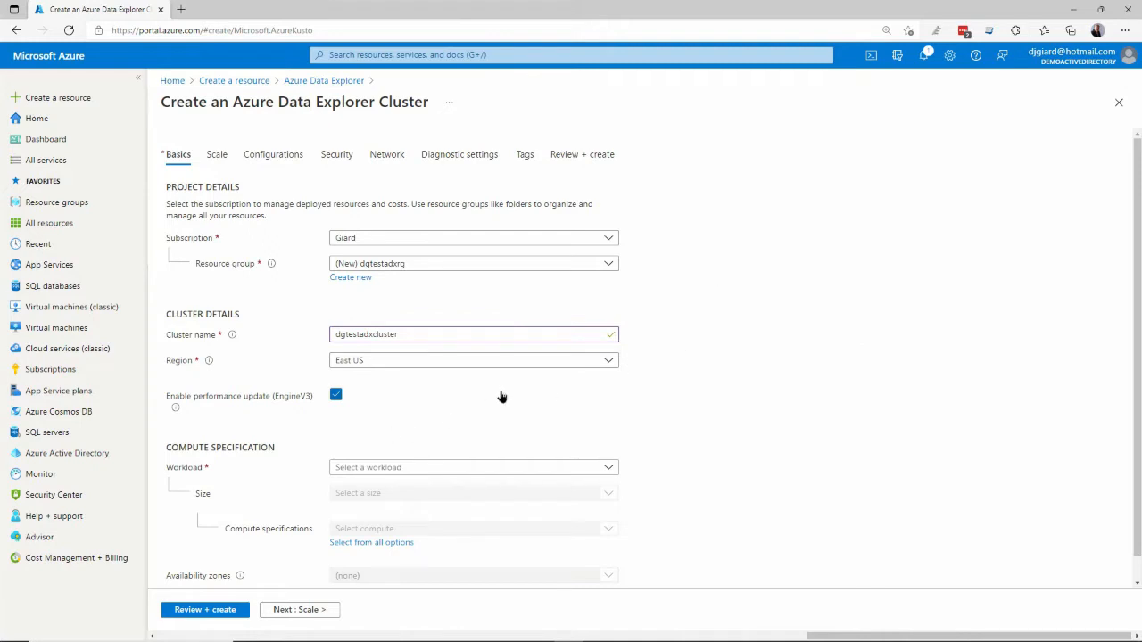
# - Choose Dev/test as the cluster workload in the Compute specification section
pyautogui.scroll(-3)
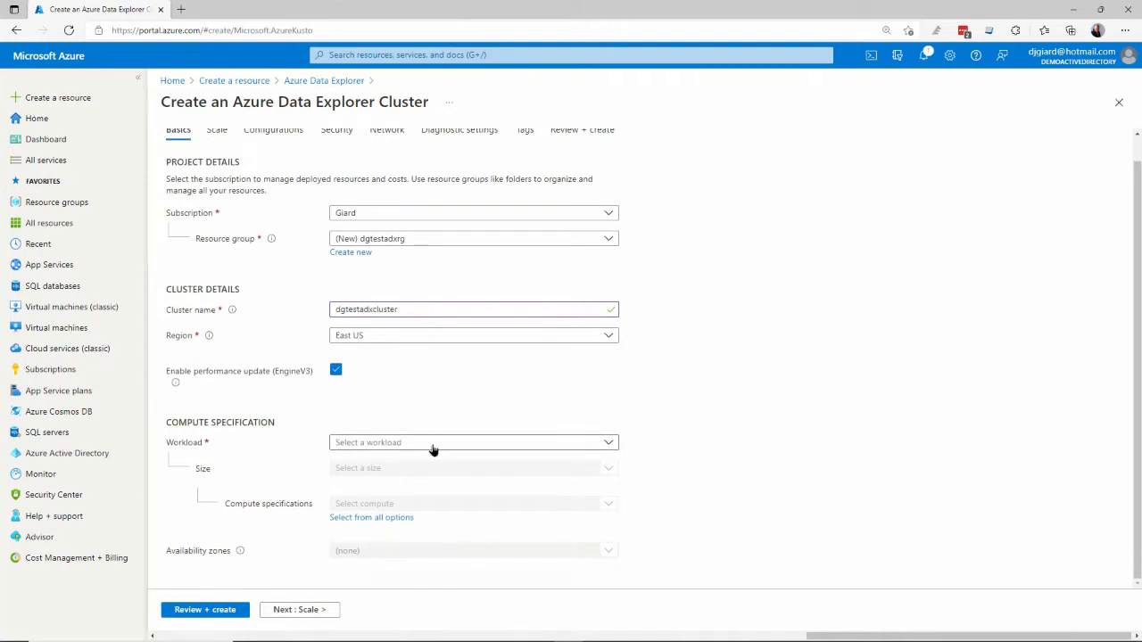
pyautogui.click(473, 442)
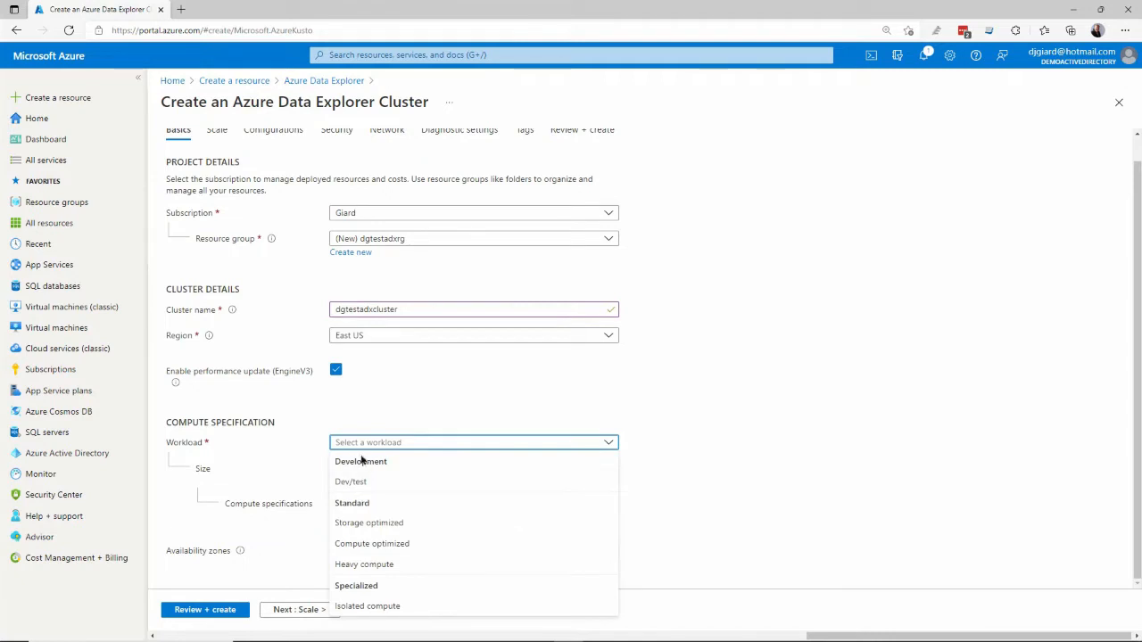
pyautogui.moveTo(360, 597)
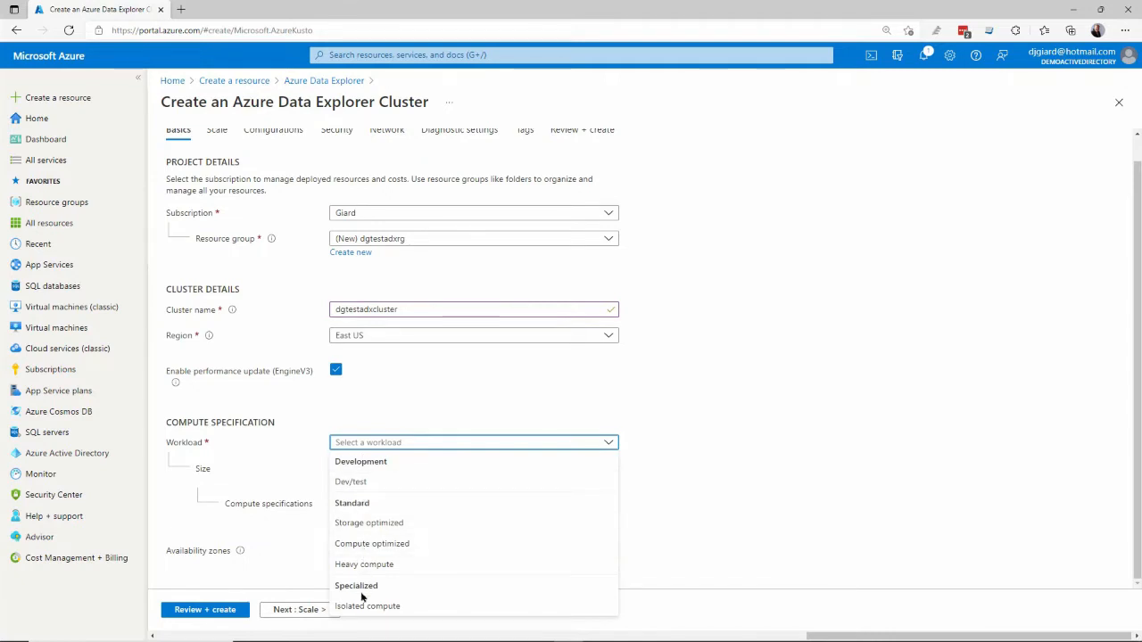
pyautogui.moveTo(350, 481)
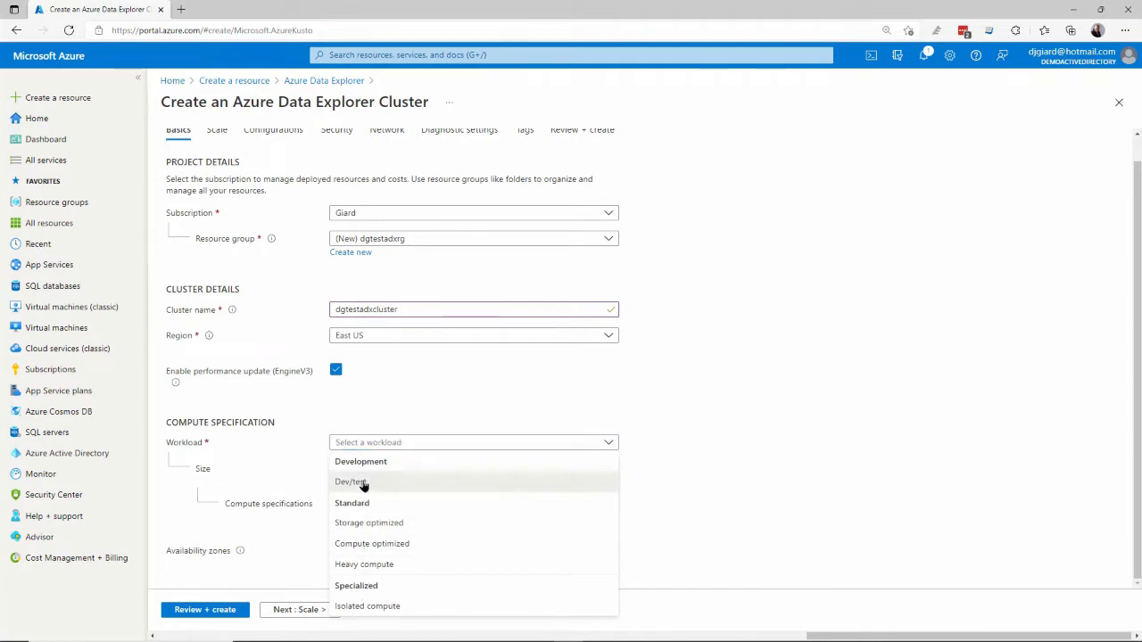
pyautogui.click(349, 482)
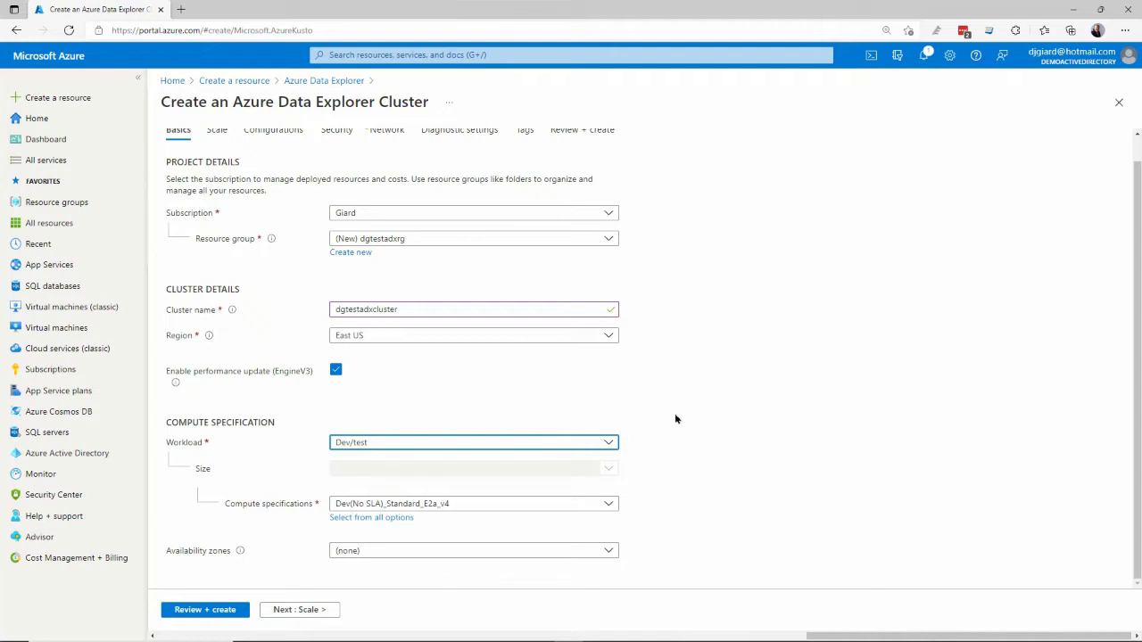
pyautogui.moveTo(614, 446)
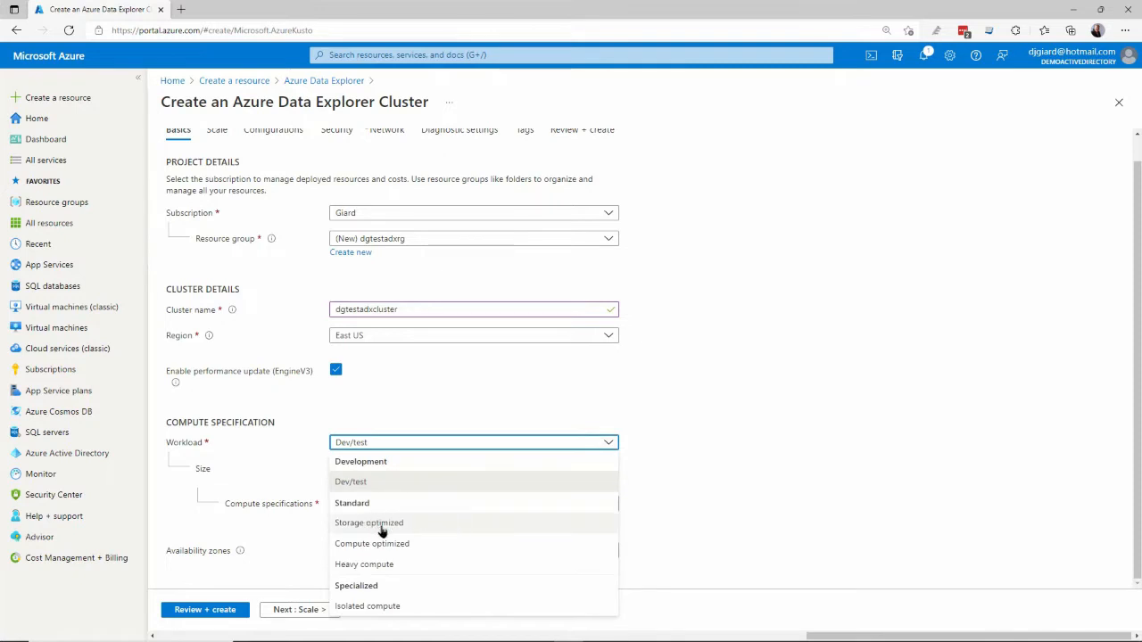
pyautogui.moveTo(399, 524)
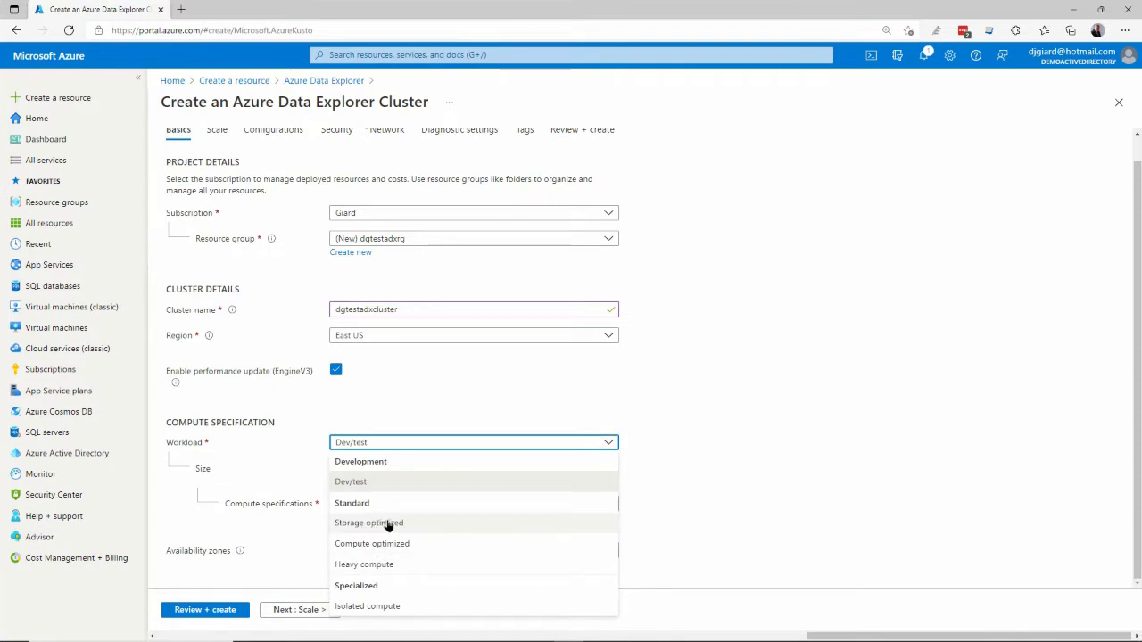
pyautogui.moveTo(379, 553)
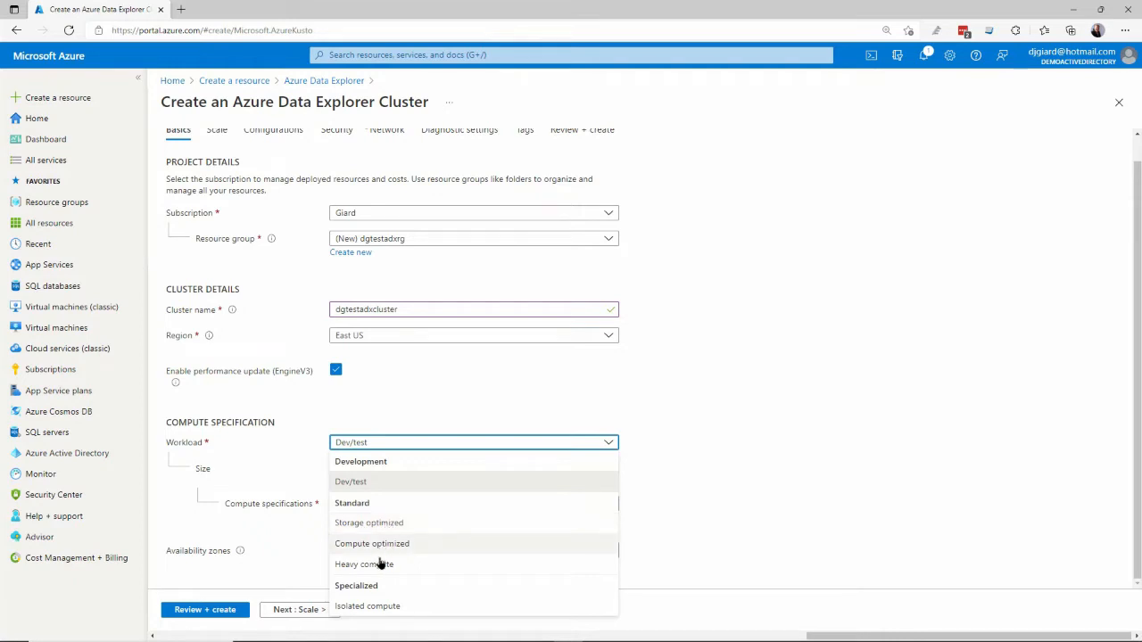
pyautogui.moveTo(364, 564)
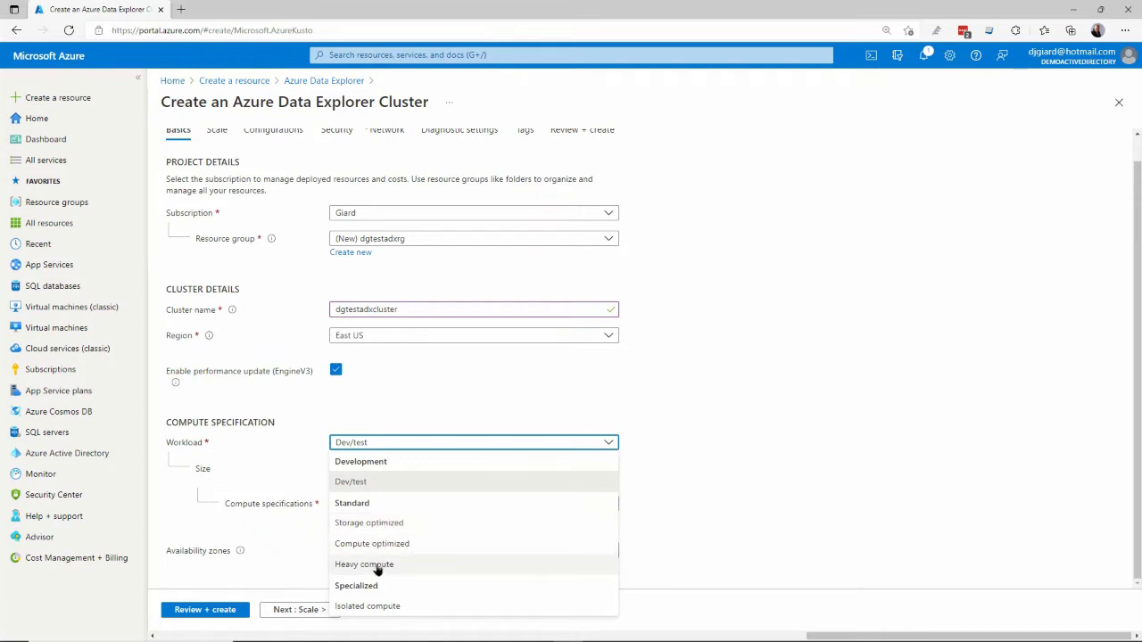
pyautogui.moveTo(375, 585)
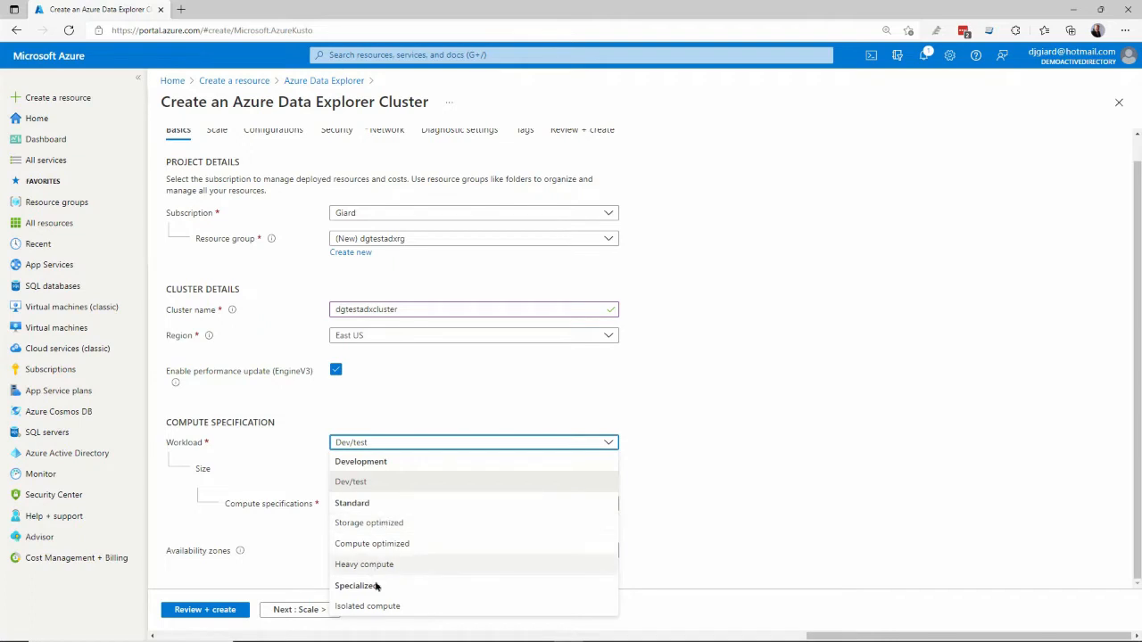
pyautogui.moveTo(420, 607)
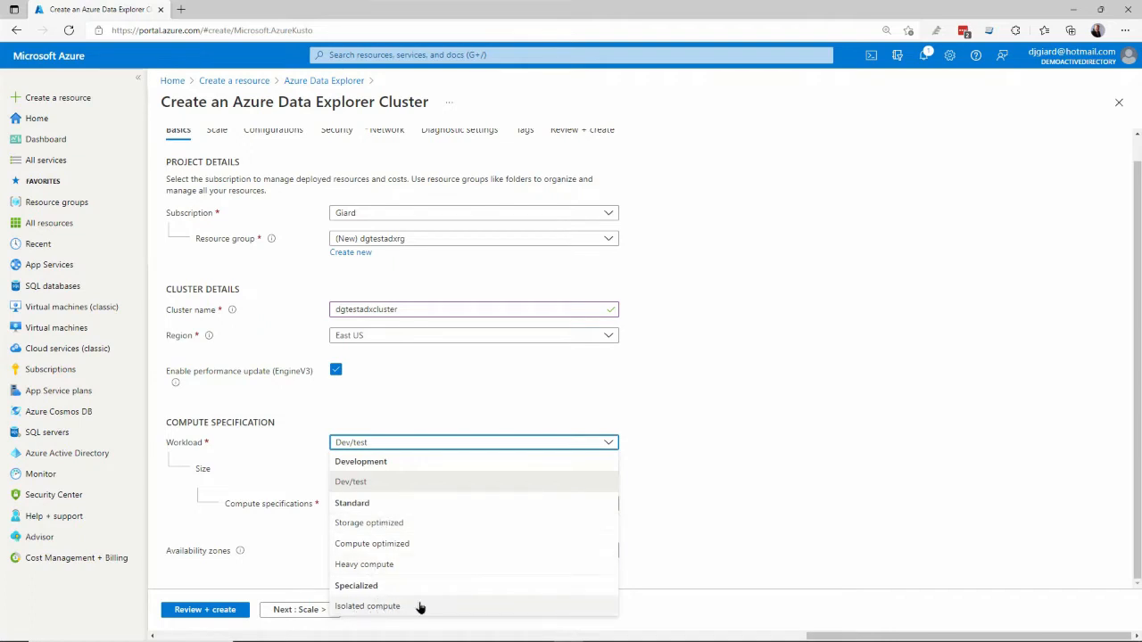
pyautogui.moveTo(462, 611)
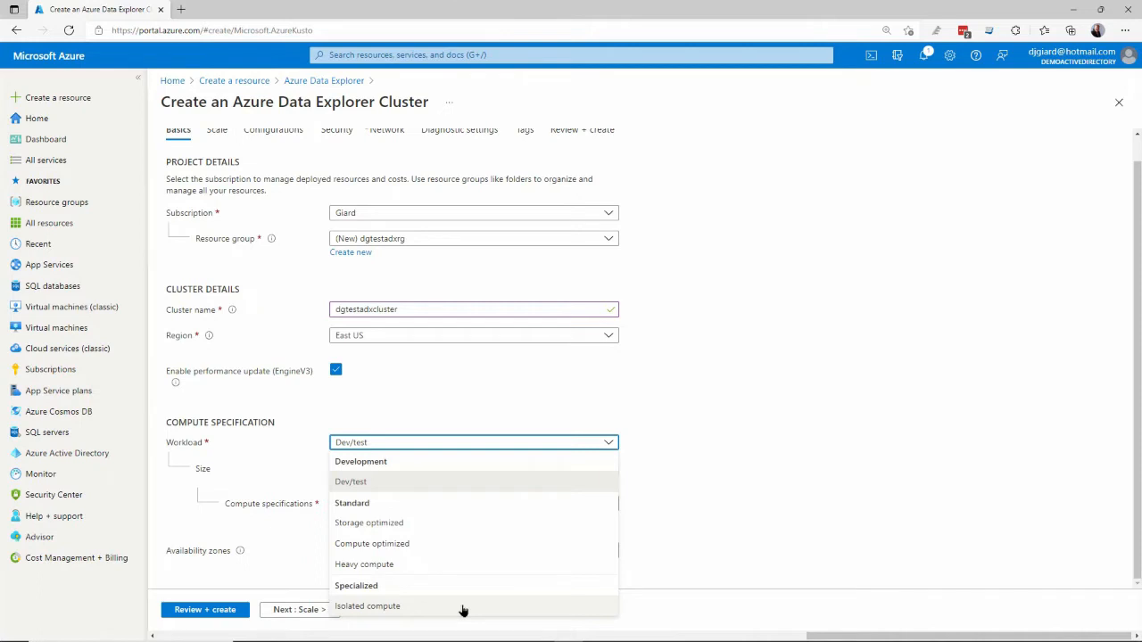
pyautogui.moveTo(469, 562)
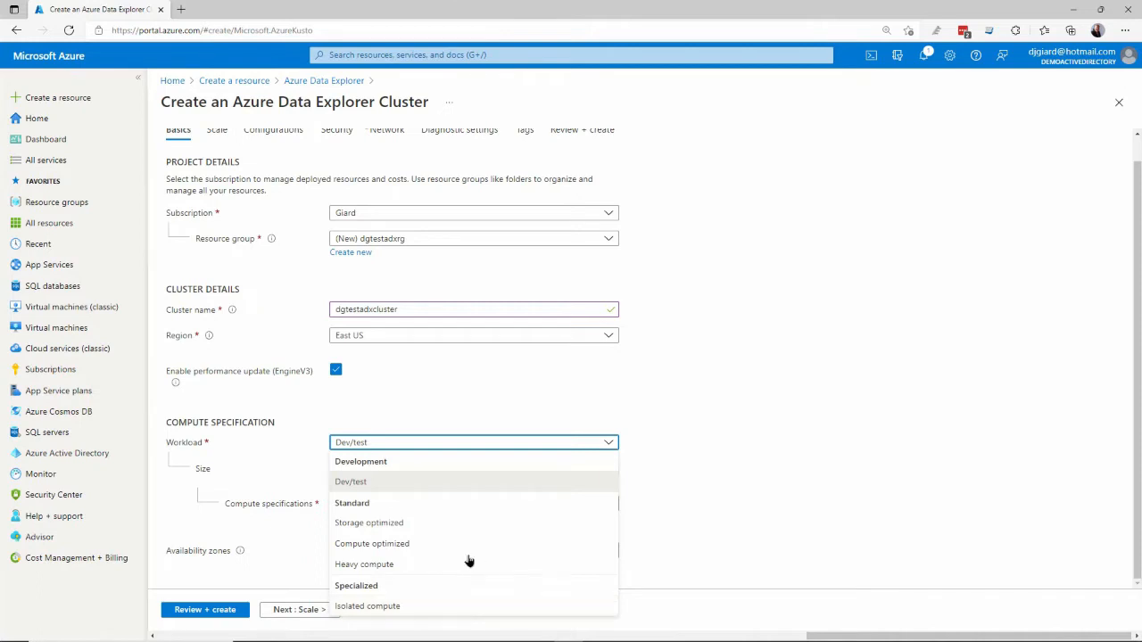
pyautogui.moveTo(360, 489)
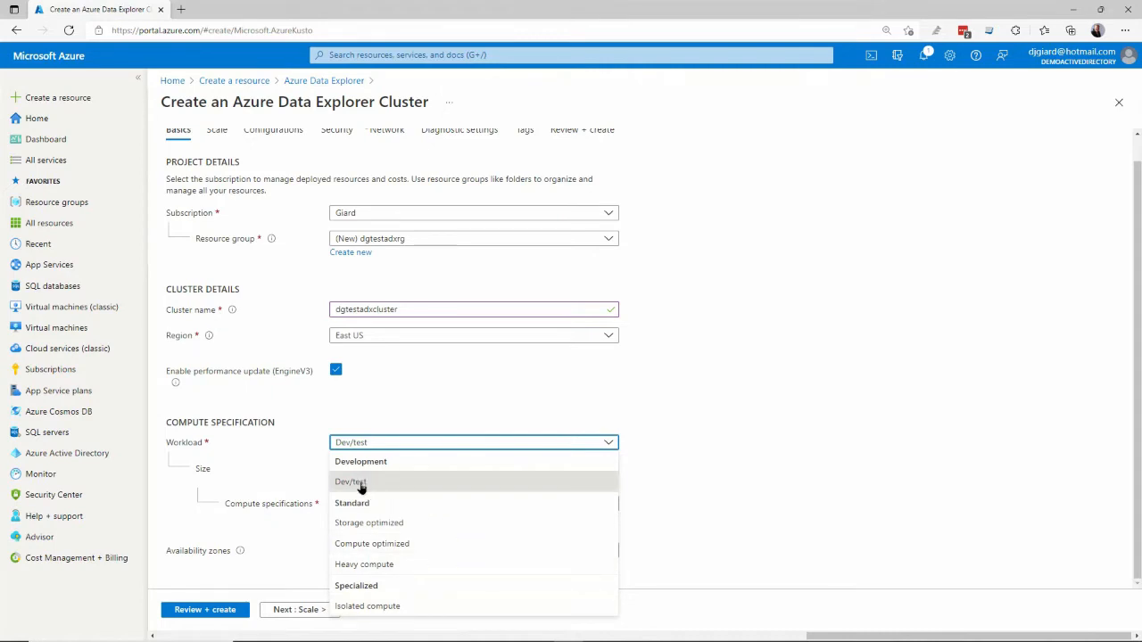
pyautogui.click(349, 482)
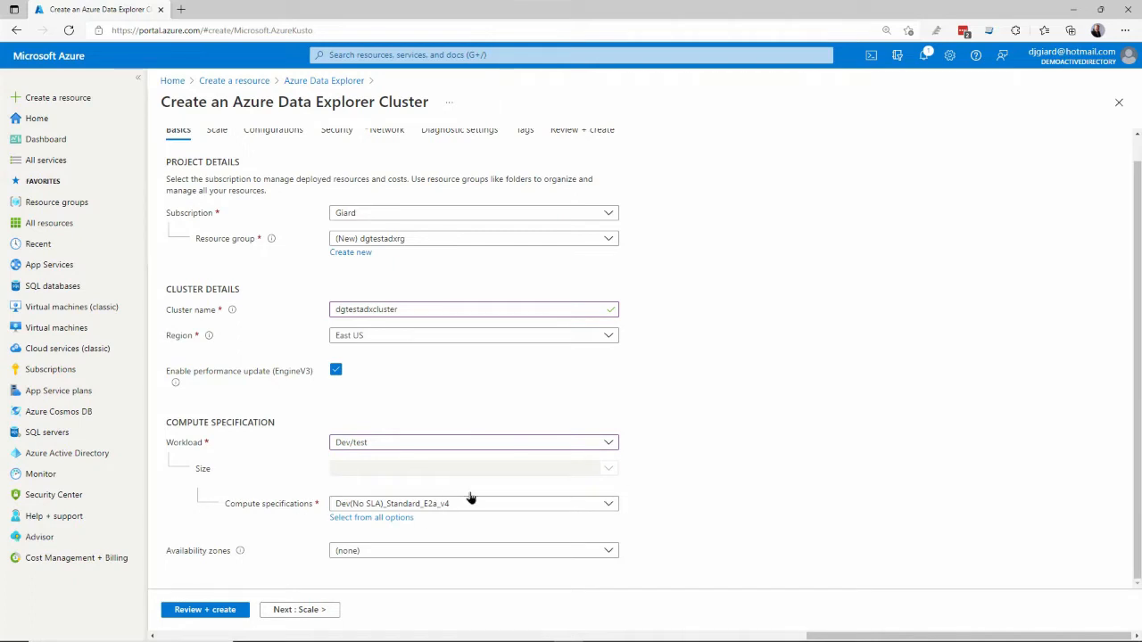
# - Keep the Dev(No SLA)_Standard_E2a_v4 compute size and select availability zone 1 only
pyautogui.click(472, 503)
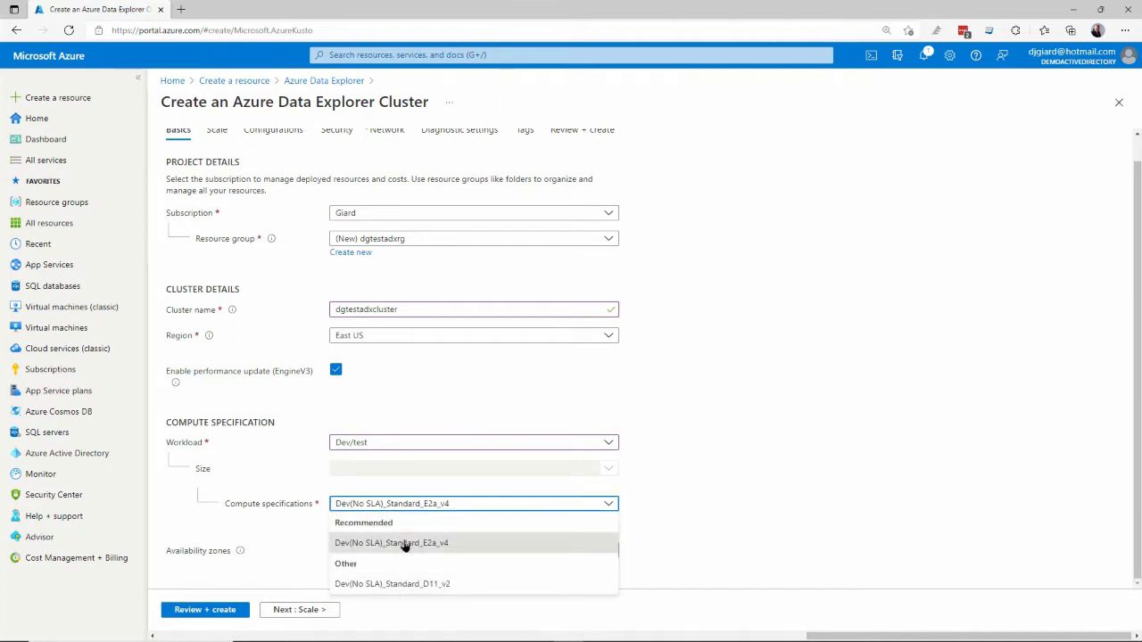
pyautogui.click(391, 542)
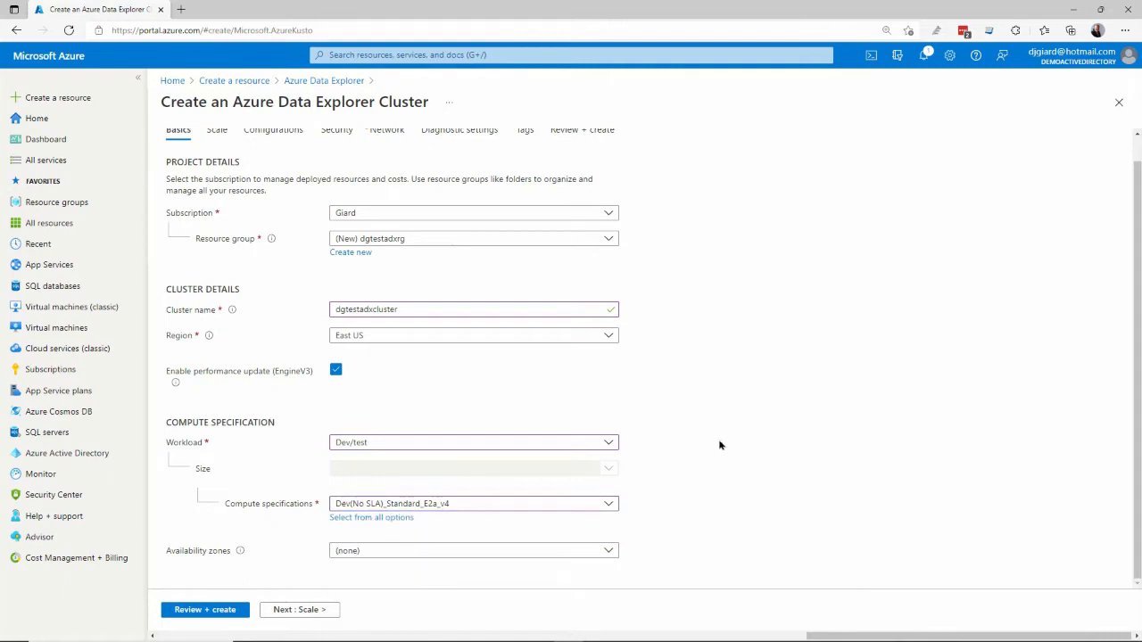
pyautogui.moveTo(354, 564)
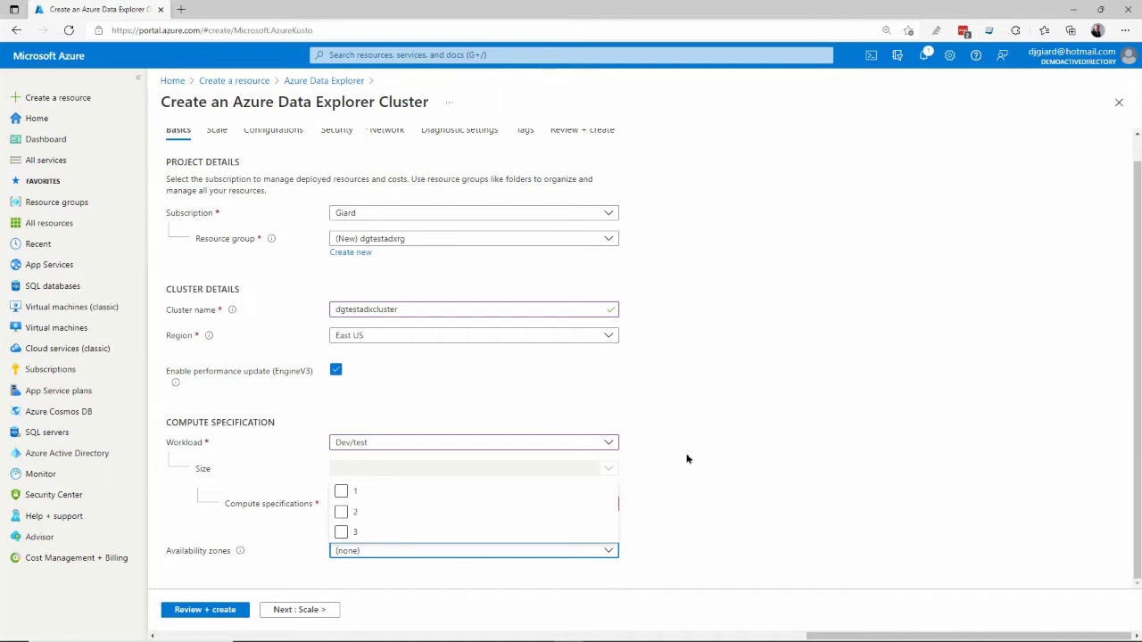
pyautogui.moveTo(664, 457)
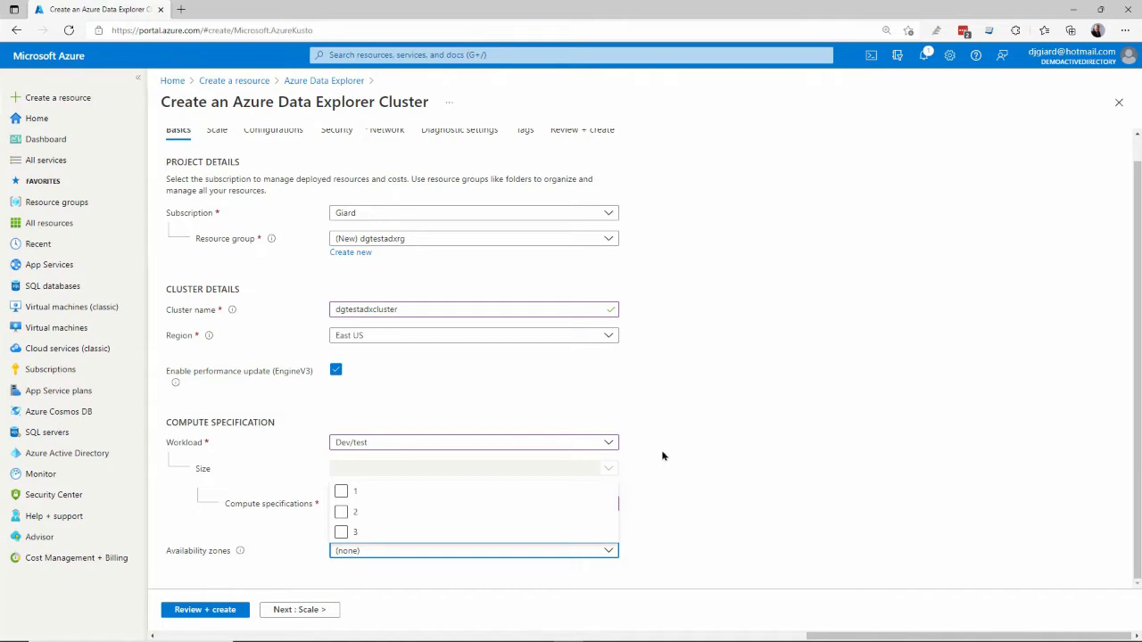
pyautogui.click(341, 510)
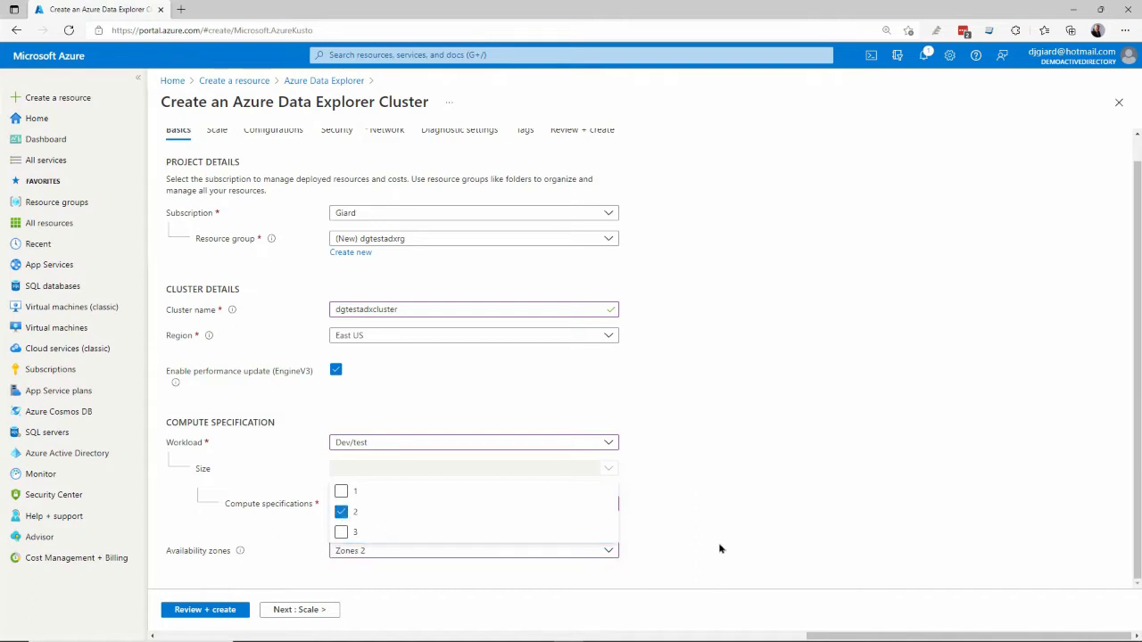
pyautogui.click(340, 491)
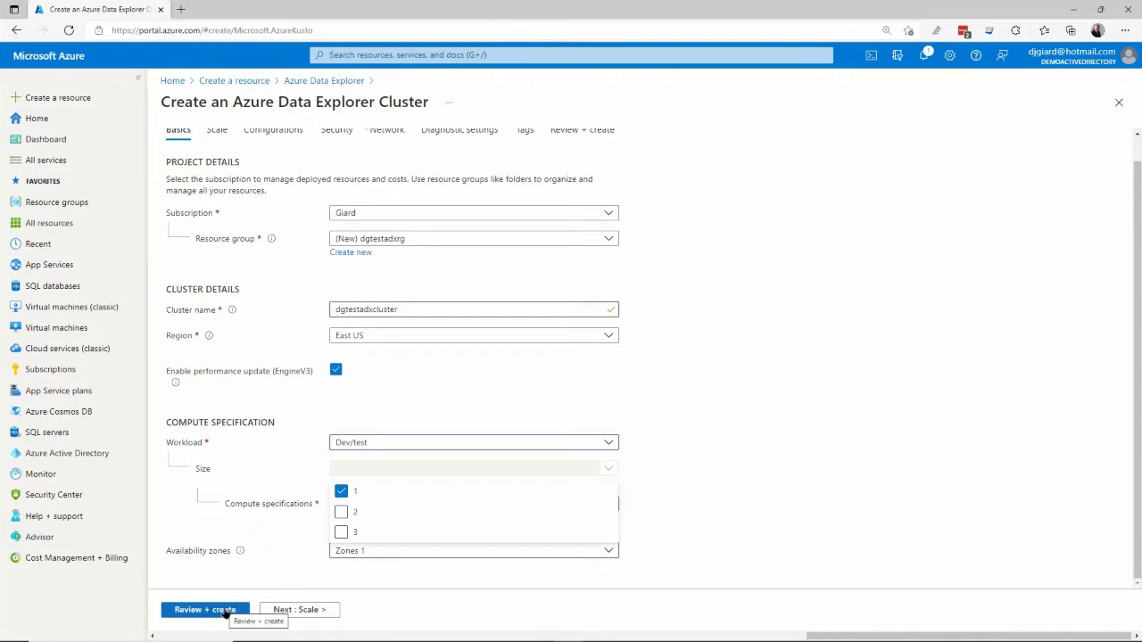
# - Review the cluster settings, pass validation, and submit creation of the cluster
pyautogui.click(203, 611)
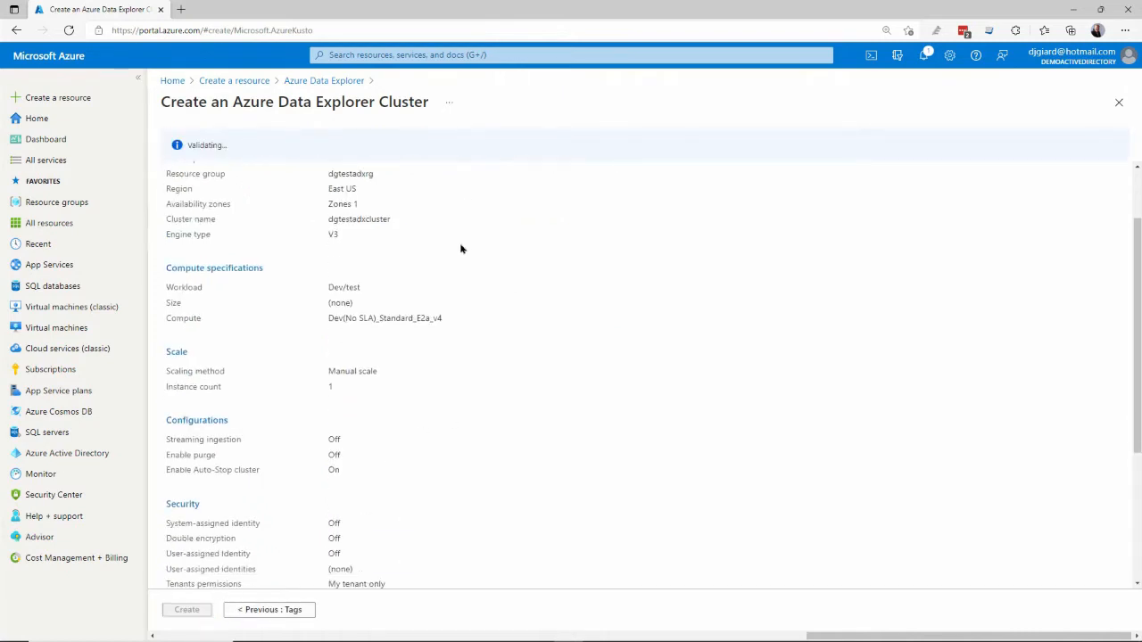
pyautogui.scroll(-3)
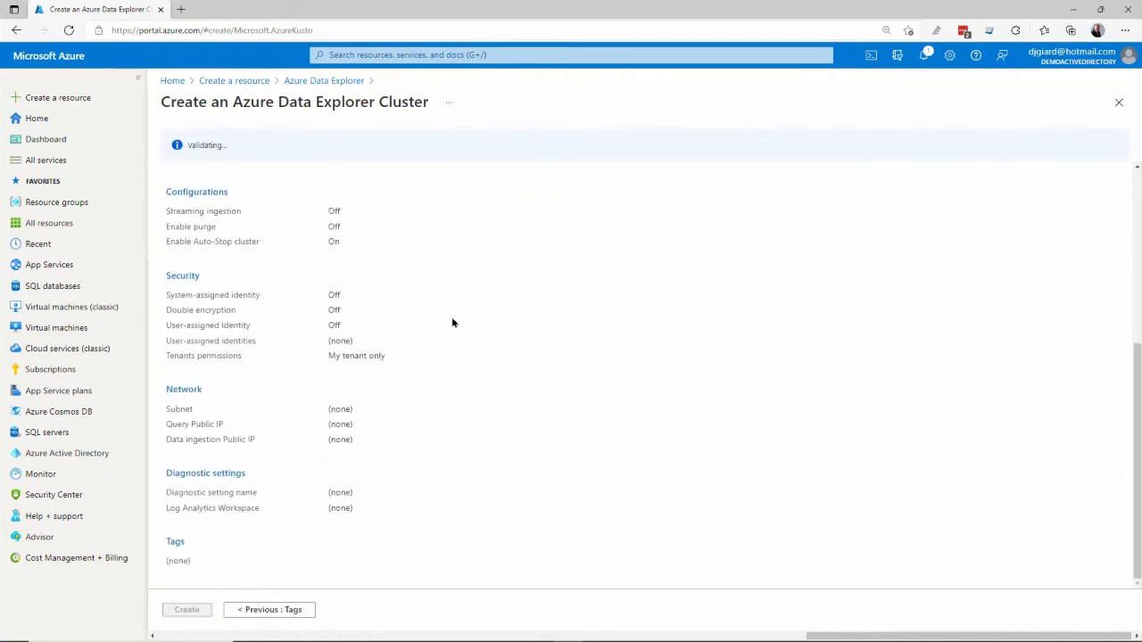
pyautogui.moveTo(340, 369)
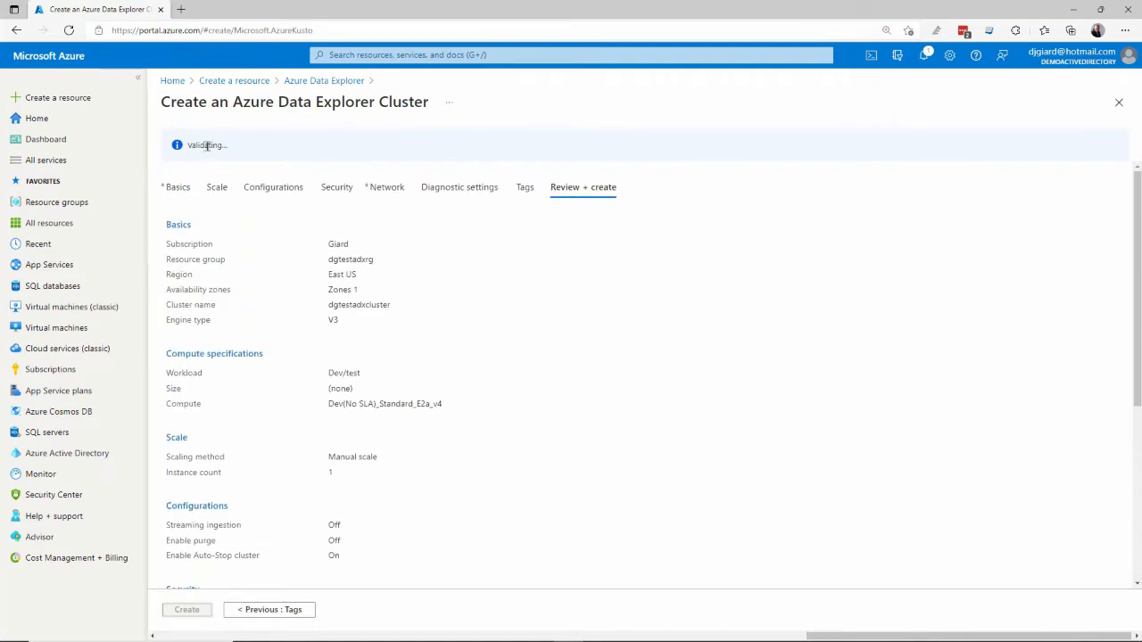
pyautogui.moveTo(307, 232)
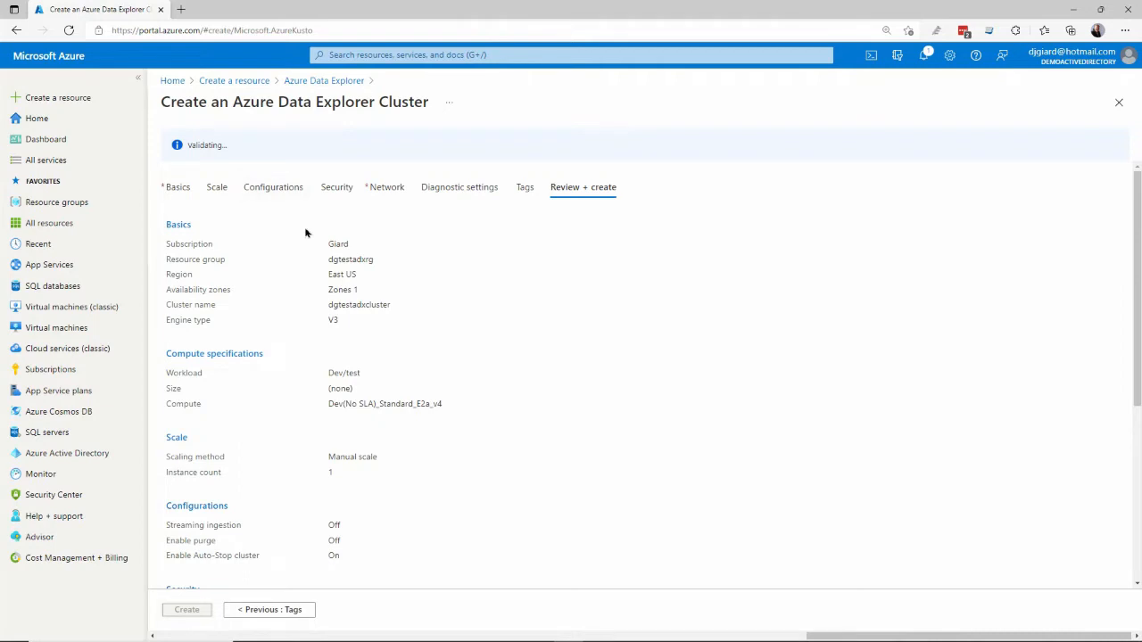
pyautogui.moveTo(295, 276)
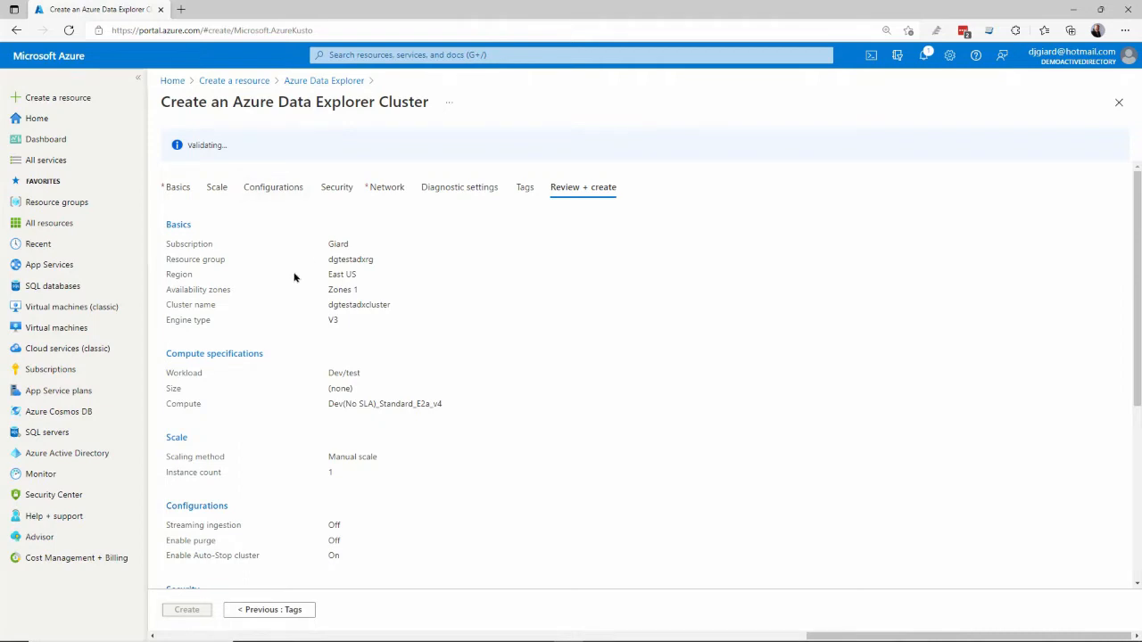
pyautogui.moveTo(403, 321)
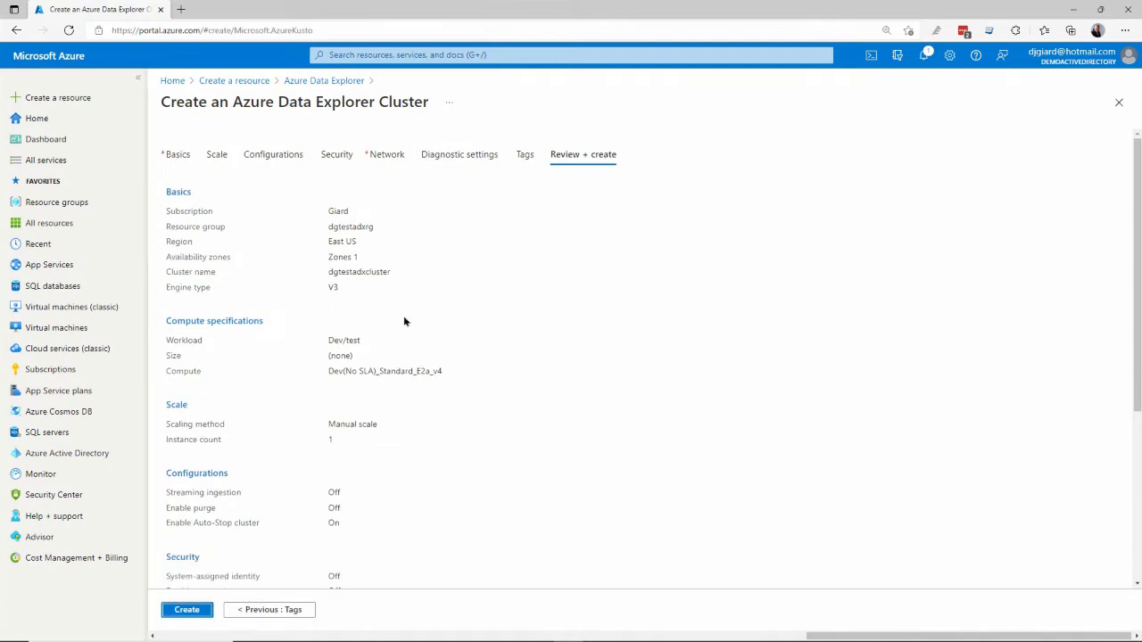
pyautogui.scroll(-3)
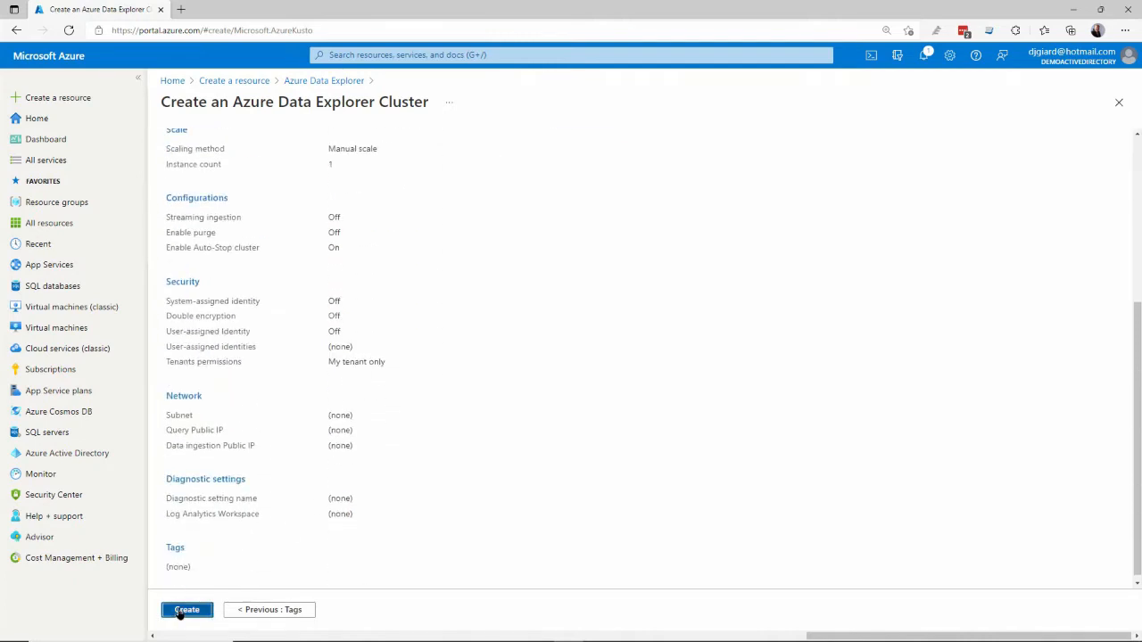
pyautogui.click(185, 610)
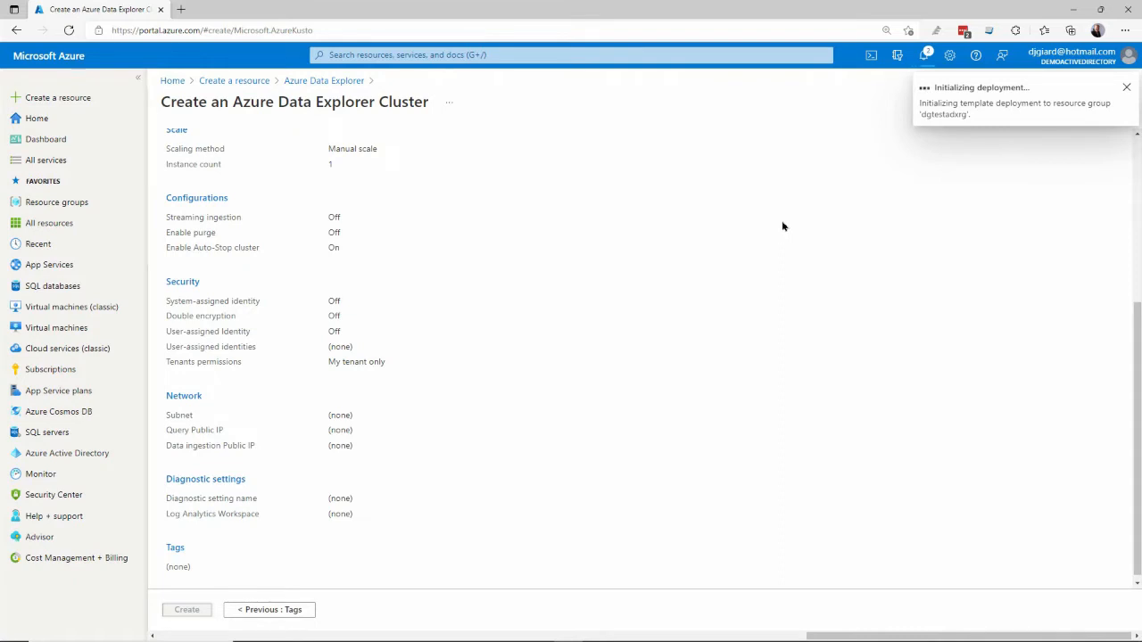
pyautogui.click(1126, 88)
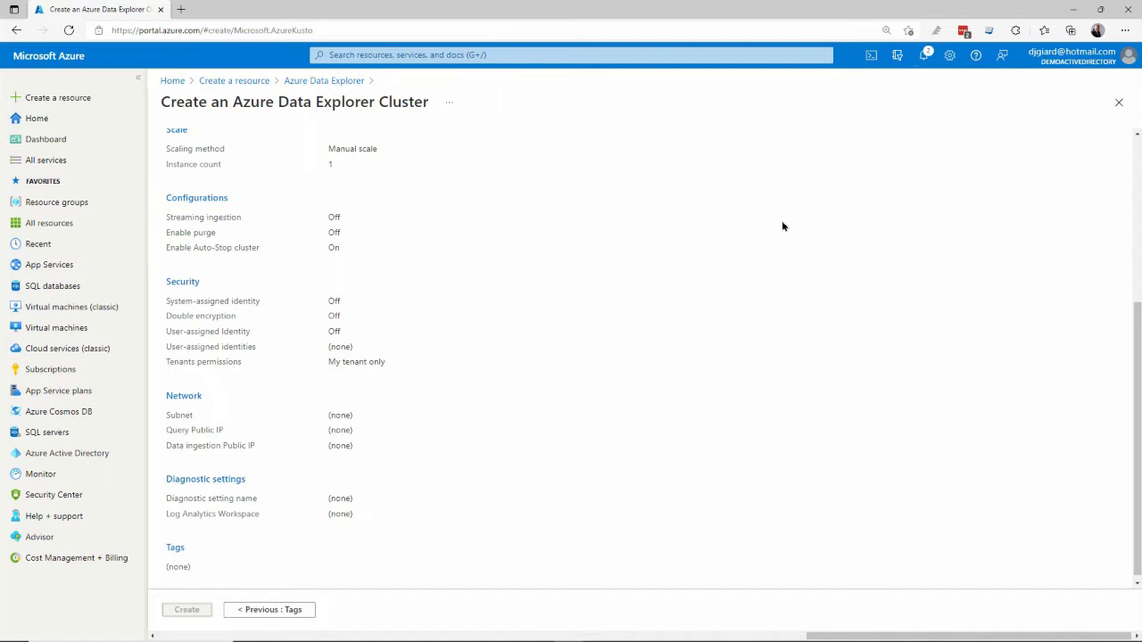
# - Follow the completed deployment to the dgtestadxcluster resource overview
pyautogui.click(185, 610)
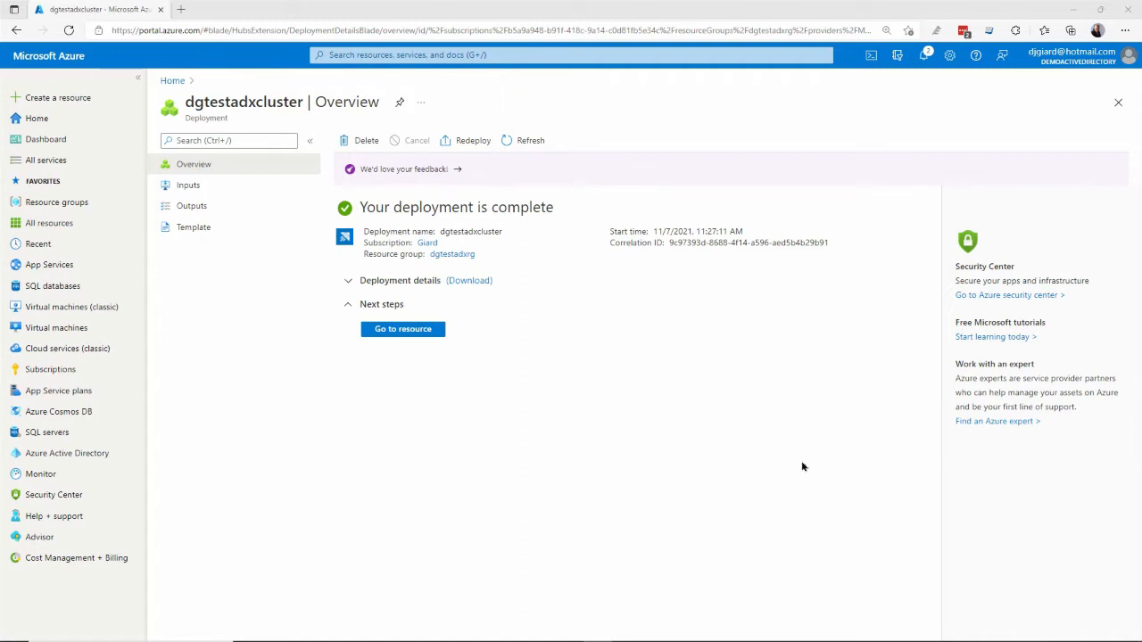
pyautogui.moveTo(375, 296)
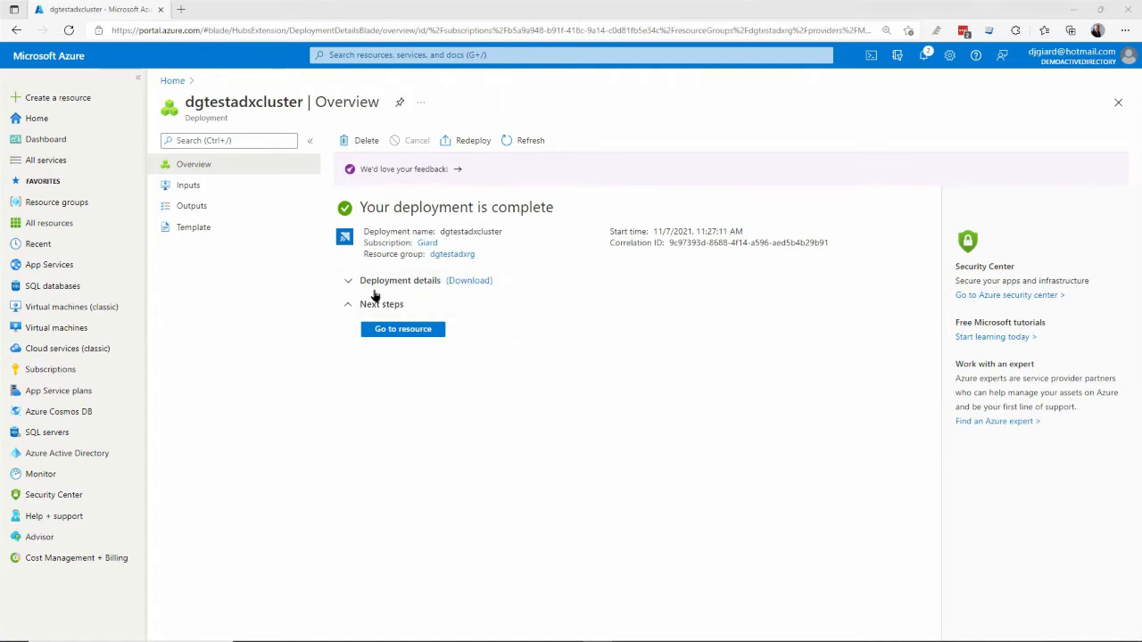
pyautogui.click(403, 328)
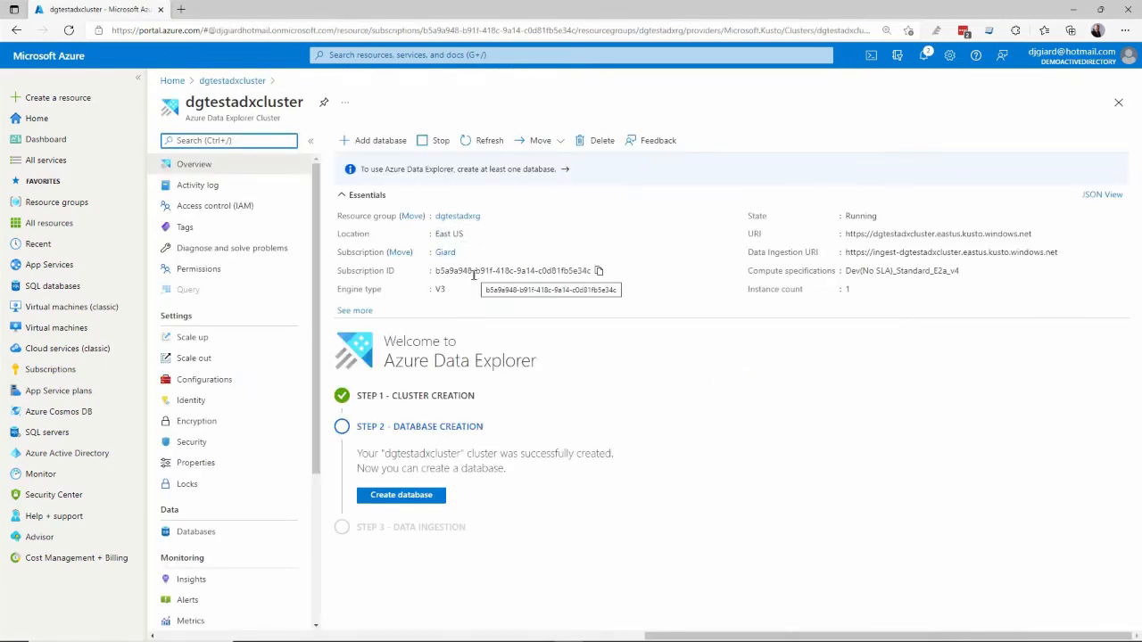
pyautogui.moveTo(633, 339)
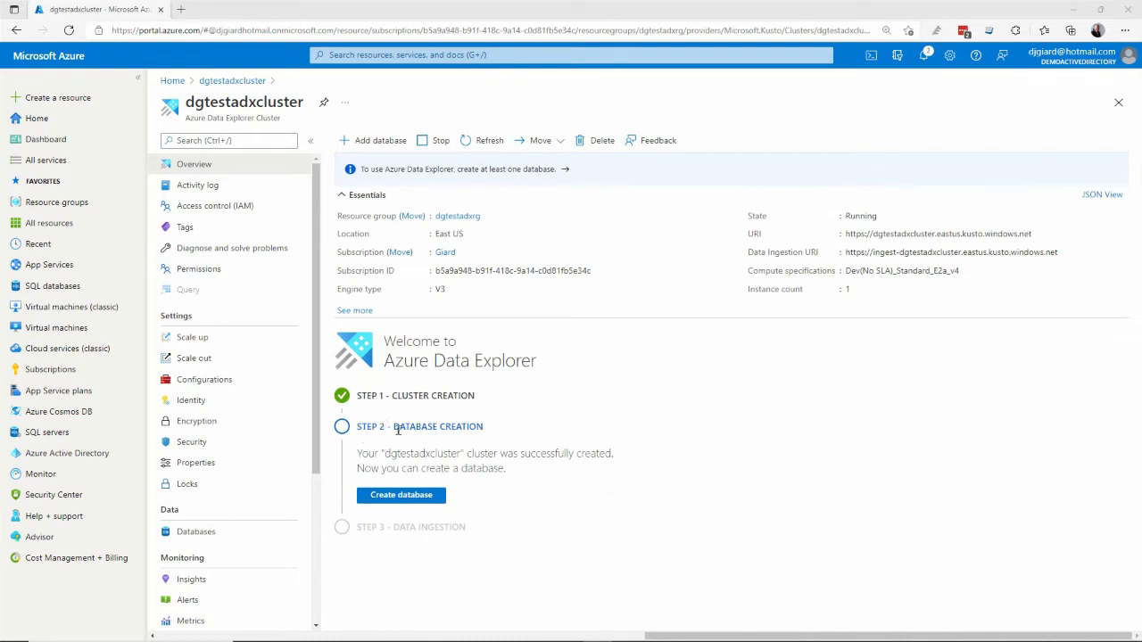
pyautogui.moveTo(400, 496)
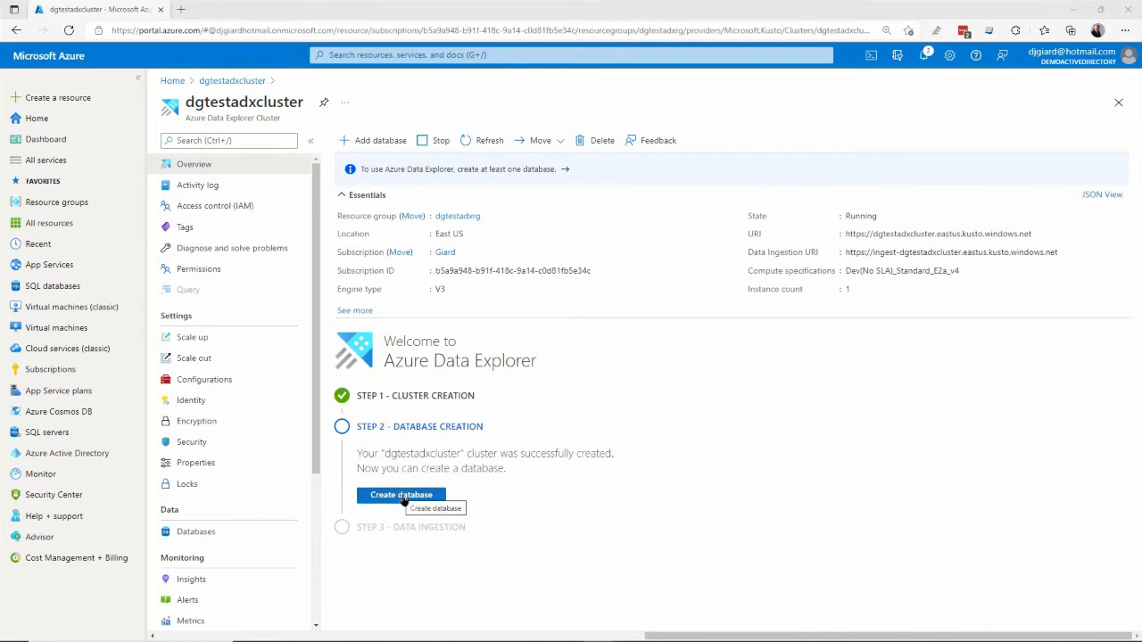
# - Start a new database on the cluster named gcastdata
pyautogui.click(400, 496)
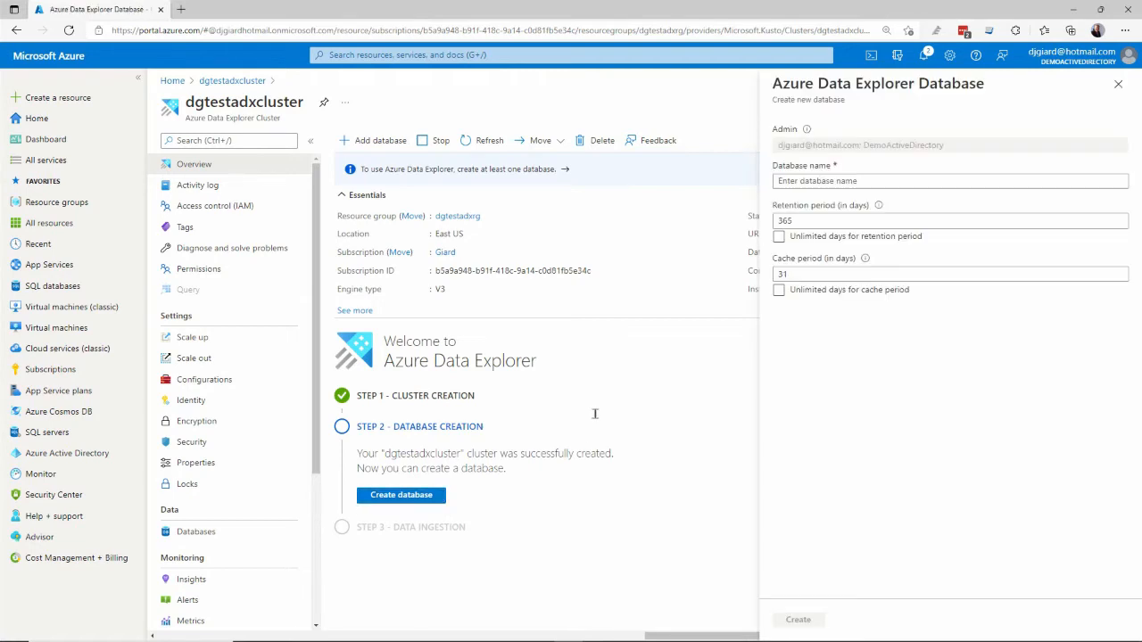
pyautogui.click(949, 180)
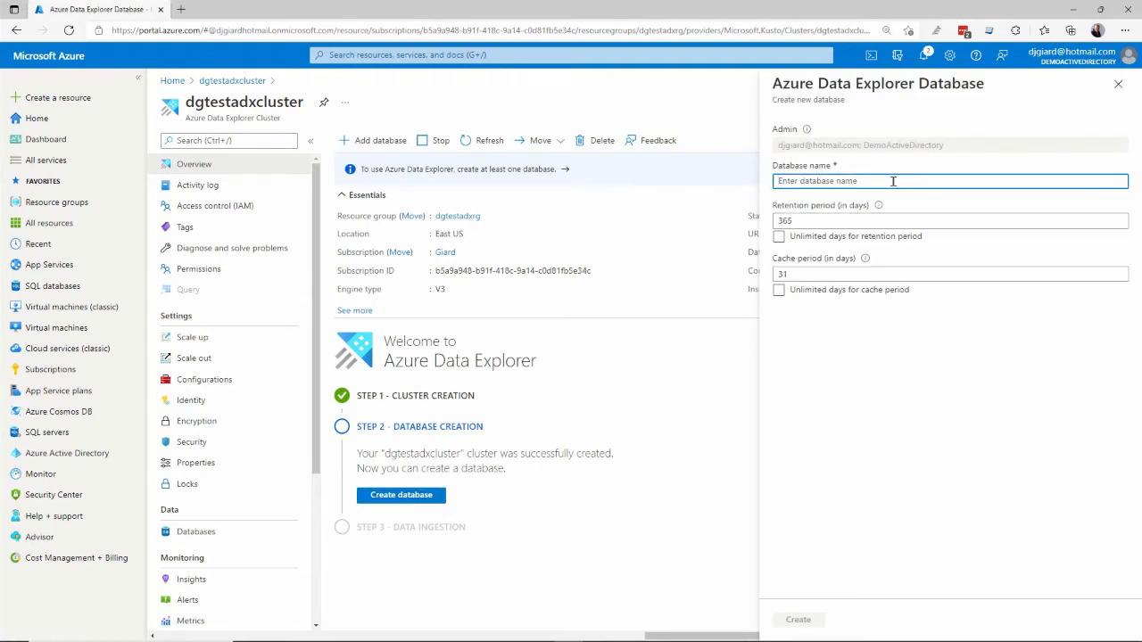
pyautogui.write('t')
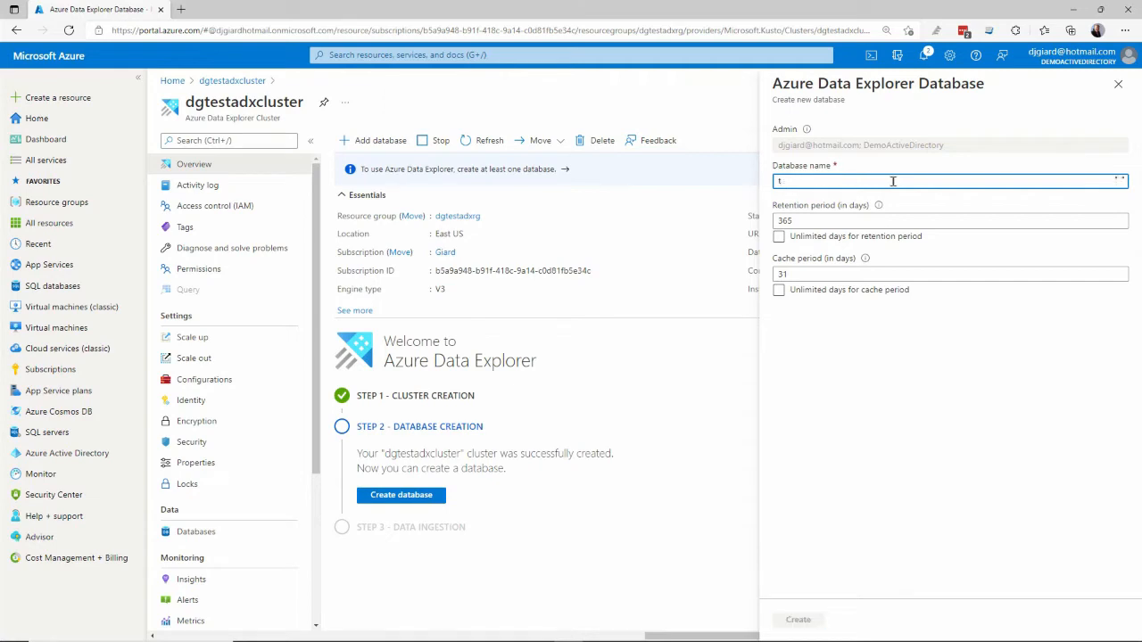
pyautogui.write('gcastdat')
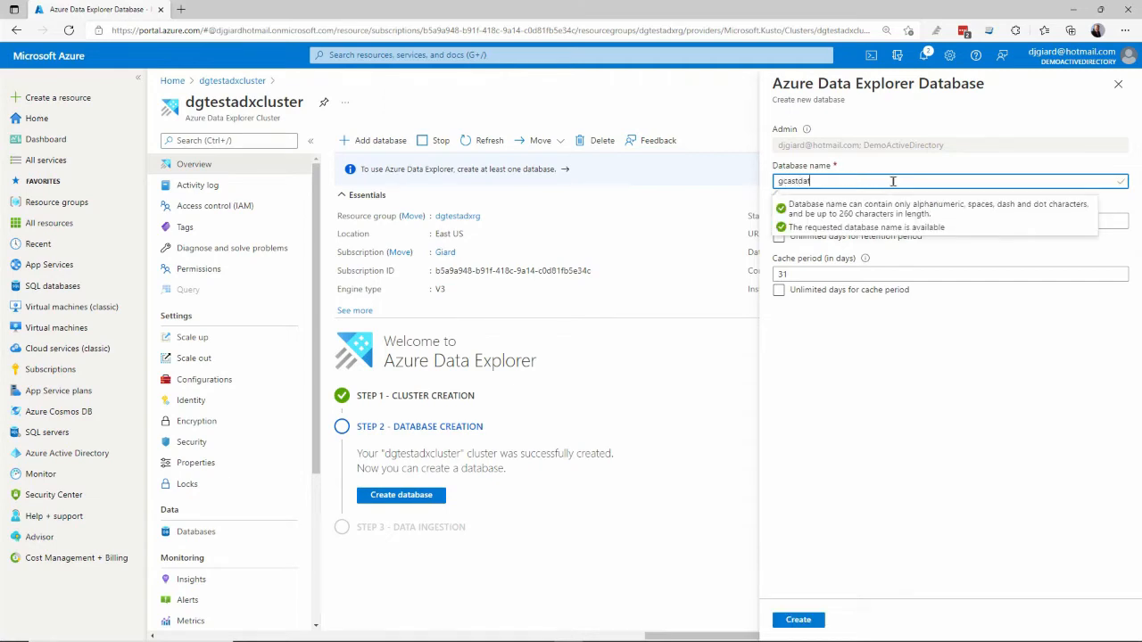
pyautogui.click(949, 221)
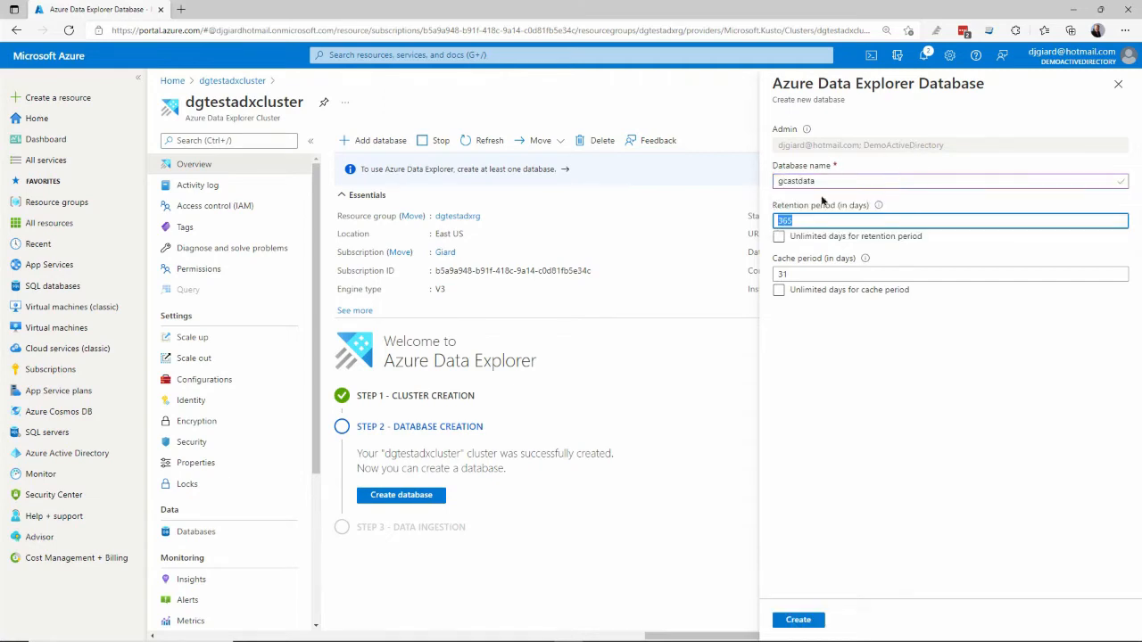
pyautogui.moveTo(649, 261)
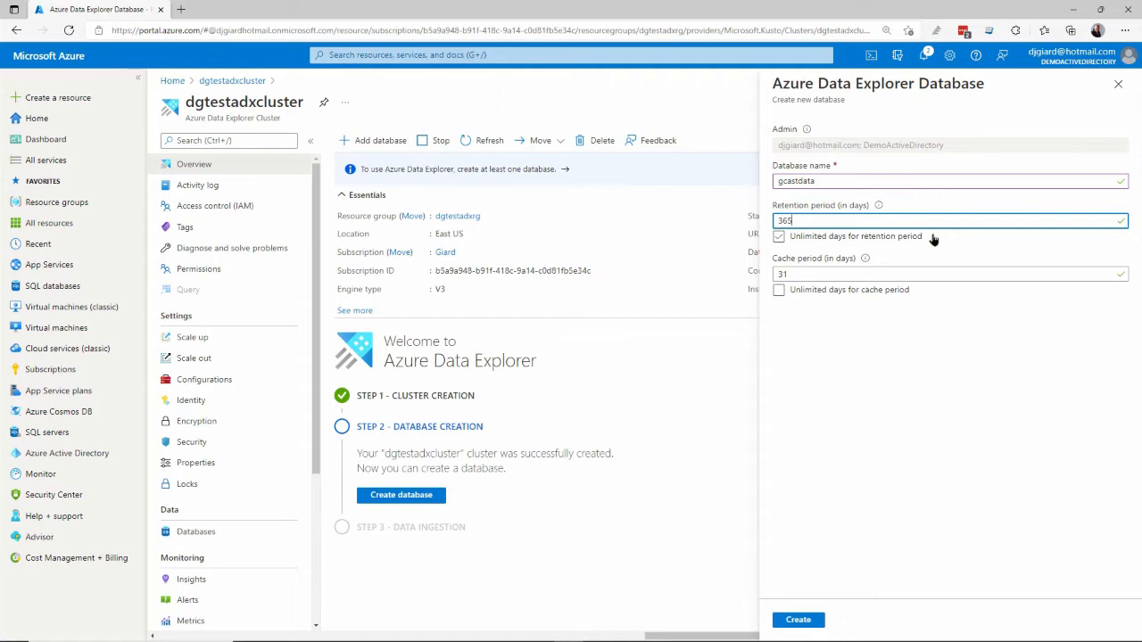
# - Set unlimited retention with a 31-day cache period and submit the database
pyautogui.click(777, 236)
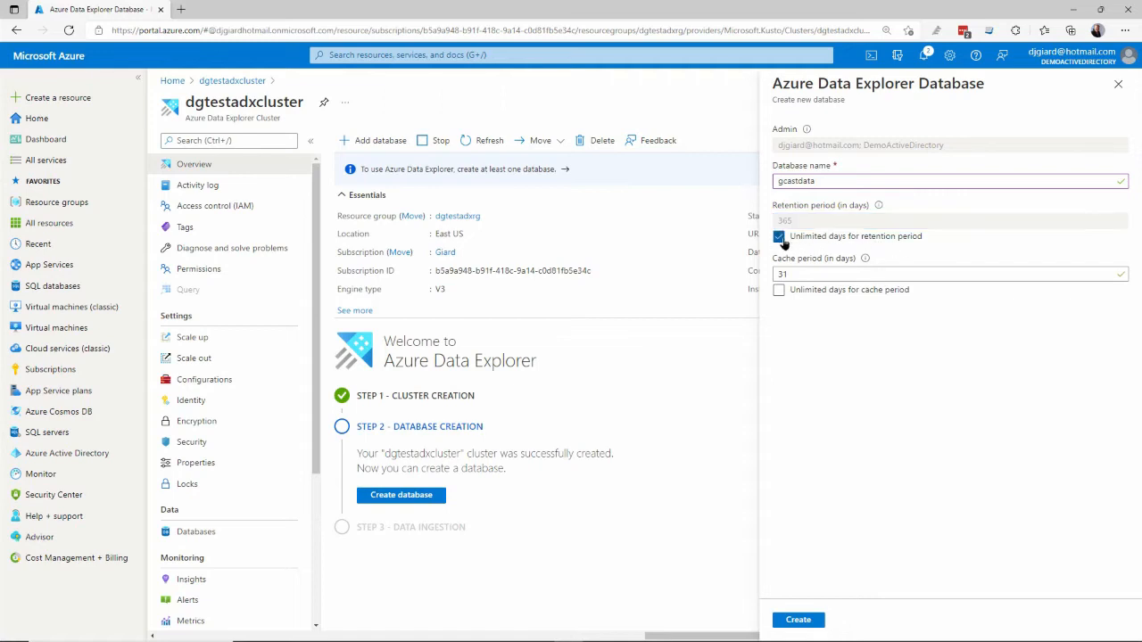
pyautogui.click(778, 235)
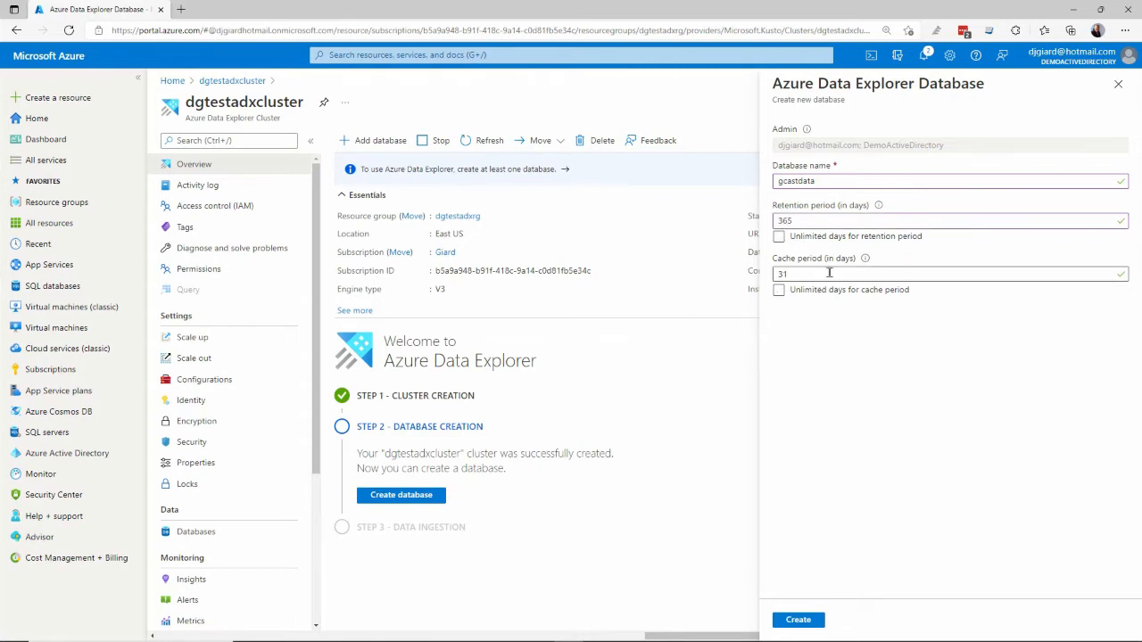
pyautogui.moveTo(909, 403)
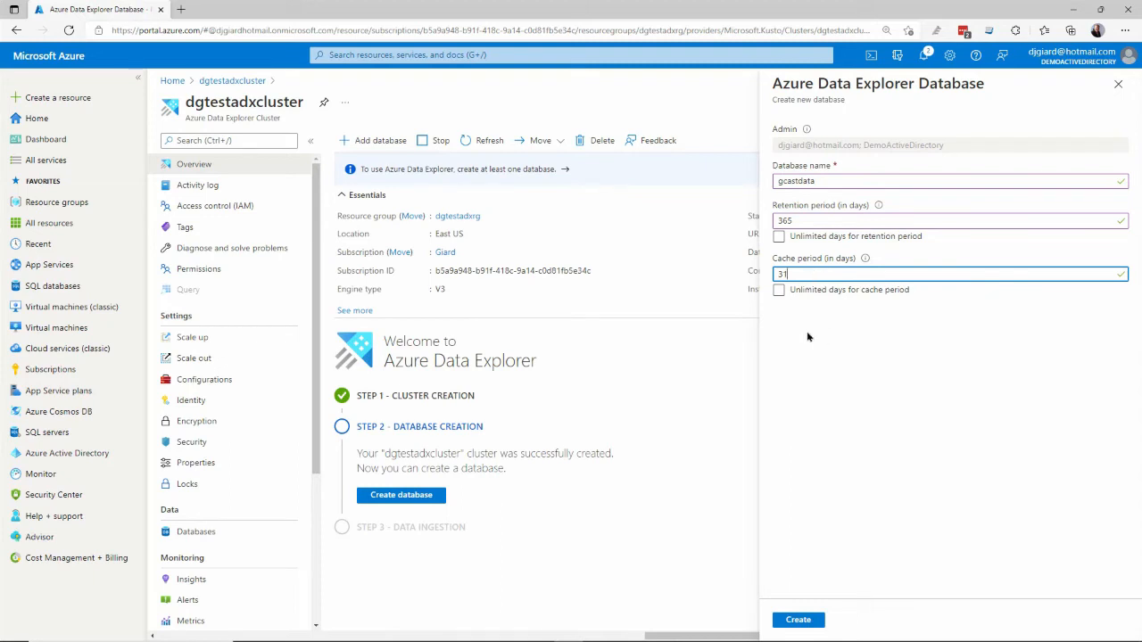
pyautogui.click(777, 236)
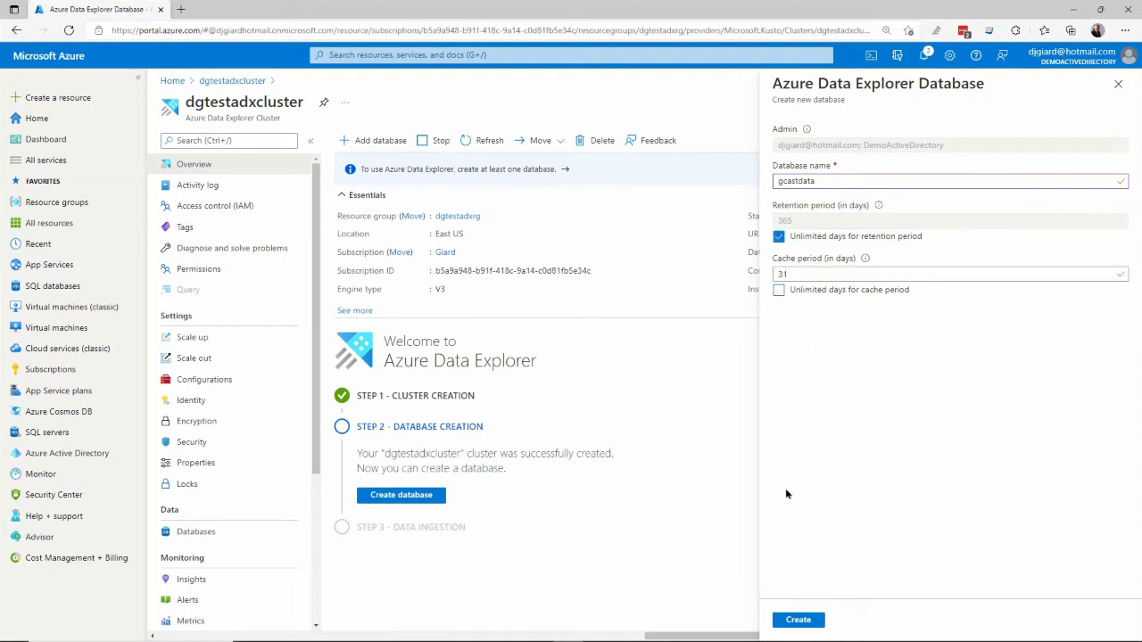
pyautogui.click(796, 619)
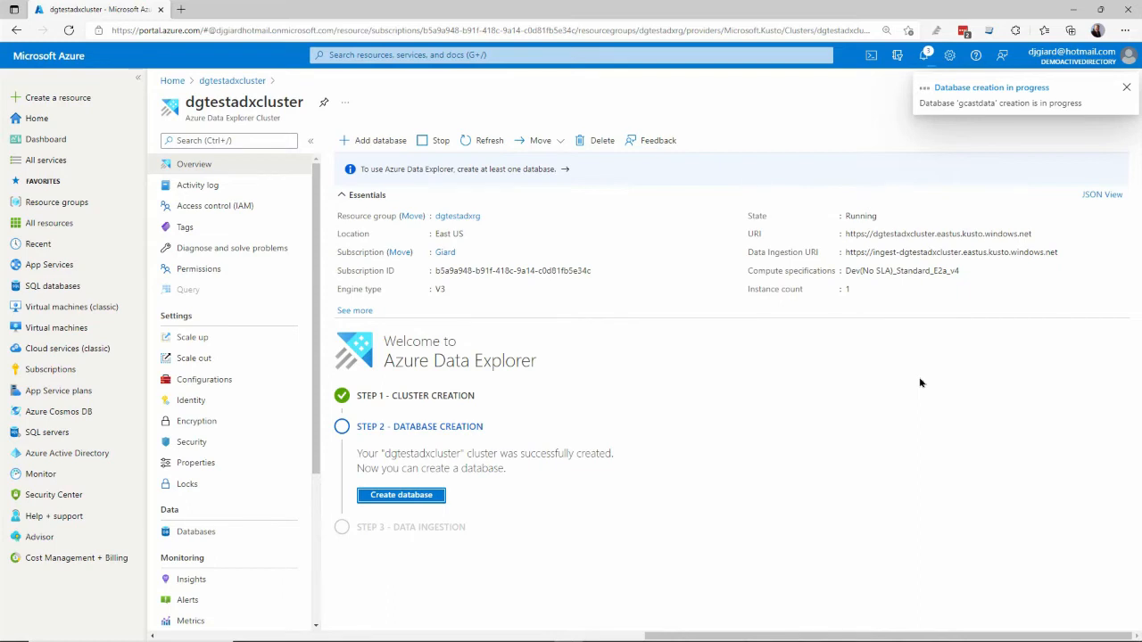
# - Once gcastdata is created, launch Ingest new data from the Data Ingestion step
pyautogui.click(1126, 85)
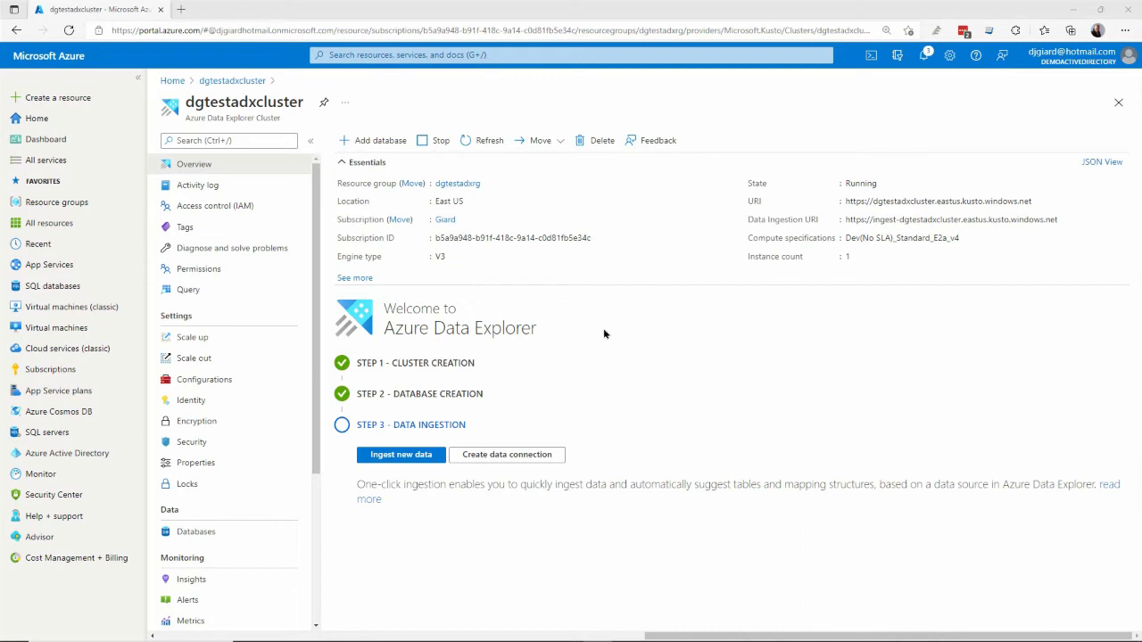
pyautogui.moveTo(888, 396)
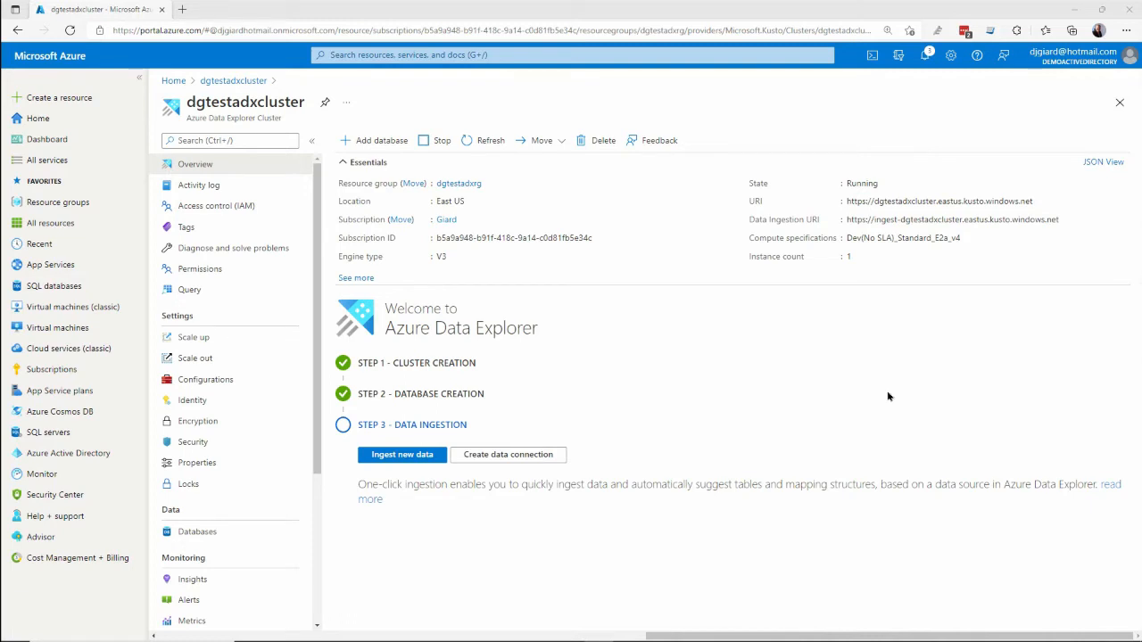
pyautogui.click(401, 455)
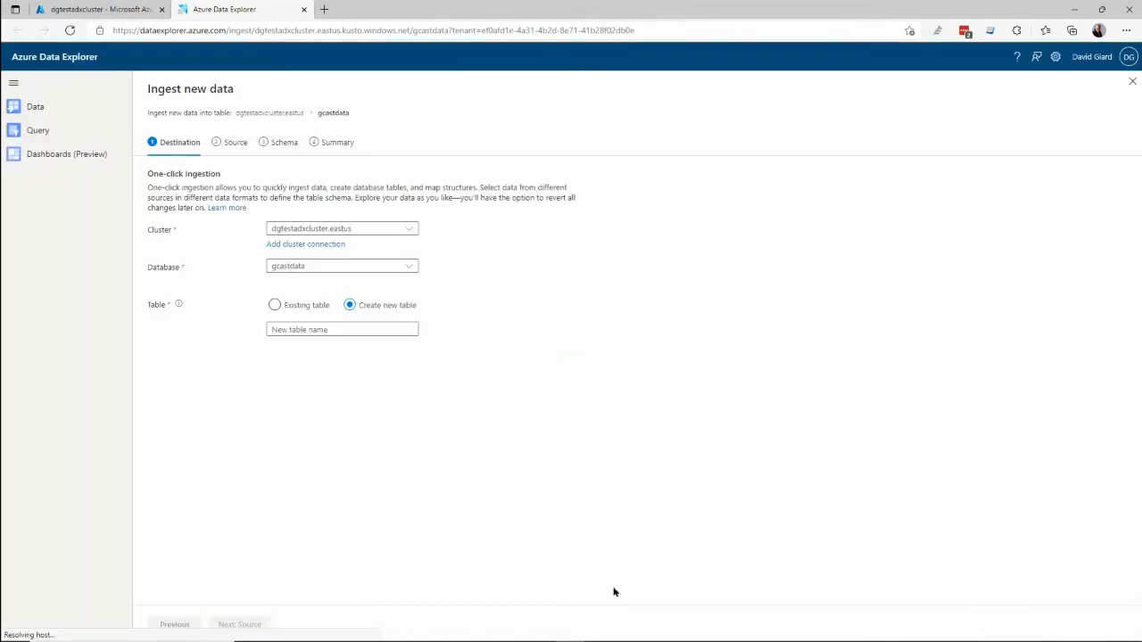
# - Keep dgtestadxcluster and gcastdata as destination and choose to create a new table
pyautogui.click(409, 229)
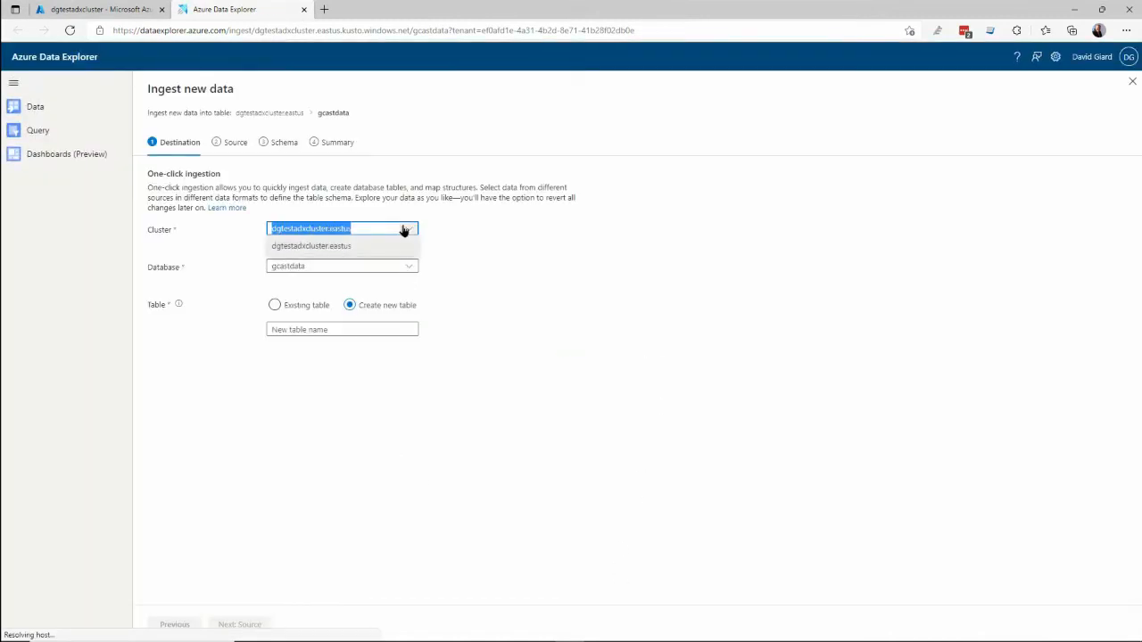
pyautogui.click(343, 246)
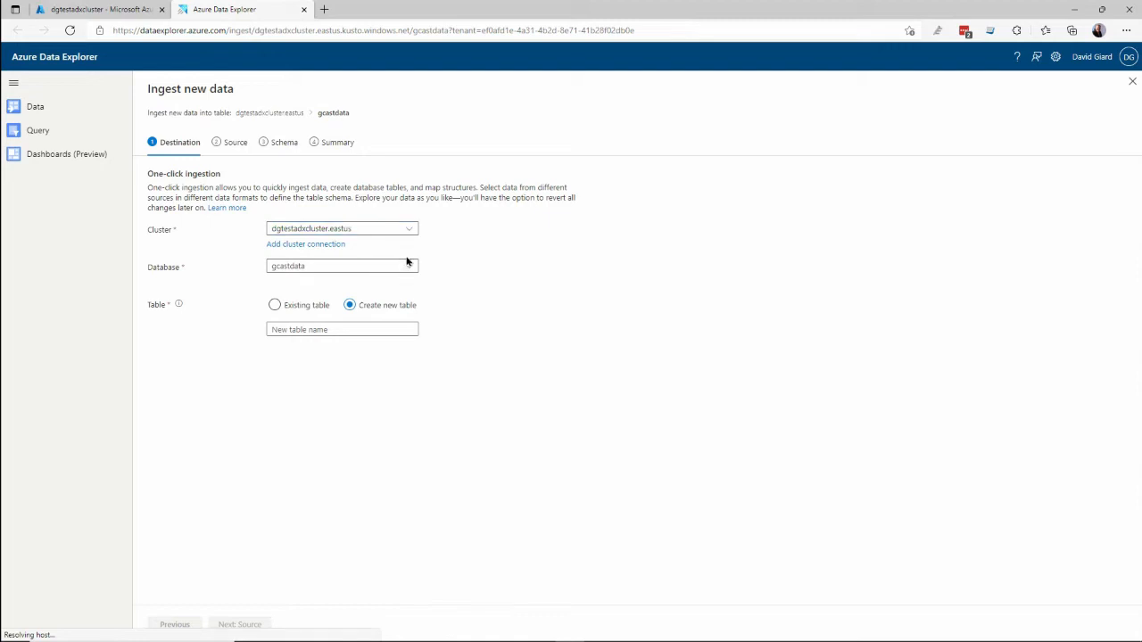
pyautogui.click(343, 265)
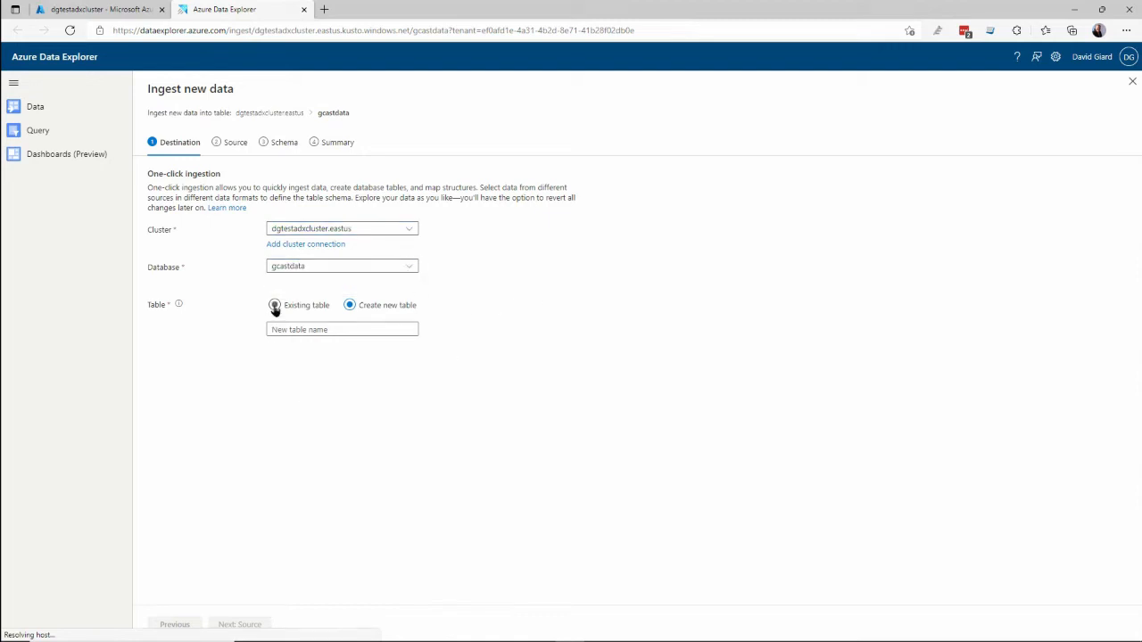
pyautogui.click(275, 305)
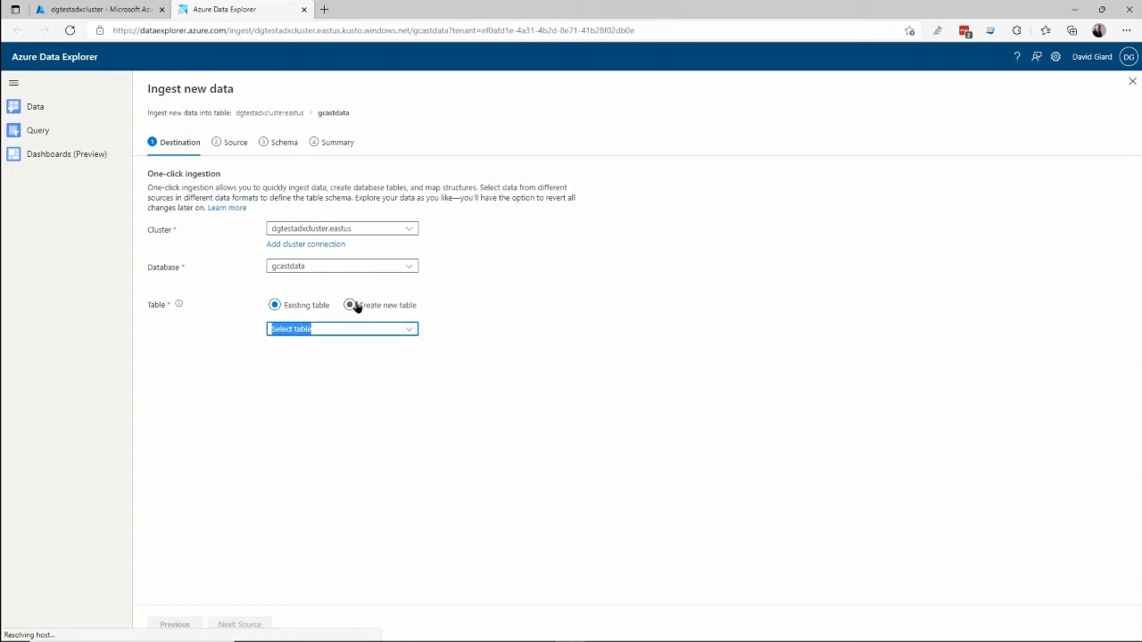
pyautogui.click(349, 303)
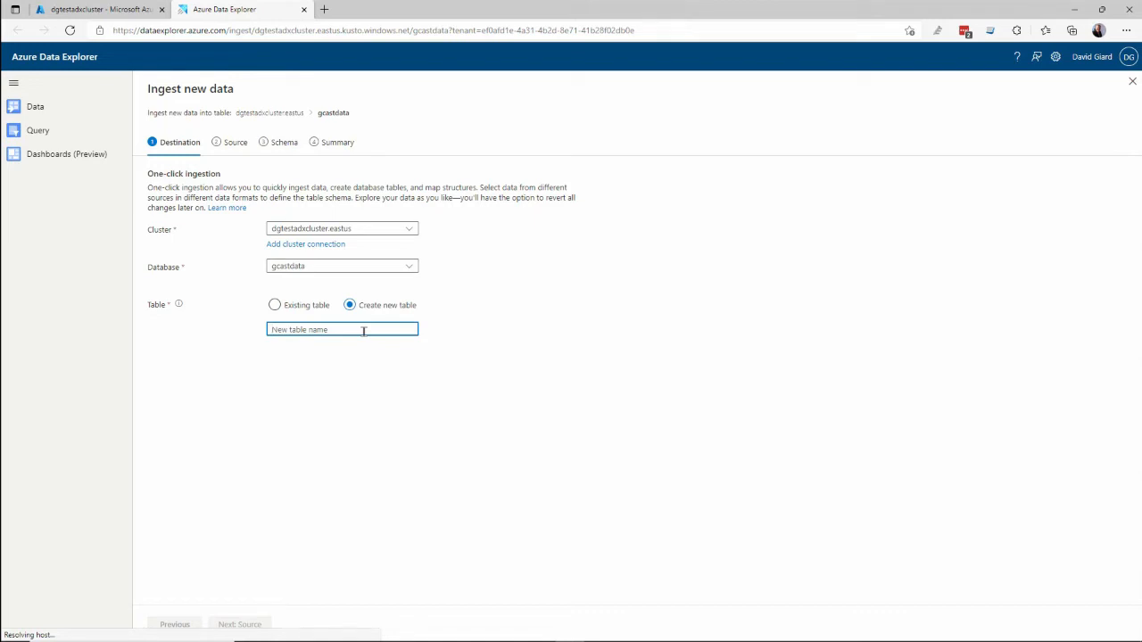
# - Name the new table salesdata, then set the ingestion source type to From file
pyautogui.write('sale')
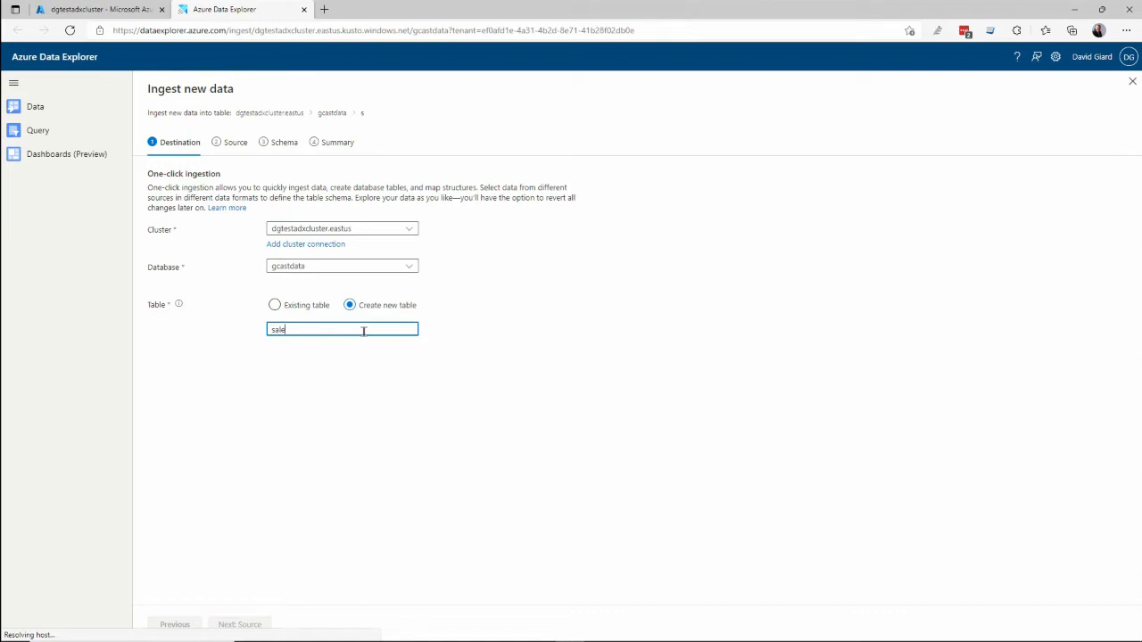
pyautogui.write('data')
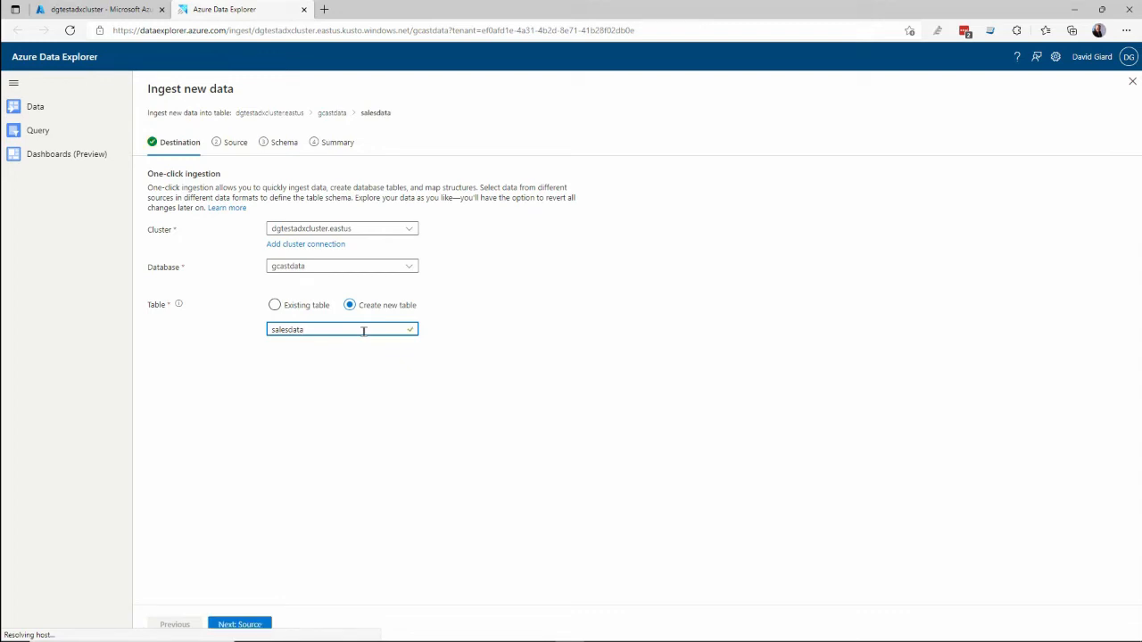
pyautogui.click(239, 624)
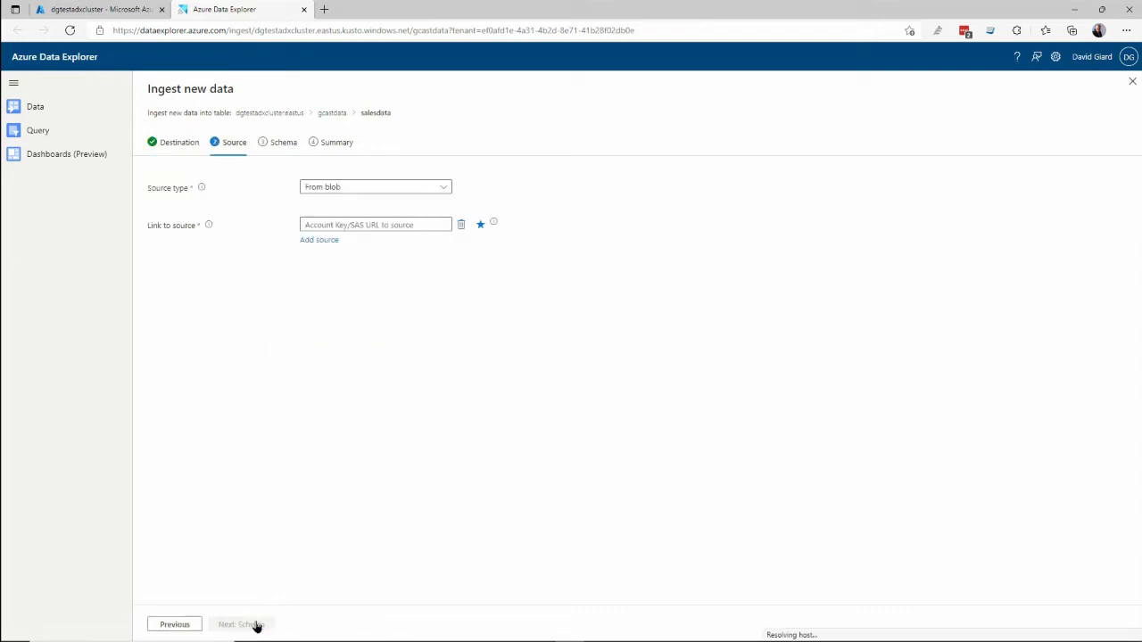
pyautogui.moveTo(339, 404)
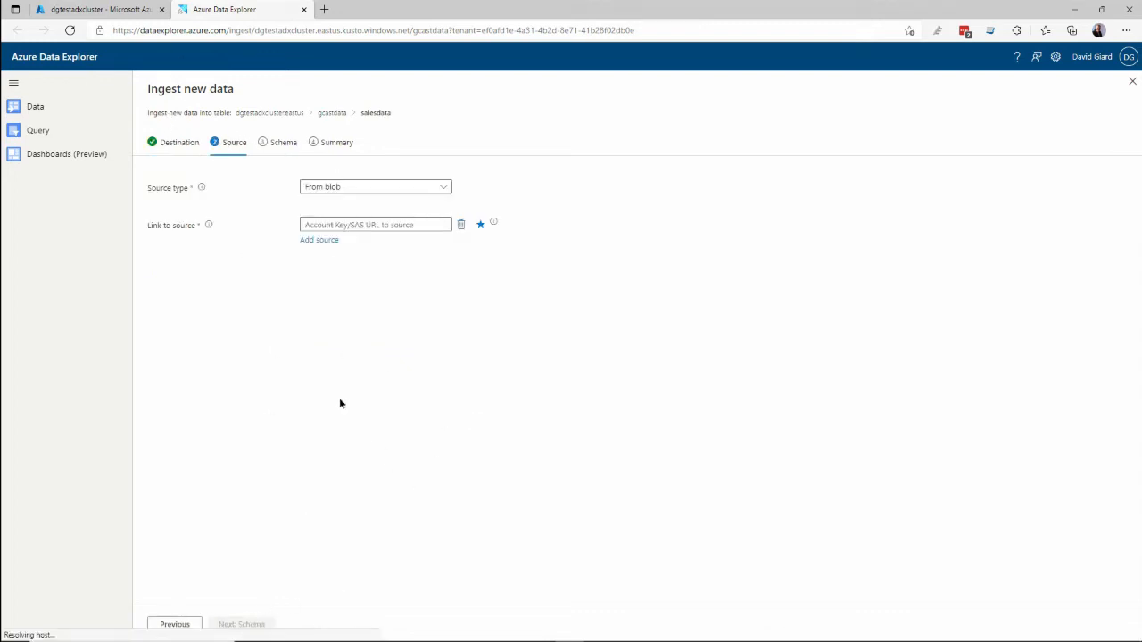
pyautogui.click(375, 188)
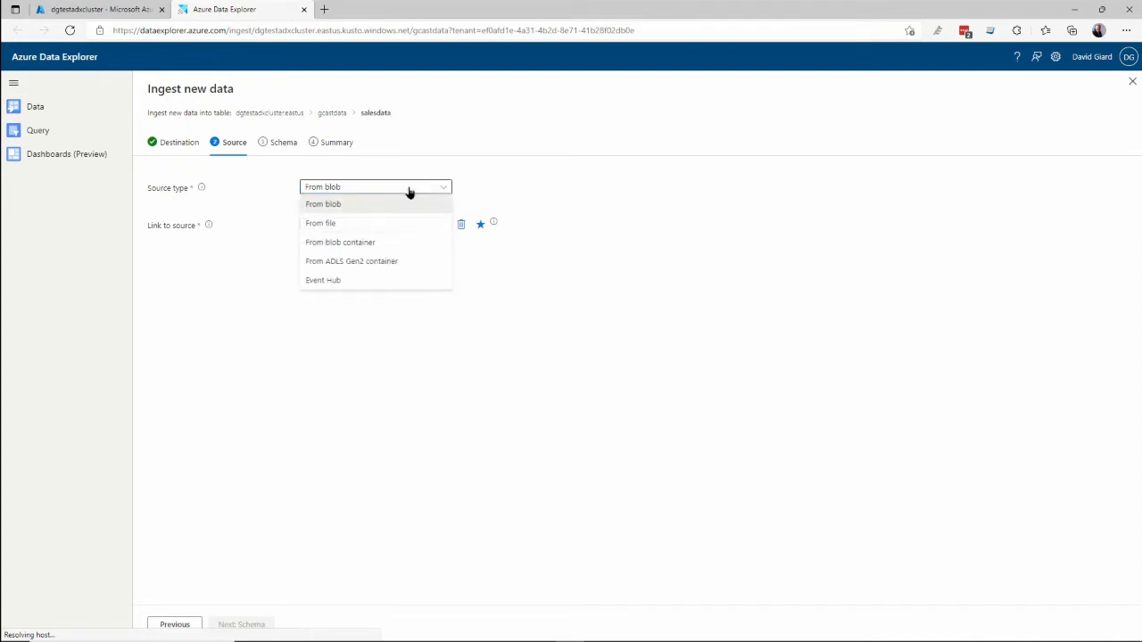
pyautogui.moveTo(348, 242)
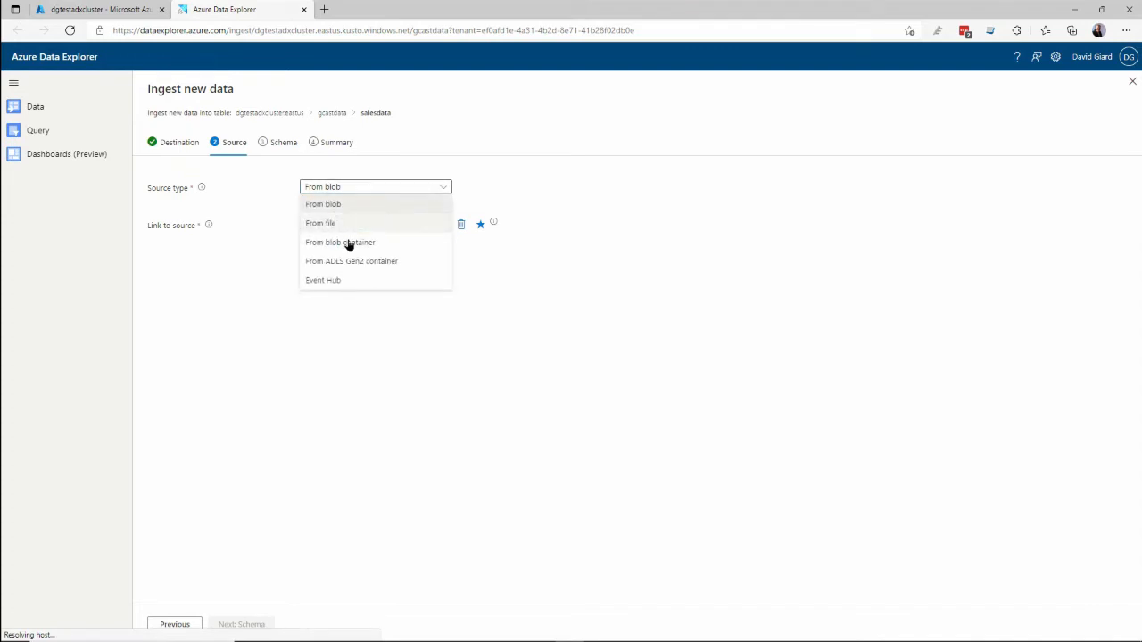
pyautogui.moveTo(335, 239)
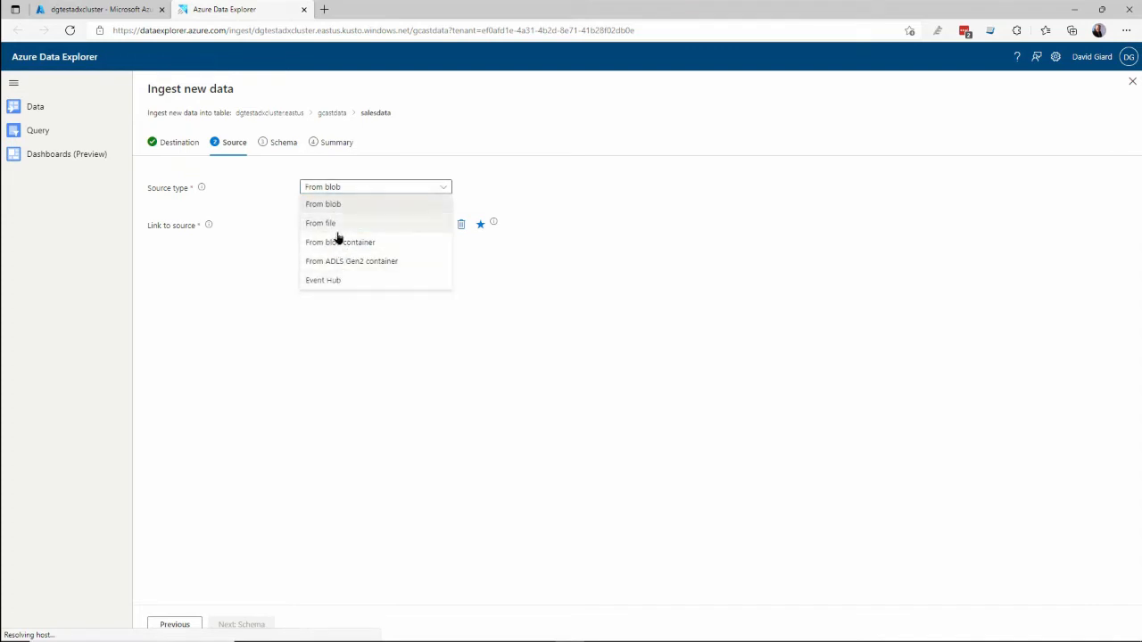
pyautogui.click(321, 223)
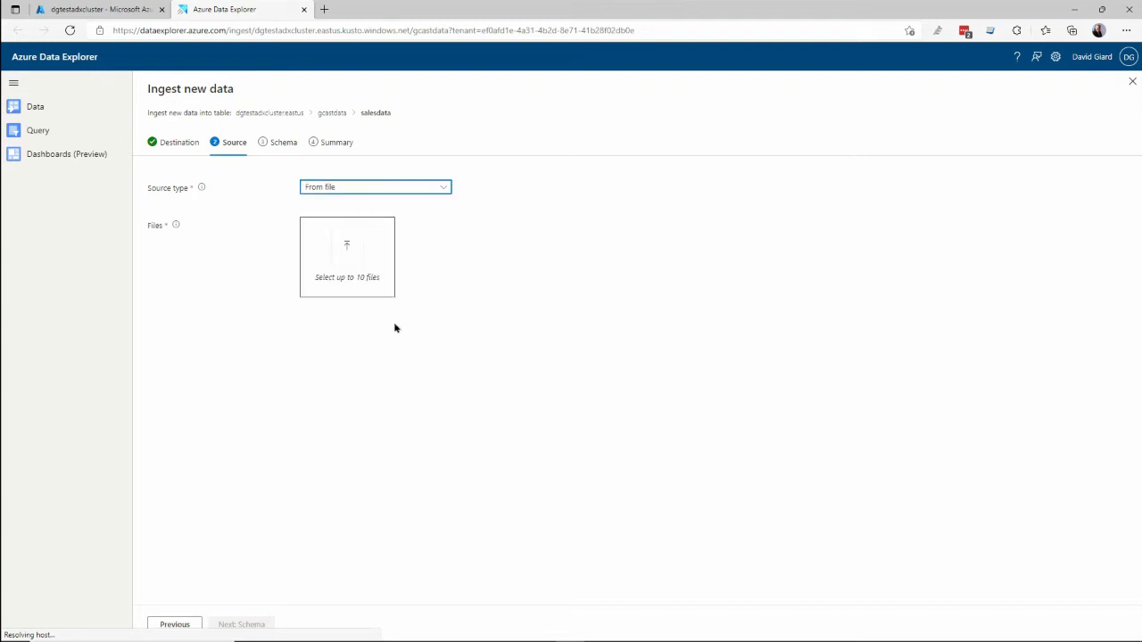
pyautogui.moveTo(346, 241)
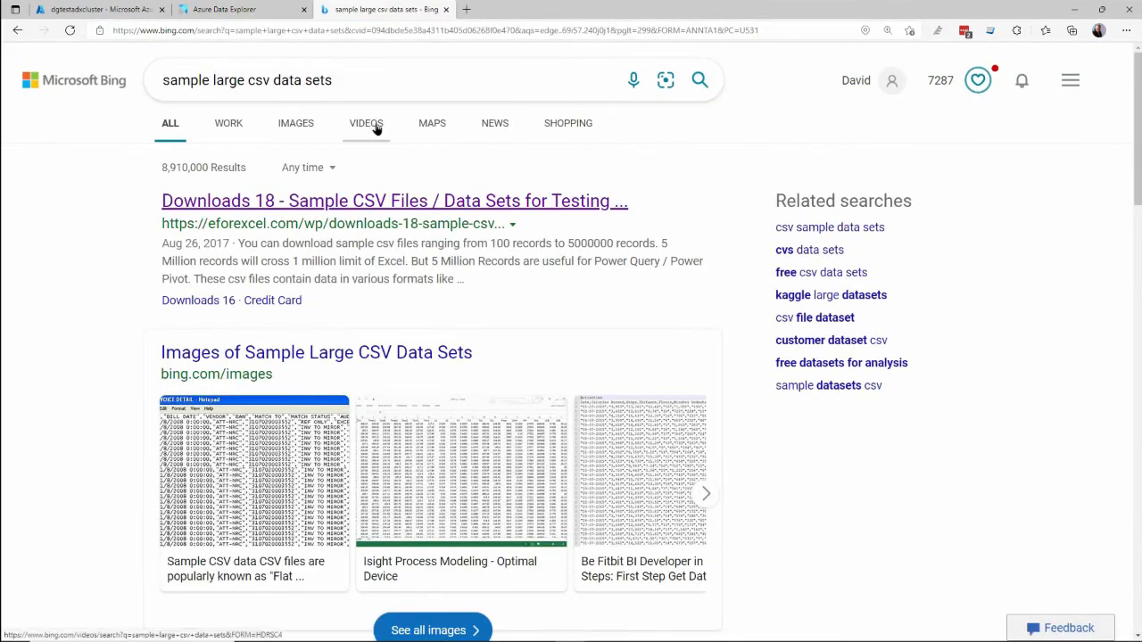
pyautogui.moveTo(307, 200)
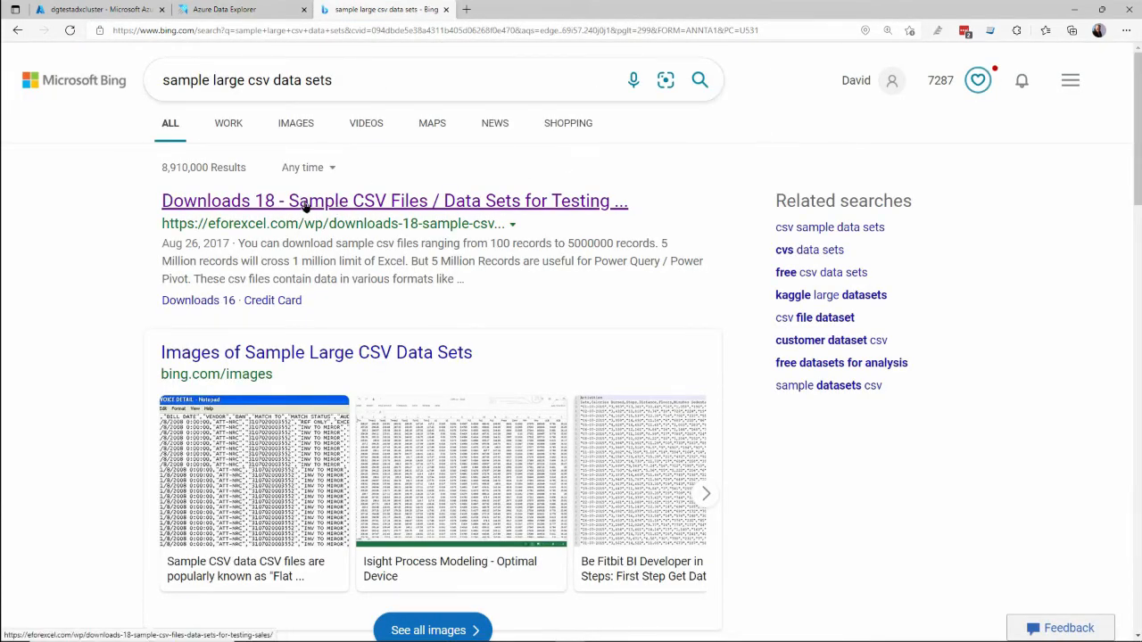
# - Locate the 5000 Sales Records download on the E for Excel samples page, then switch windows
pyautogui.click(393, 200)
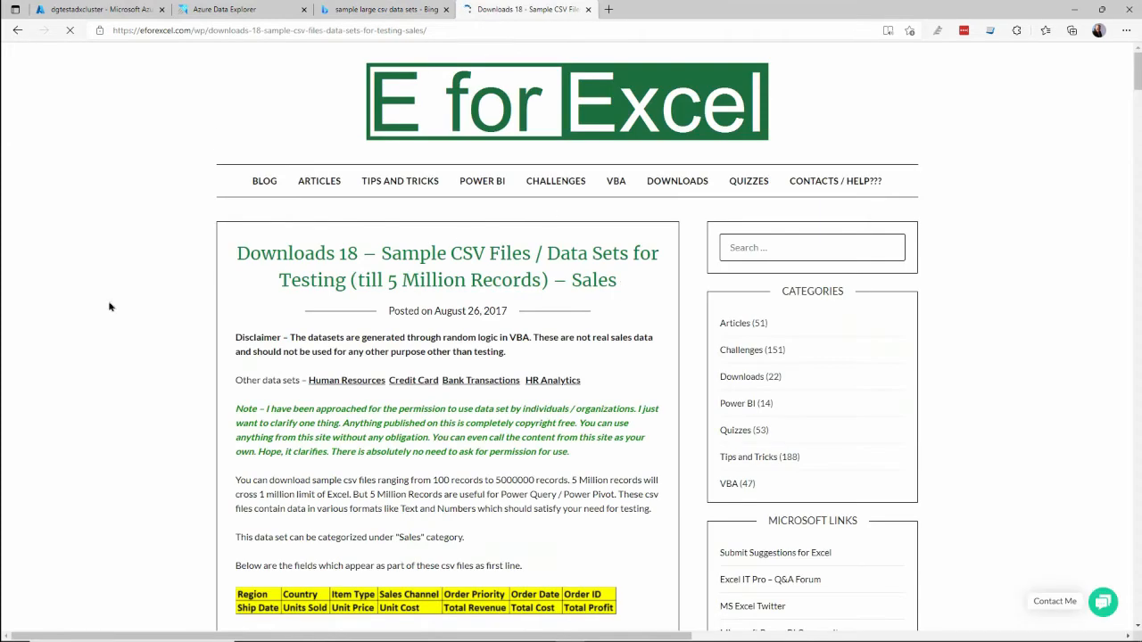
pyautogui.scroll(-3)
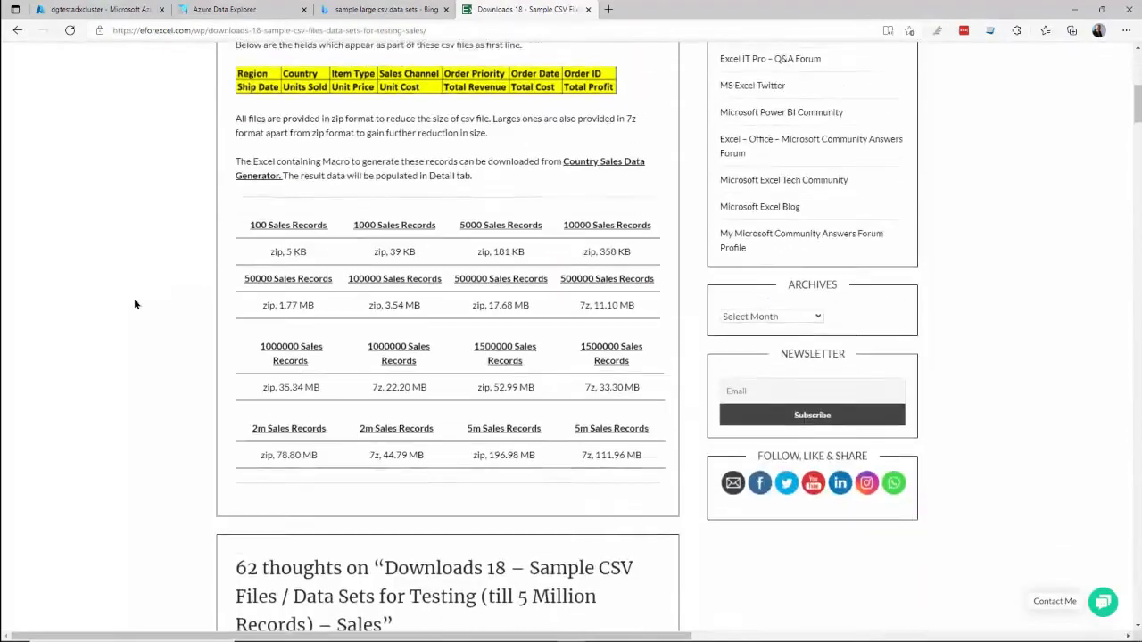
pyautogui.scroll(3)
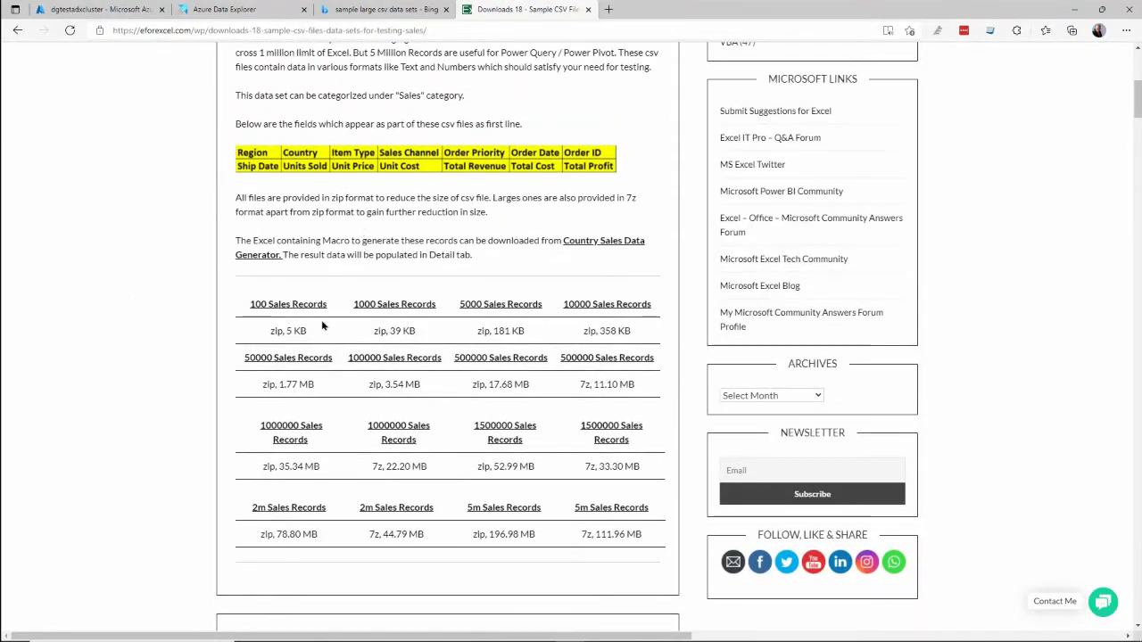
pyautogui.moveTo(610, 507)
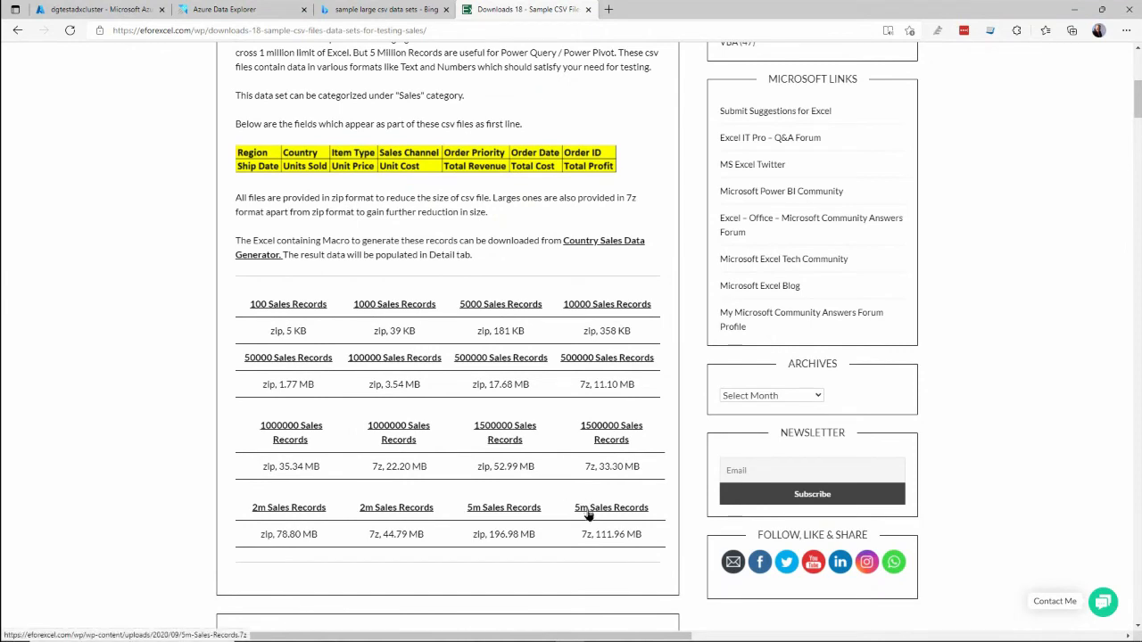
pyautogui.moveTo(500, 303)
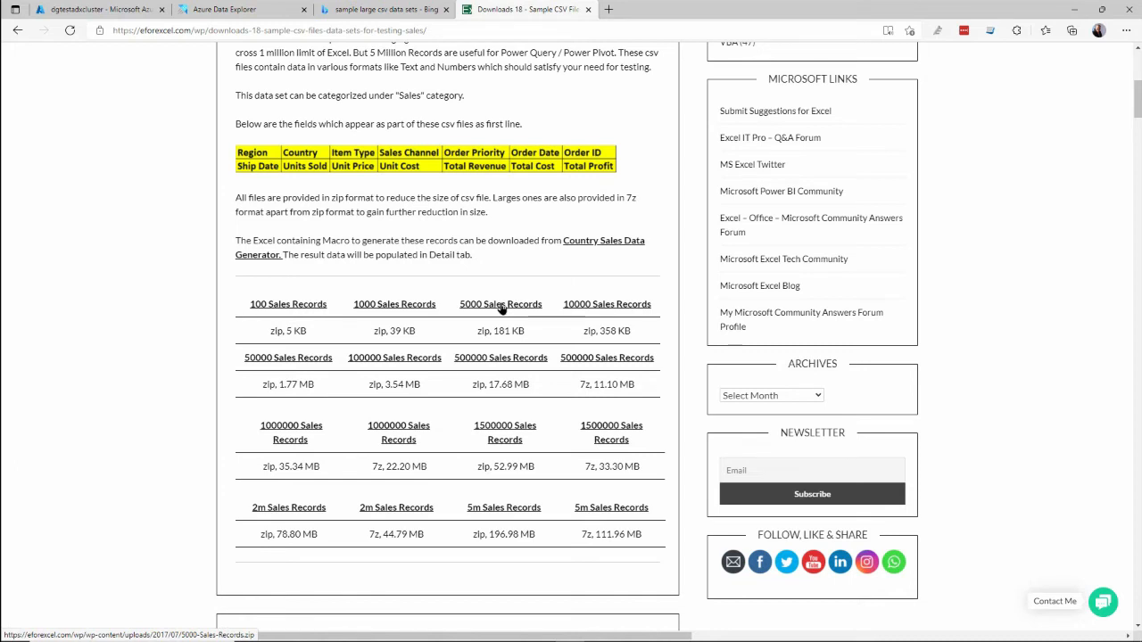
pyautogui.press('alt+tab')
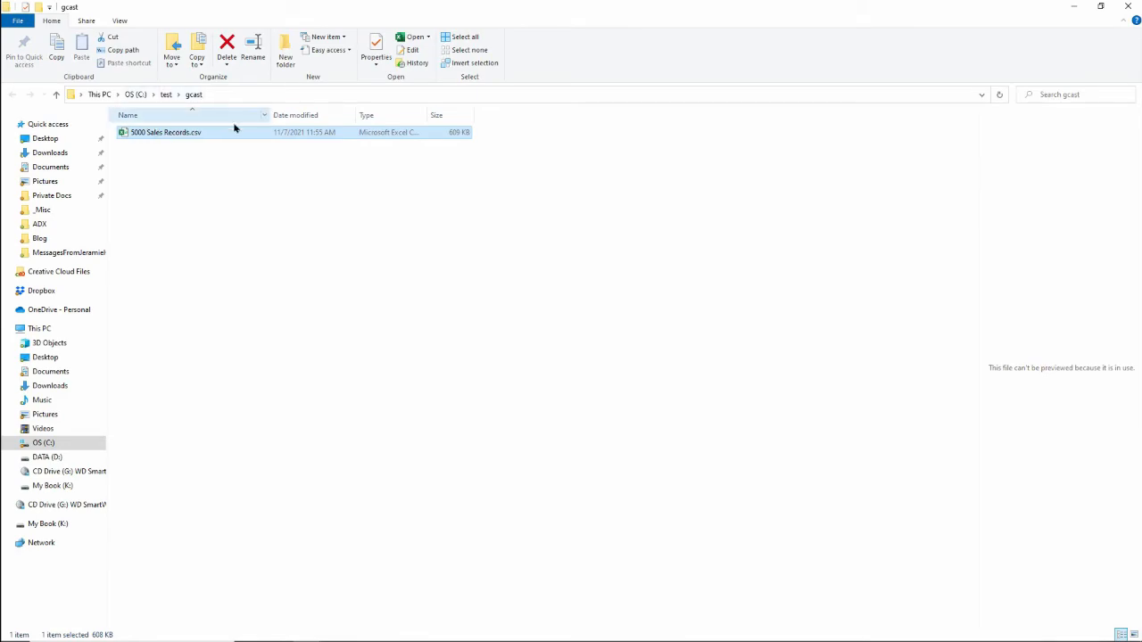
# - Inspect 5000 Sales Records.csv in Excel with widened date columns, then close the workbook
pyautogui.click(164, 132)
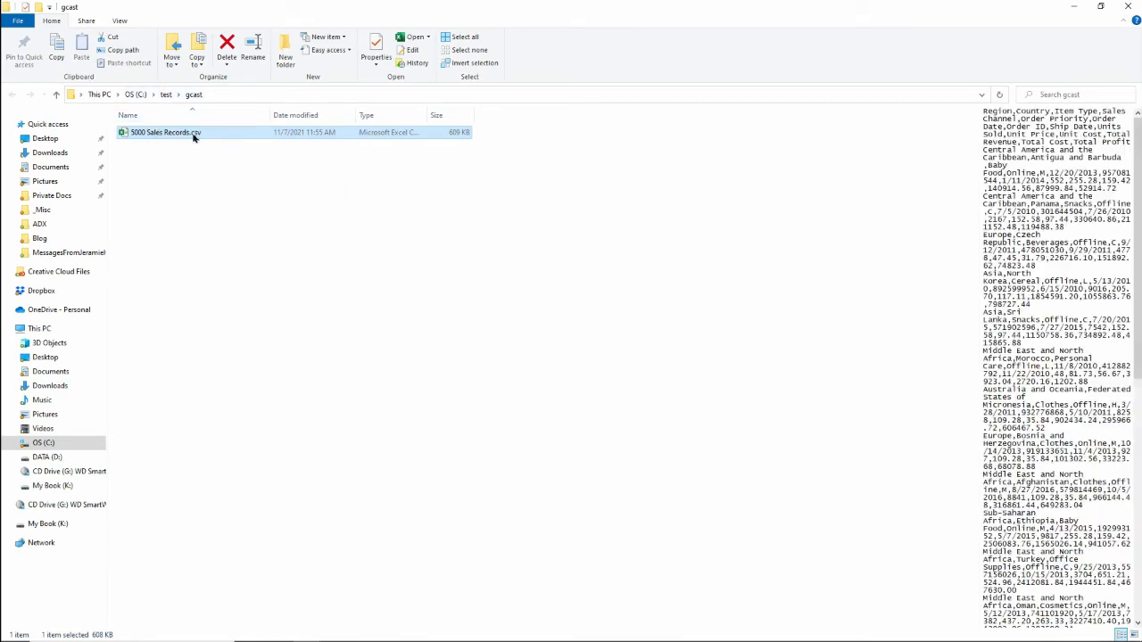
pyautogui.doubleClick(164, 132)
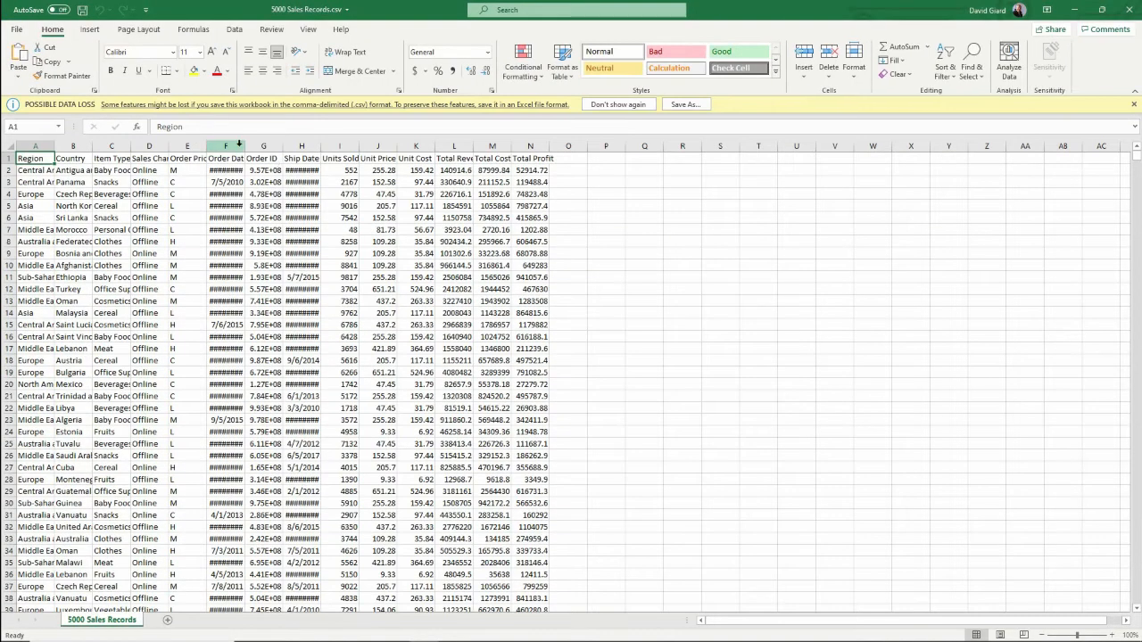
pyautogui.moveTo(239, 147); pyautogui.dragTo(324, 146)
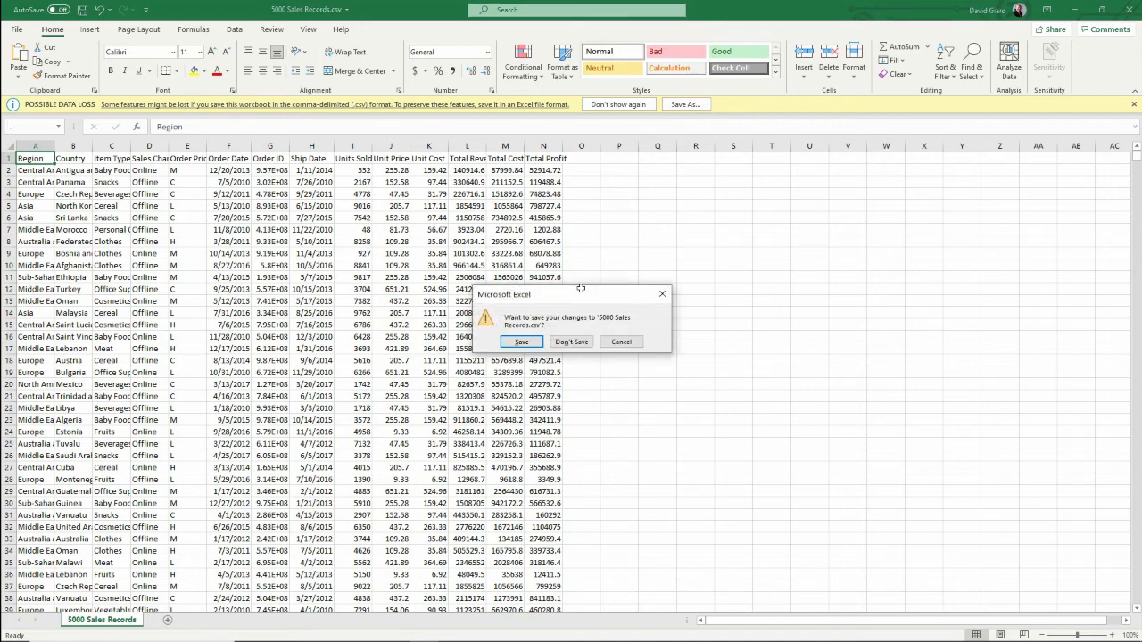
pyautogui.click(571, 343)
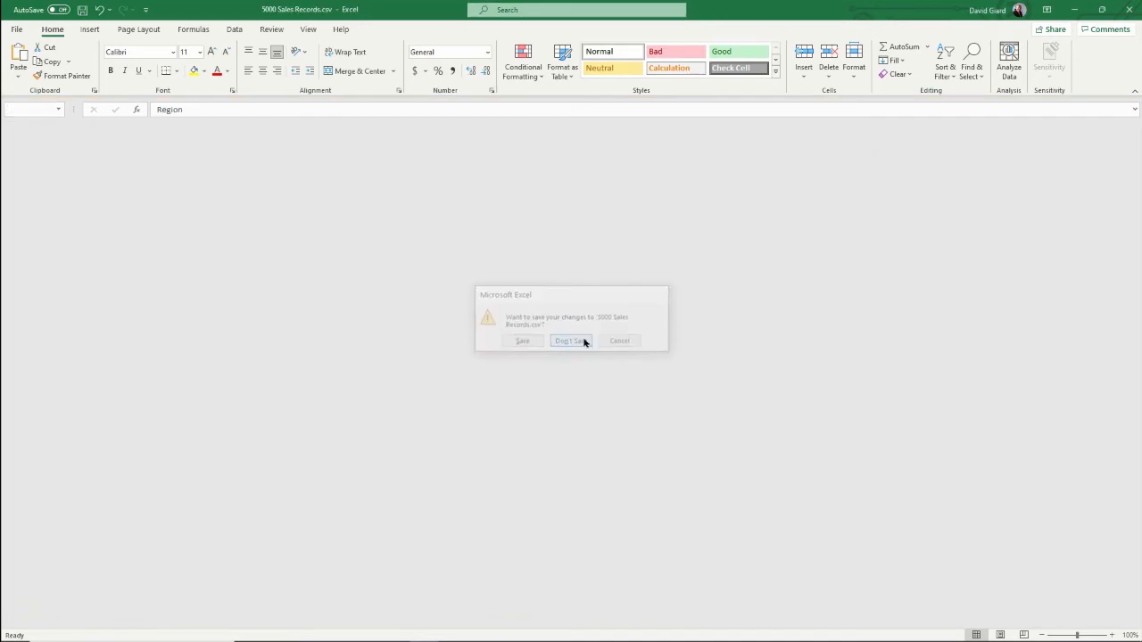
# - Discard the spreadsheet changes, check the CSV's file options, and bring up the window switcher
pyautogui.click(571, 341)
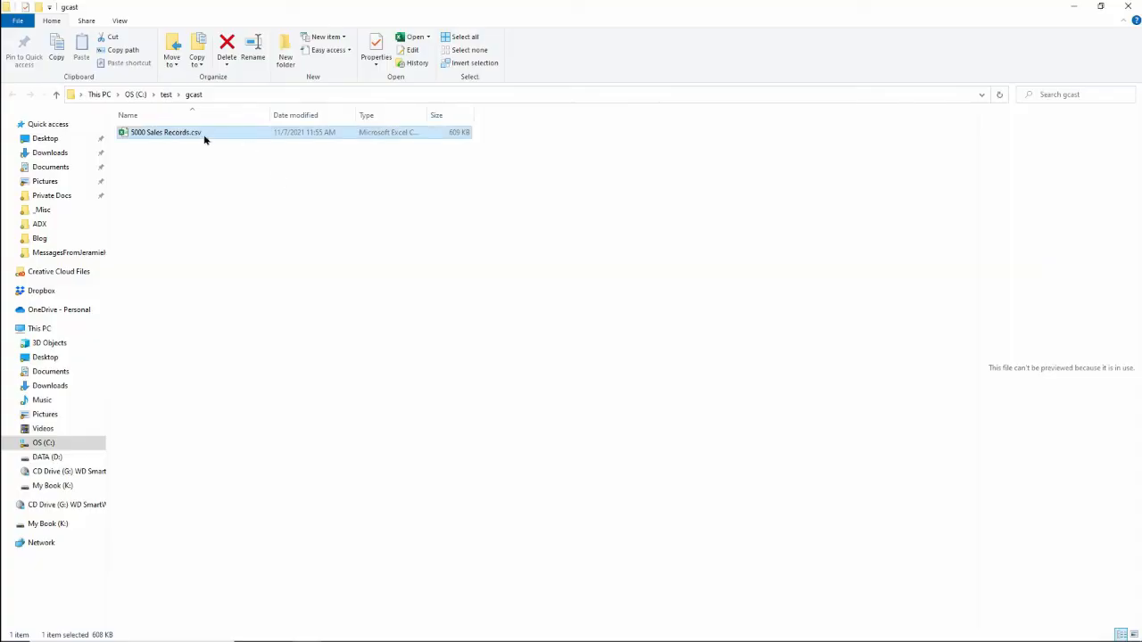
pyautogui.rightClick(164, 132)
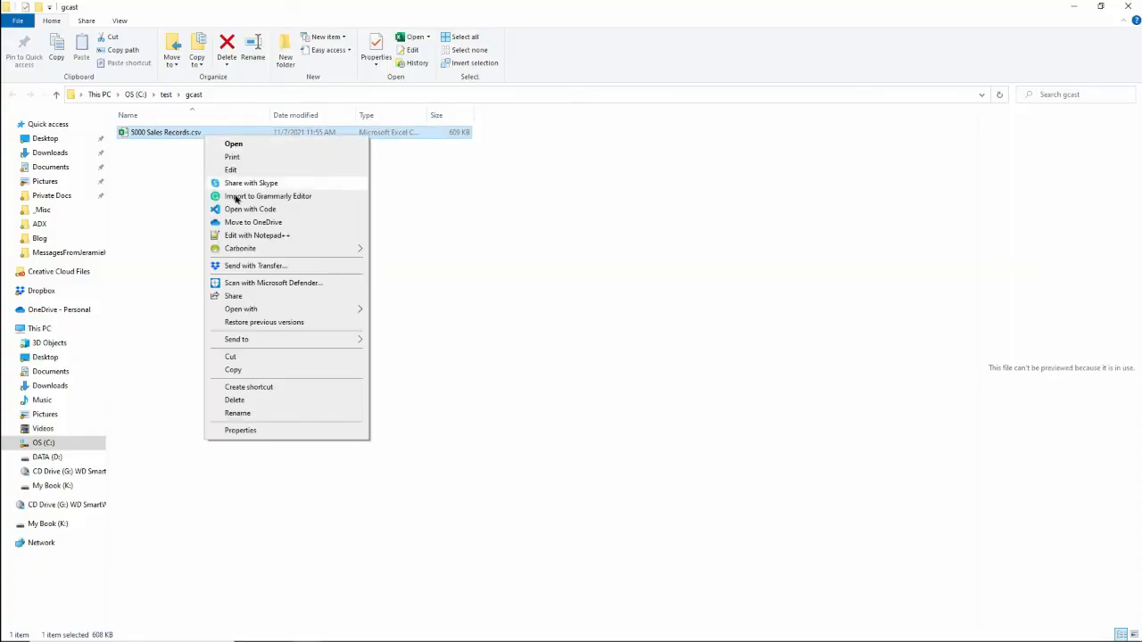
pyautogui.click(257, 236)
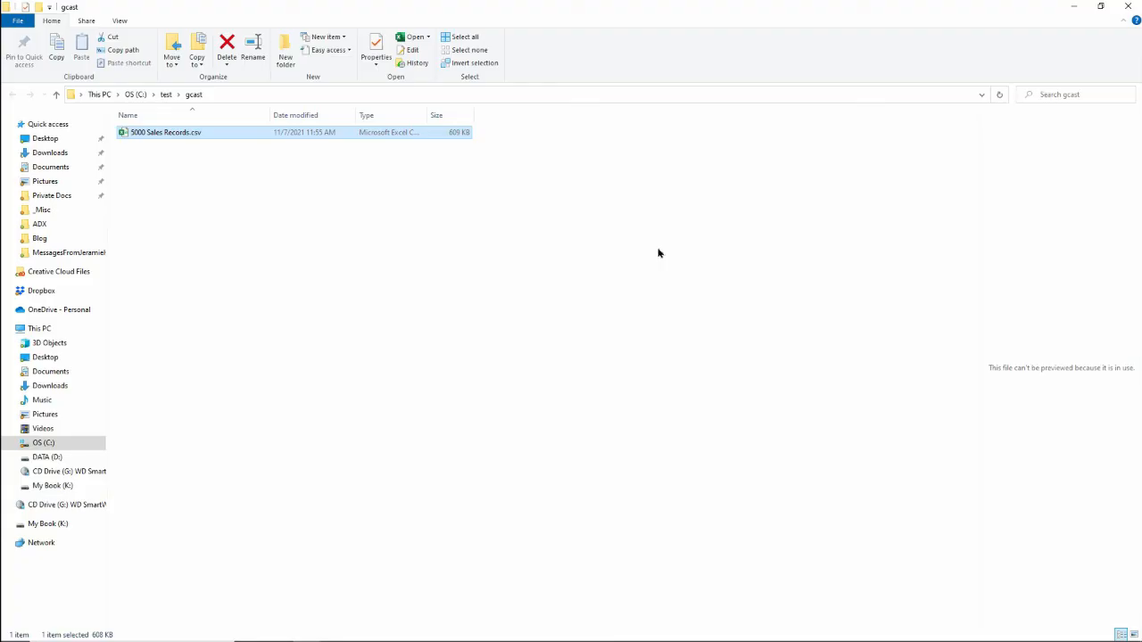
pyautogui.moveTo(508, 317)
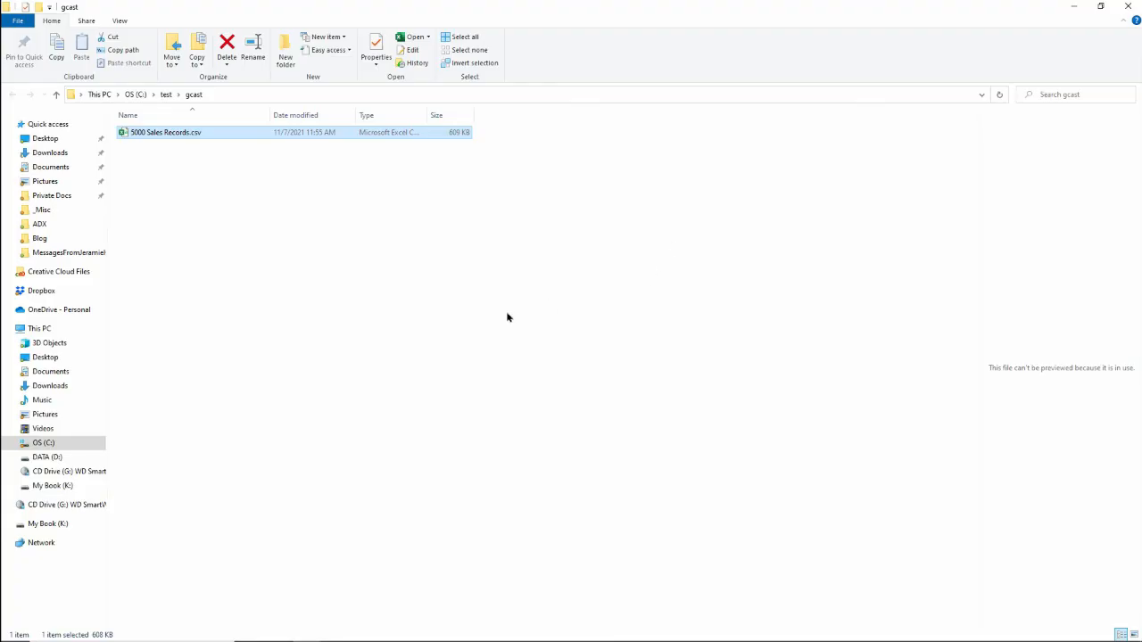
pyautogui.press('alt+tab')
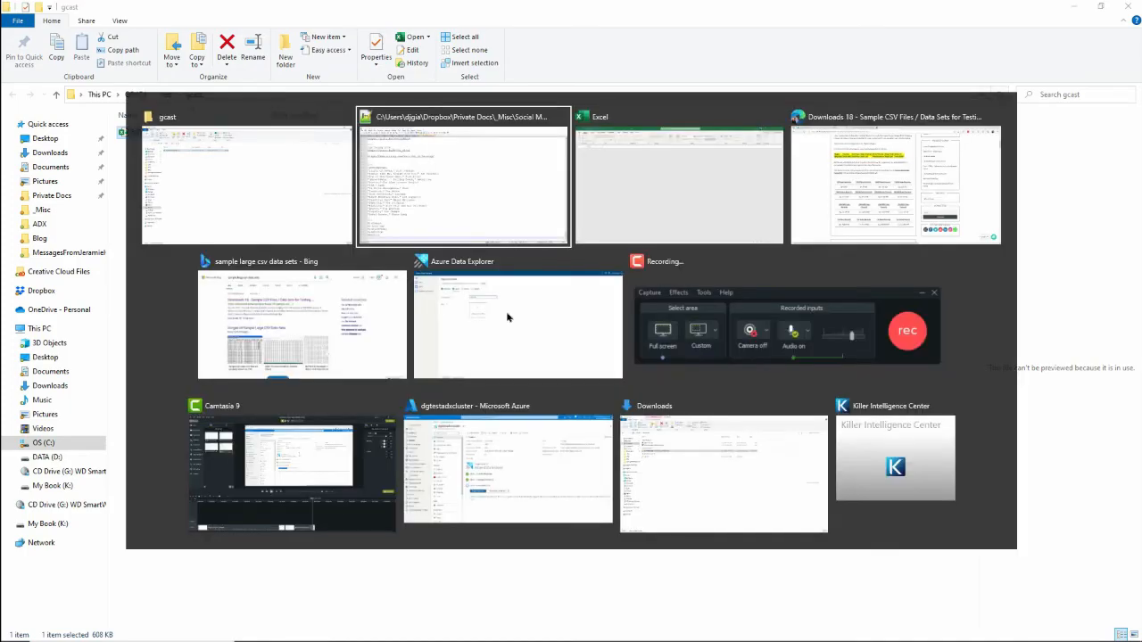
# - Attach local file 5000 Sales Records.csv as the ingestion source for the salesdata table
pyautogui.click(508, 473)
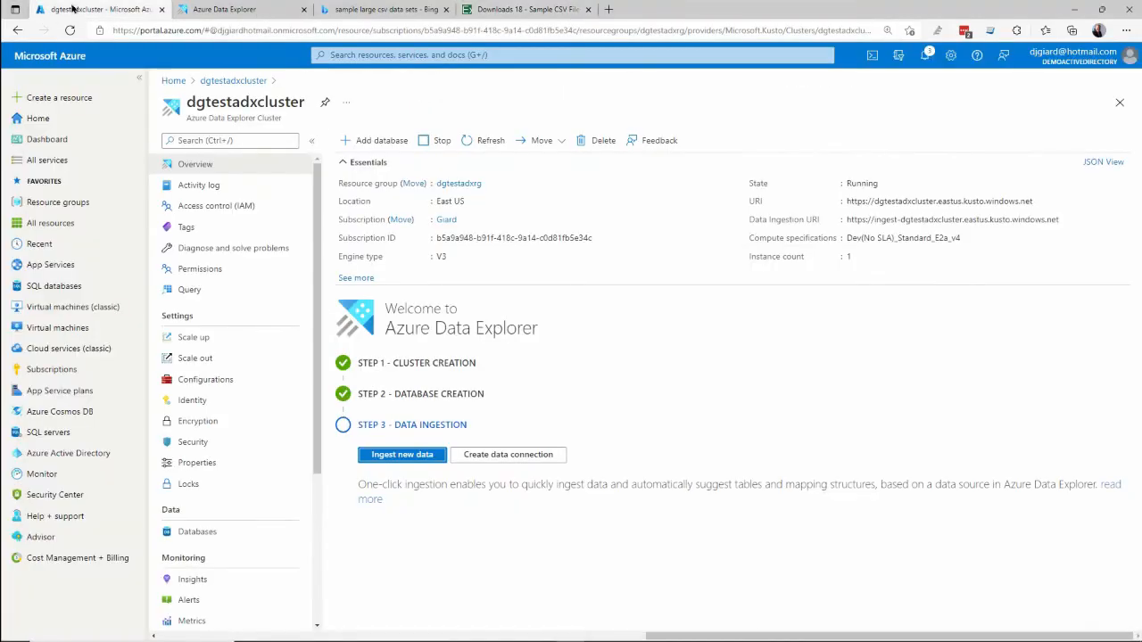
pyautogui.click(401, 455)
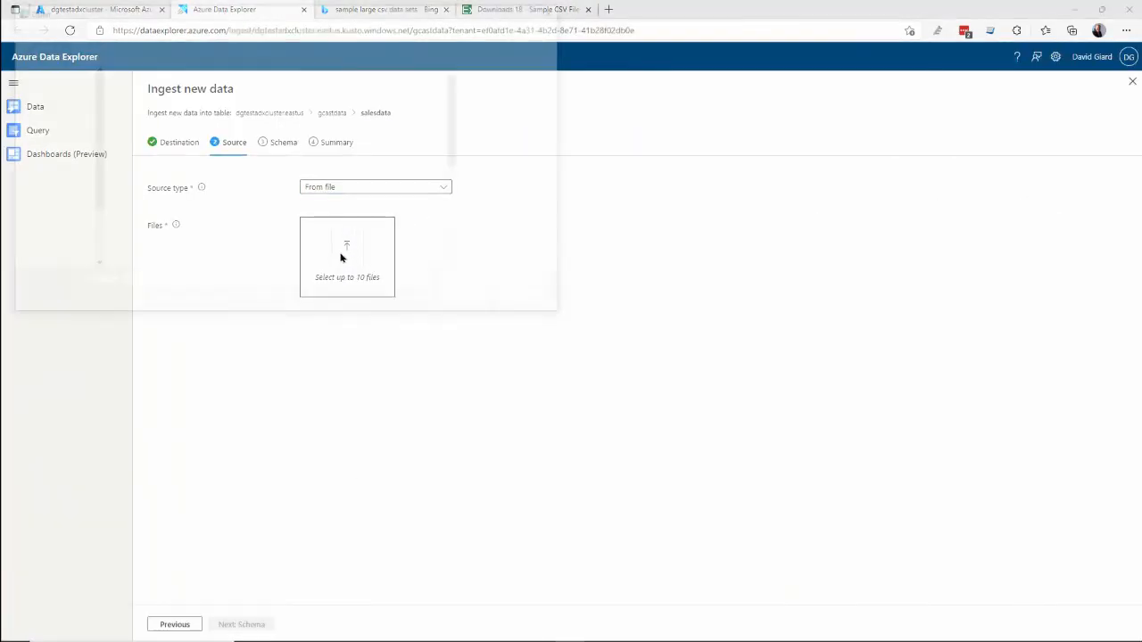
pyautogui.click(346, 257)
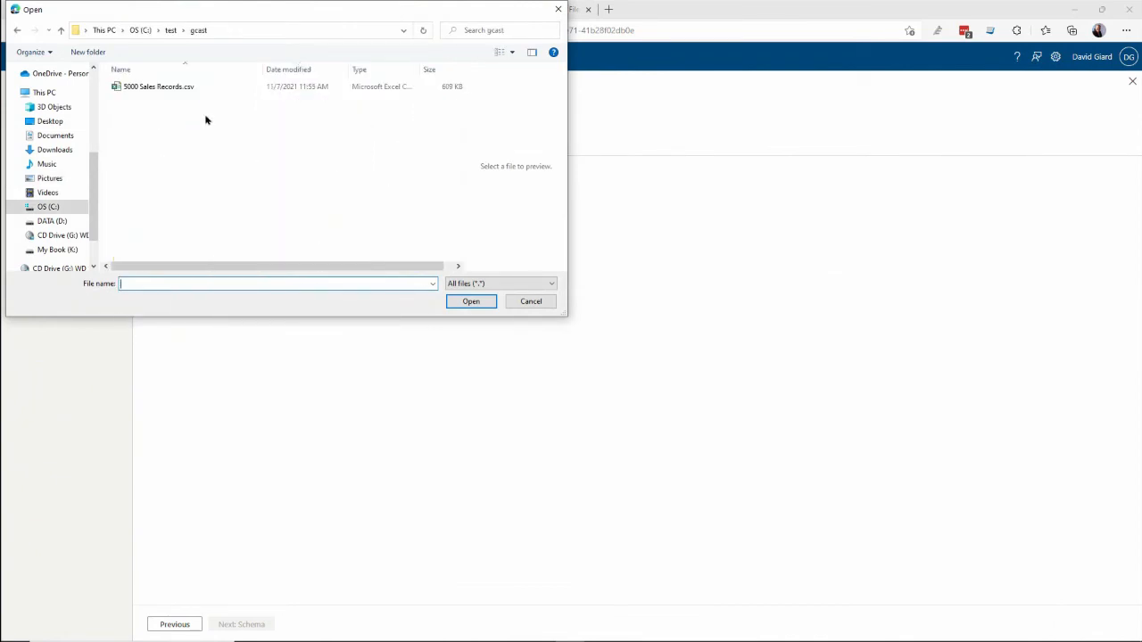
pyautogui.click(157, 85)
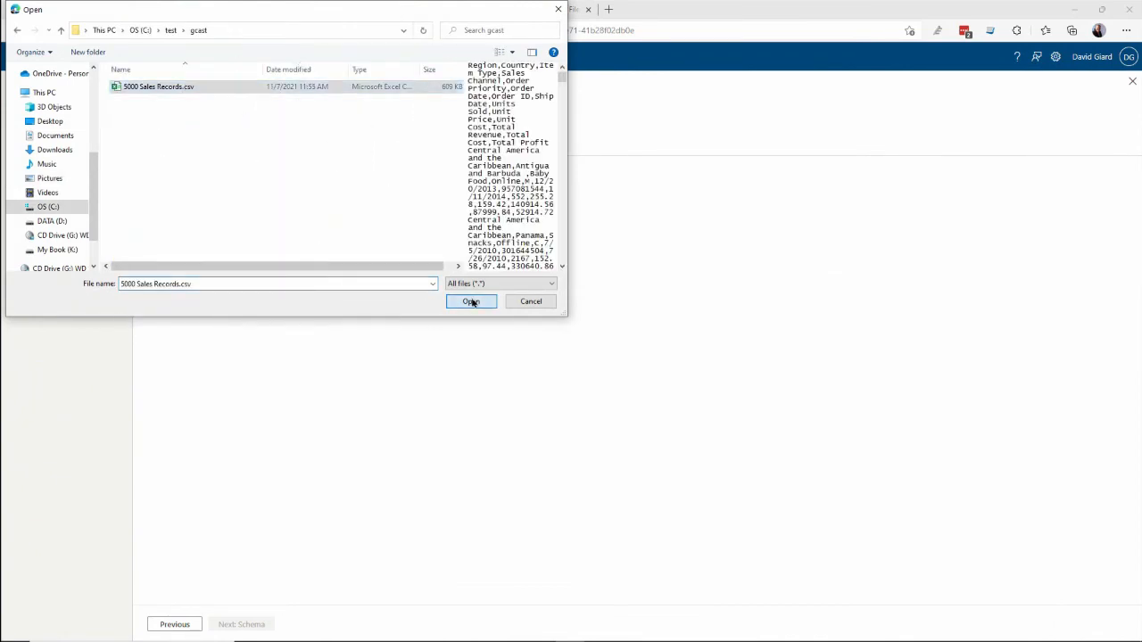
pyautogui.click(471, 299)
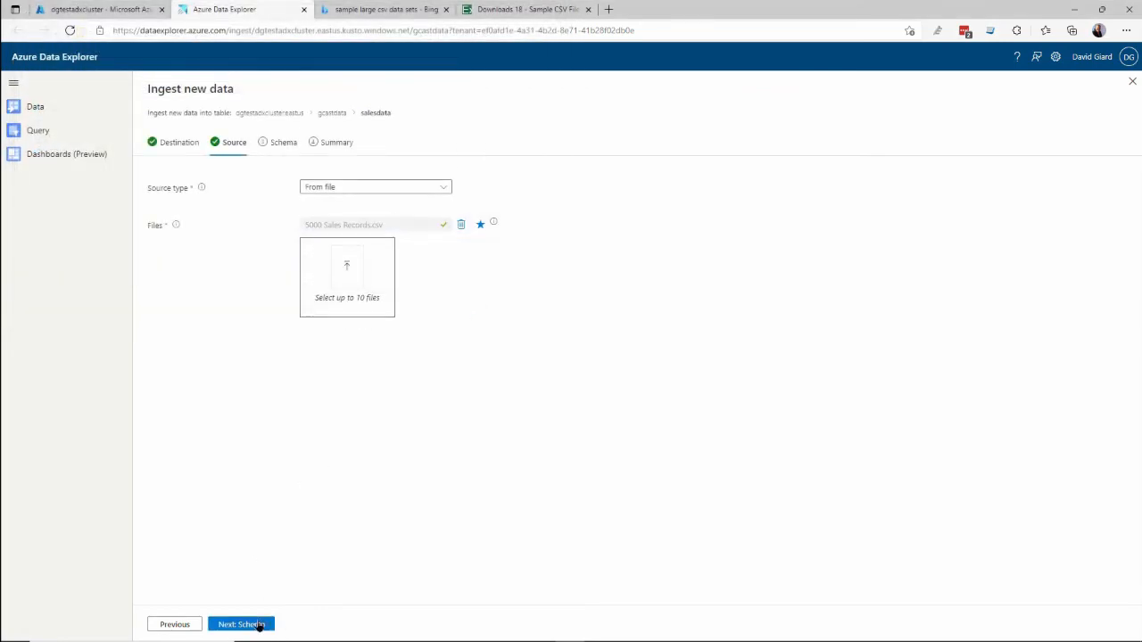
# - Review the Schema preview and the Order ID column's data type options without changing them
pyautogui.click(240, 625)
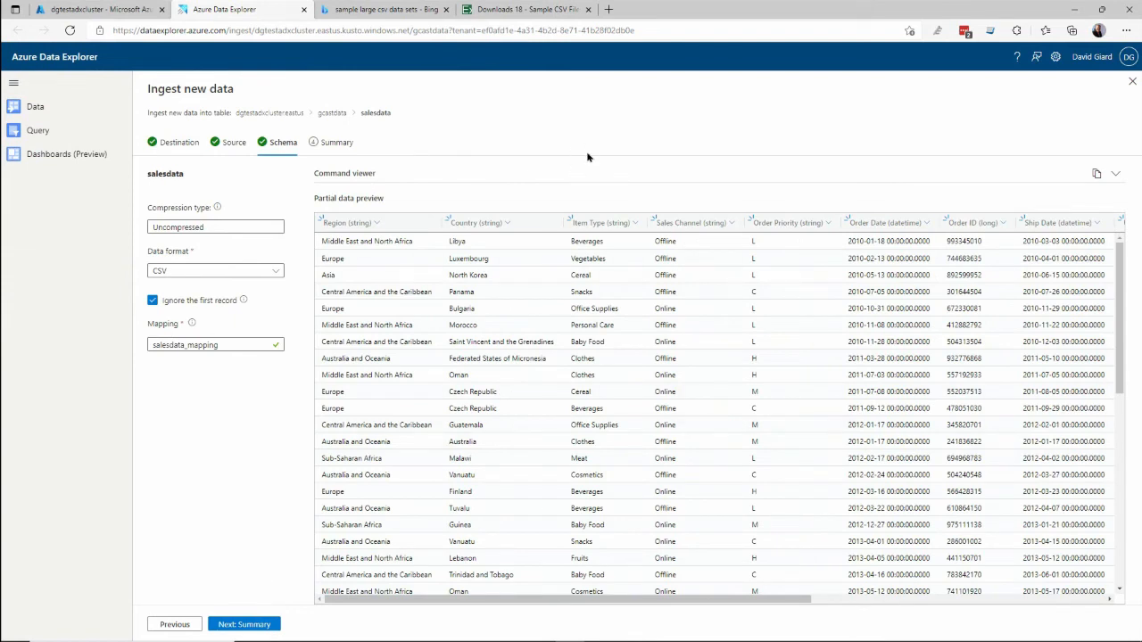
pyautogui.moveTo(382, 232)
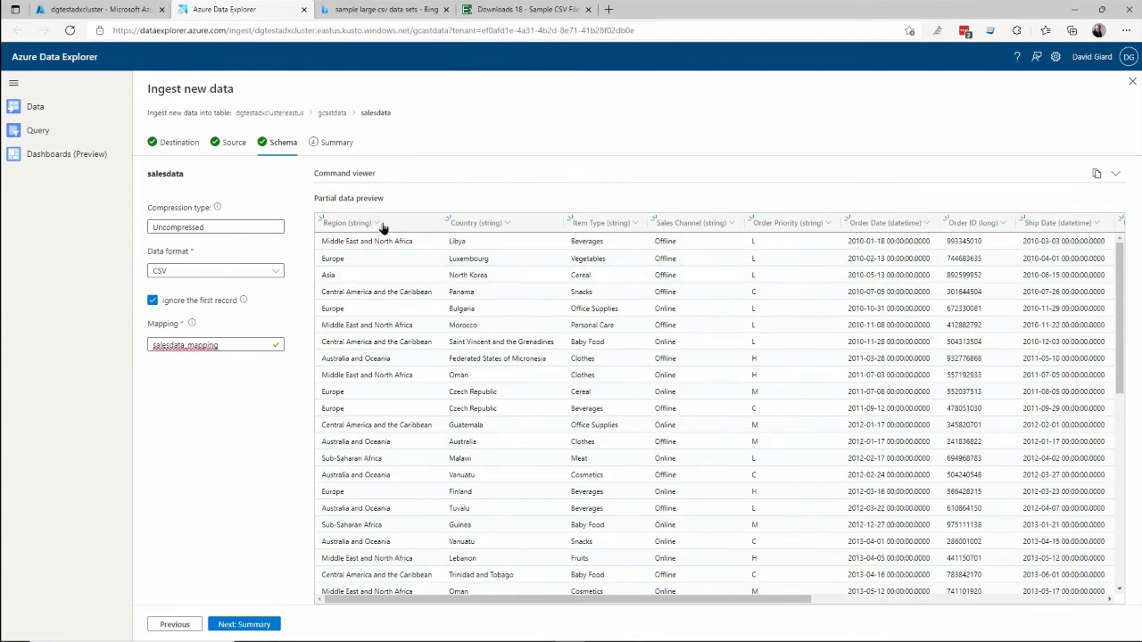
pyautogui.moveTo(549, 241)
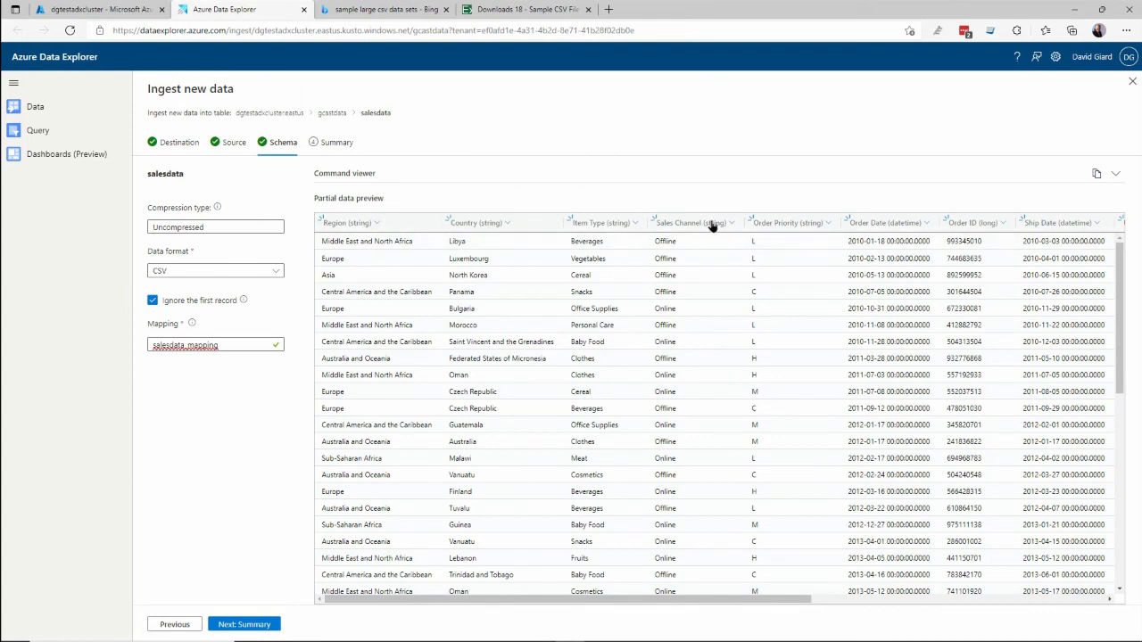
pyautogui.moveTo(526, 225)
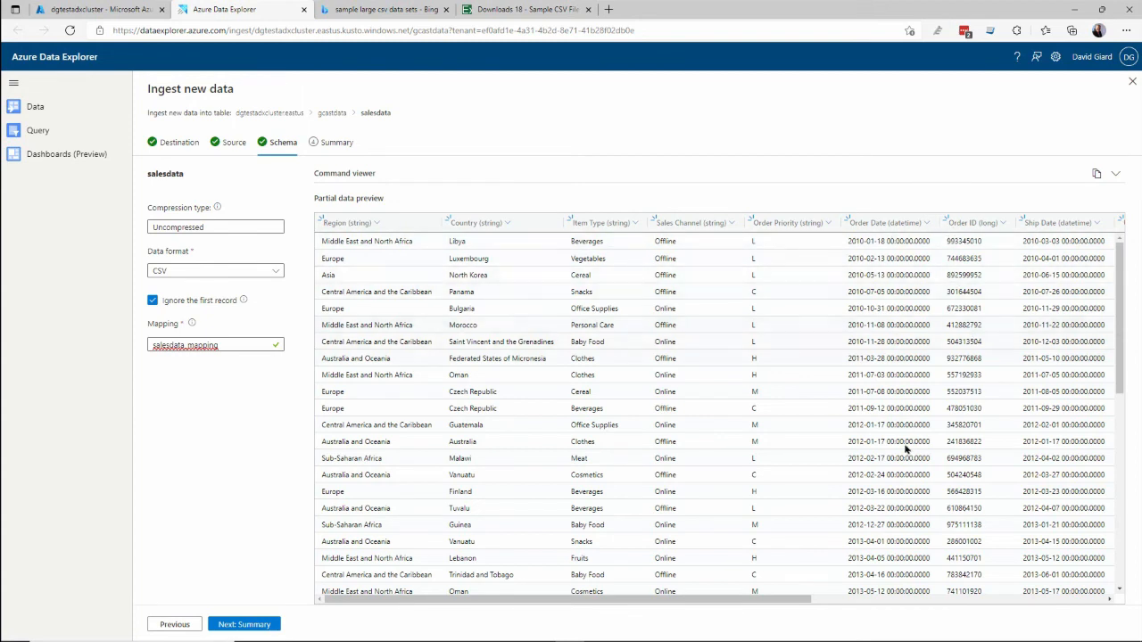
pyautogui.moveTo(1001, 224)
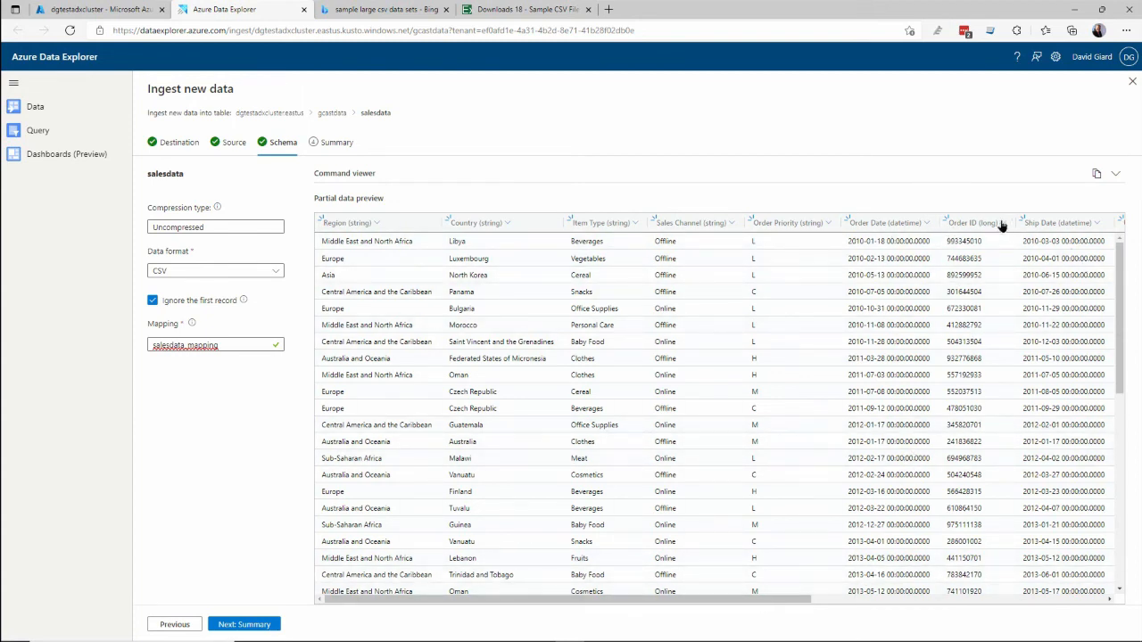
pyautogui.click(1006, 221)
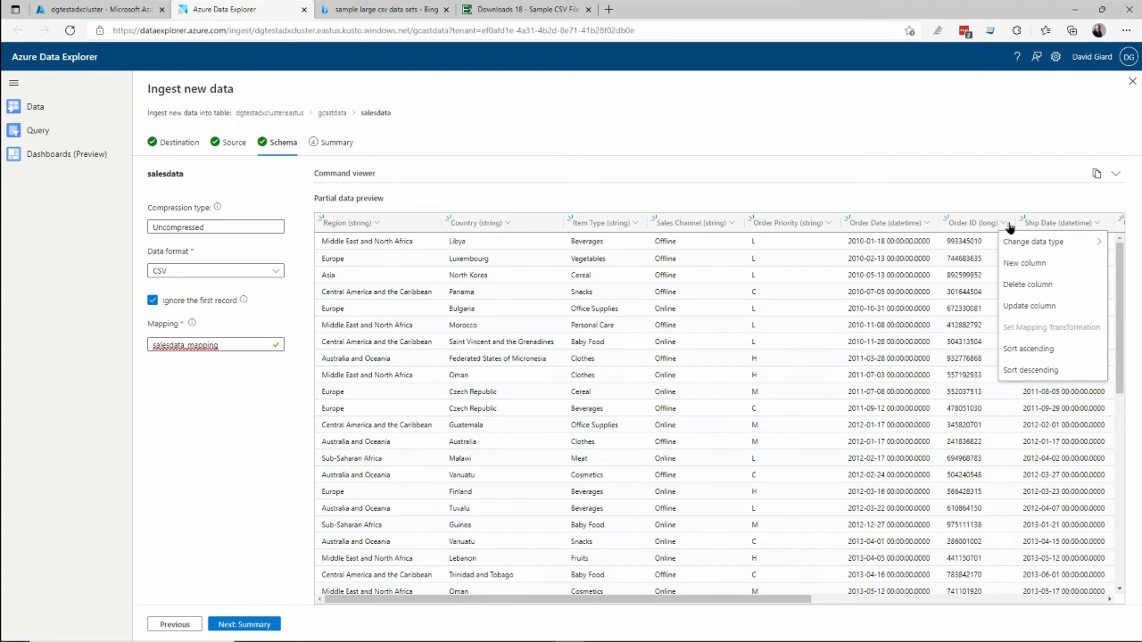
pyautogui.click(1031, 242)
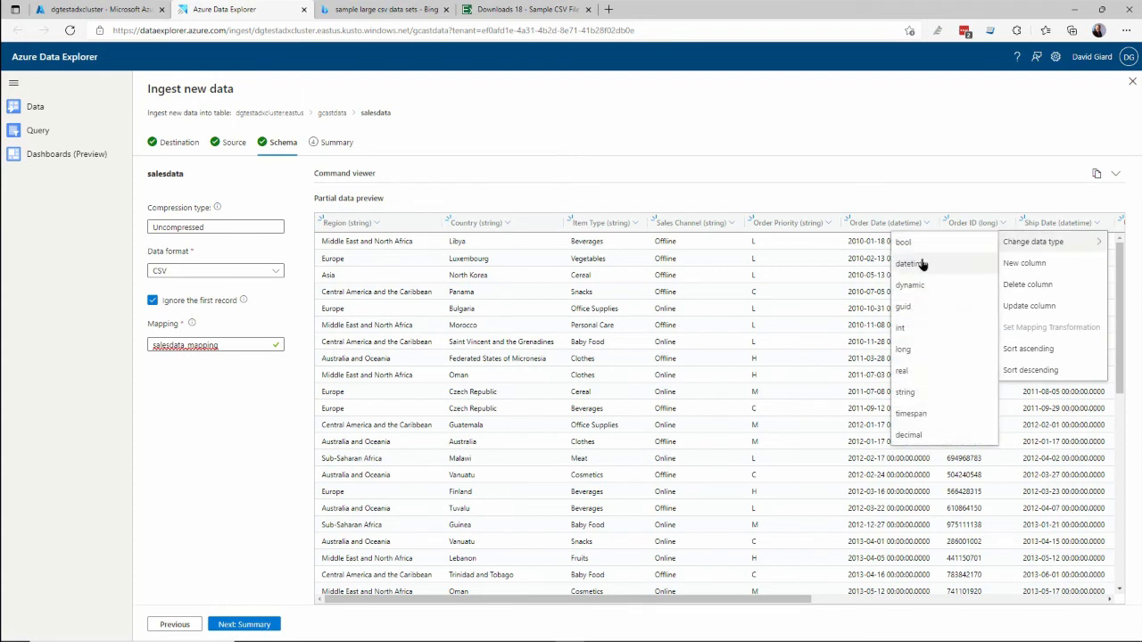
pyautogui.click(904, 392)
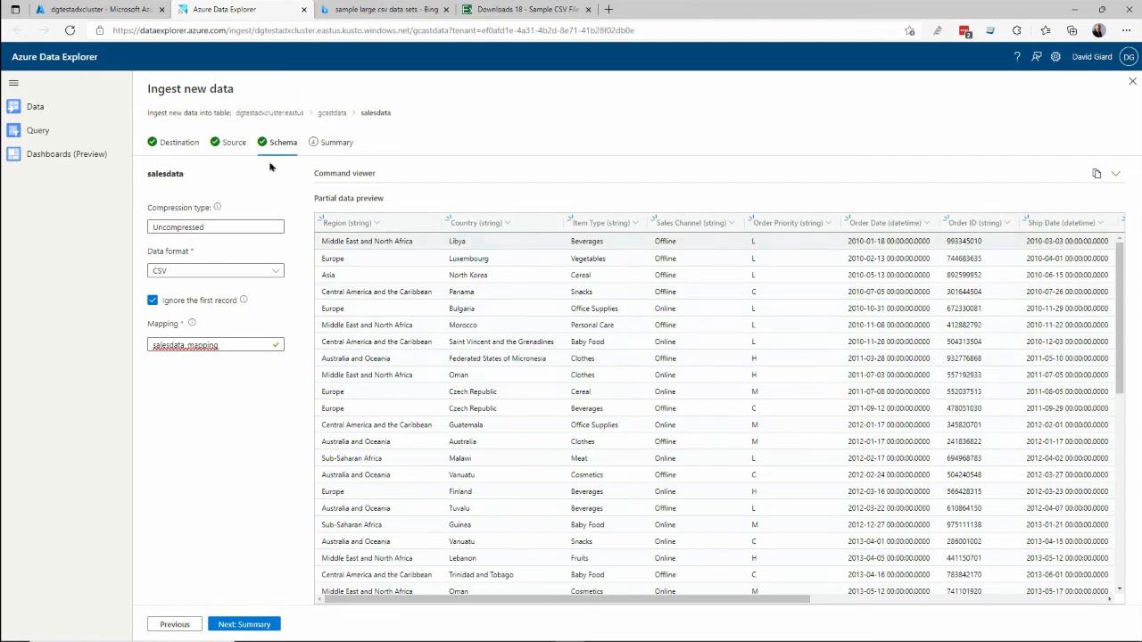
pyautogui.moveTo(223, 385)
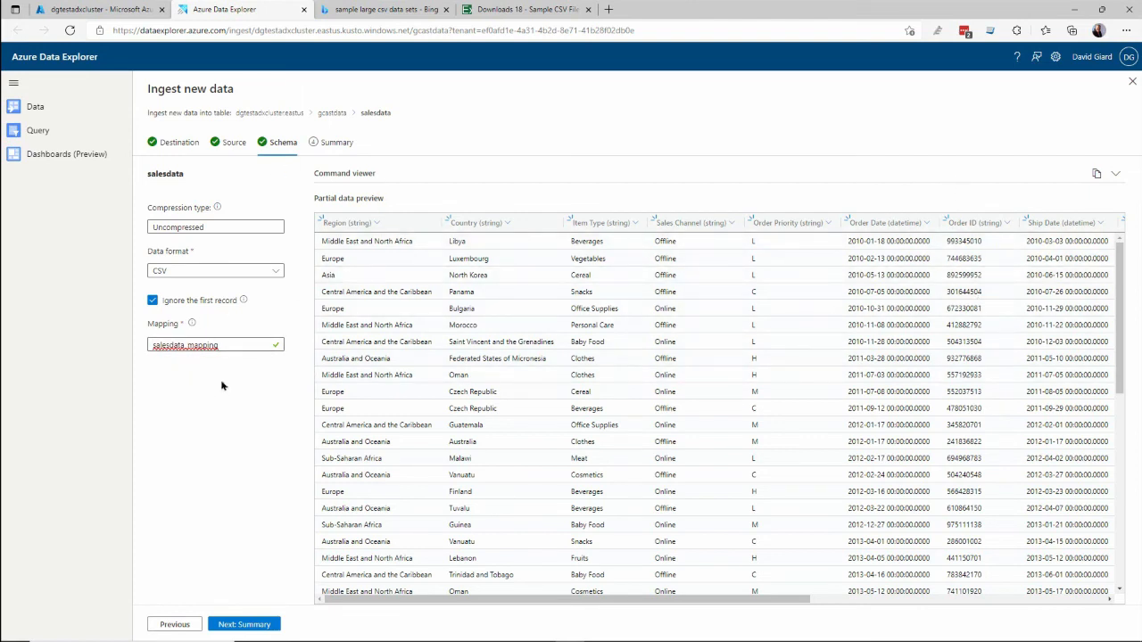
pyautogui.moveTo(185, 205)
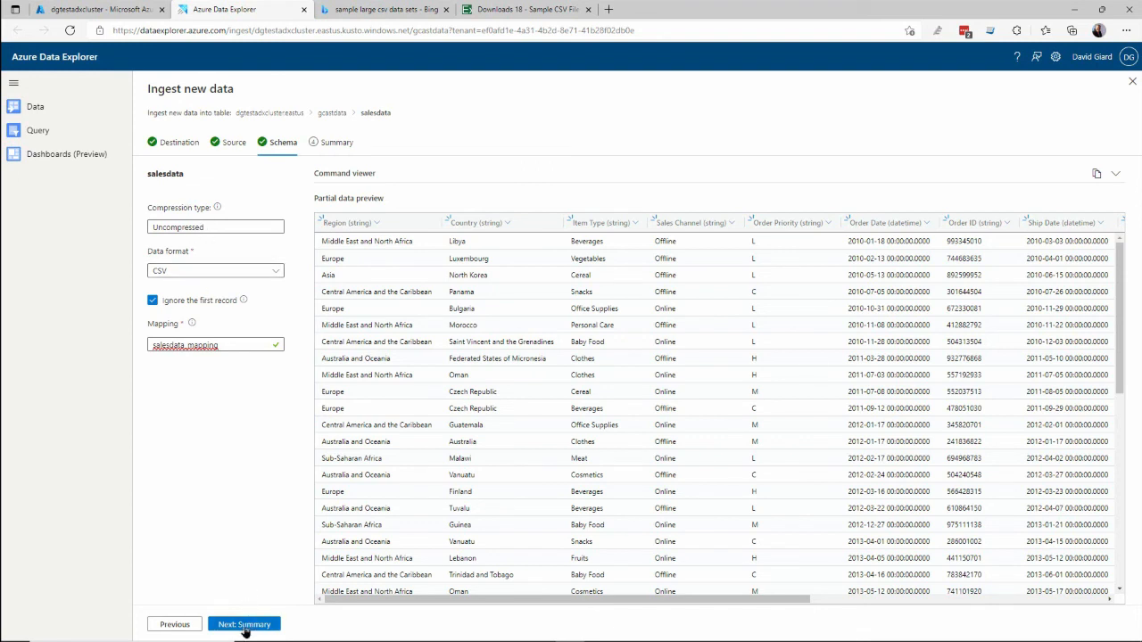
# - Run the ingestion into salesdata until 1 blob succeeds and the imported rows preview appears
pyautogui.click(243, 625)
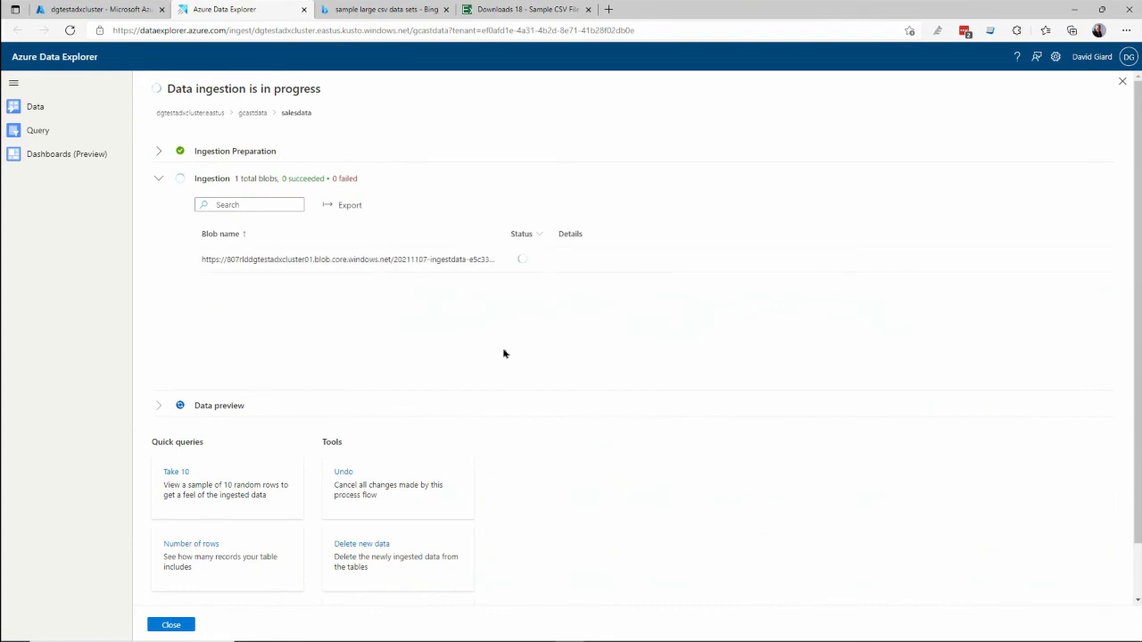
pyautogui.moveTo(507, 367)
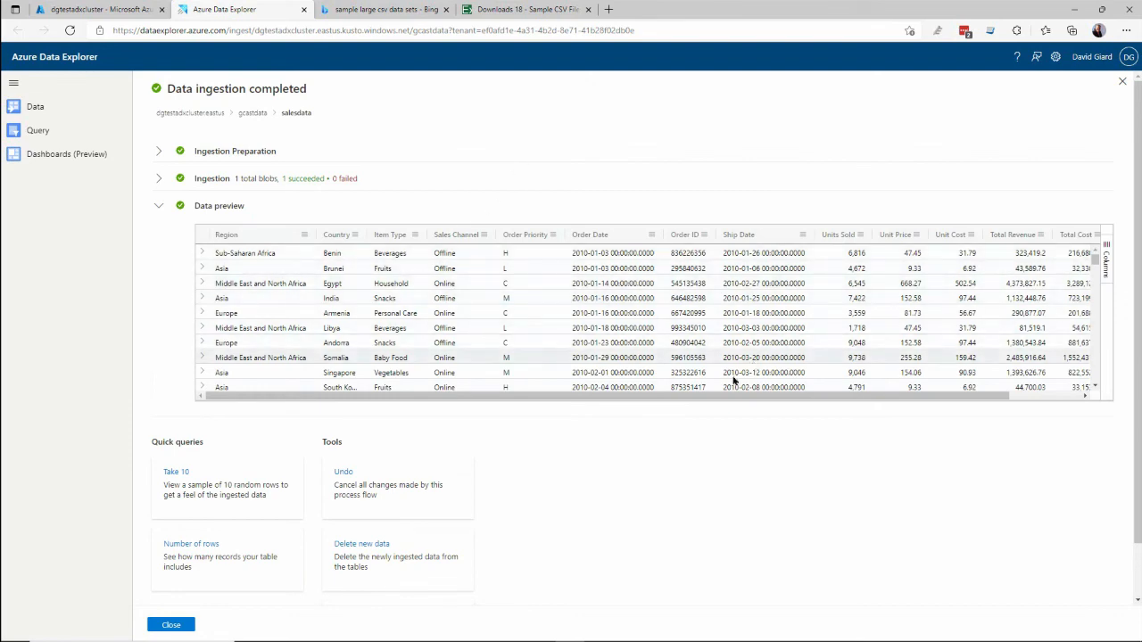
pyautogui.scroll(-3)
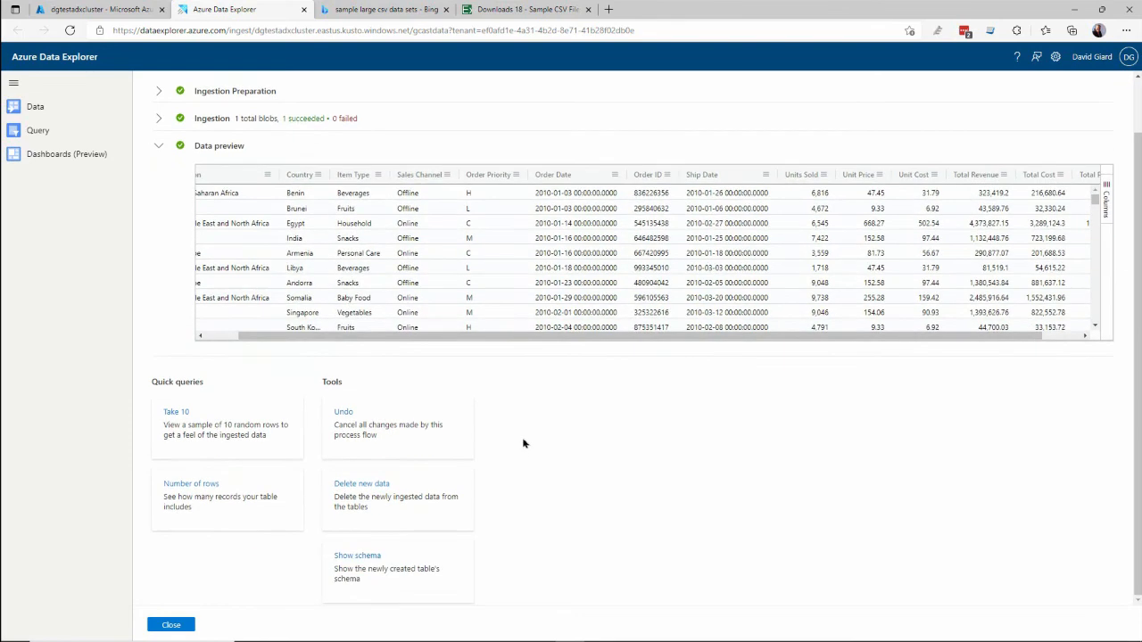
pyautogui.click(171, 625)
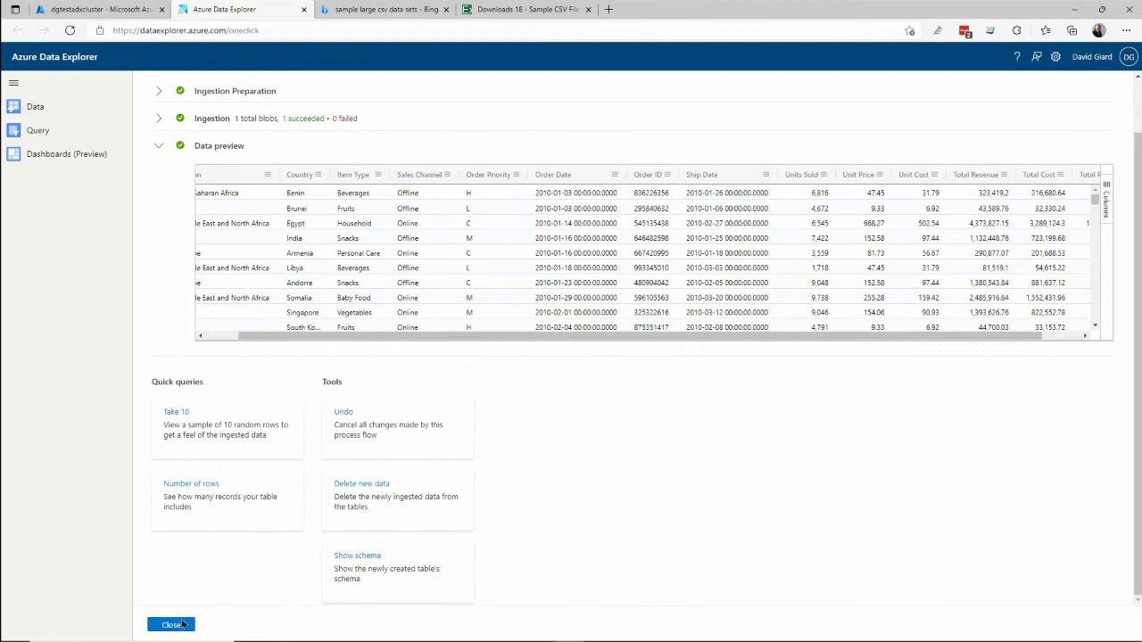
# - Close the ingestion summary to return to the Data Management page
pyautogui.click(171, 624)
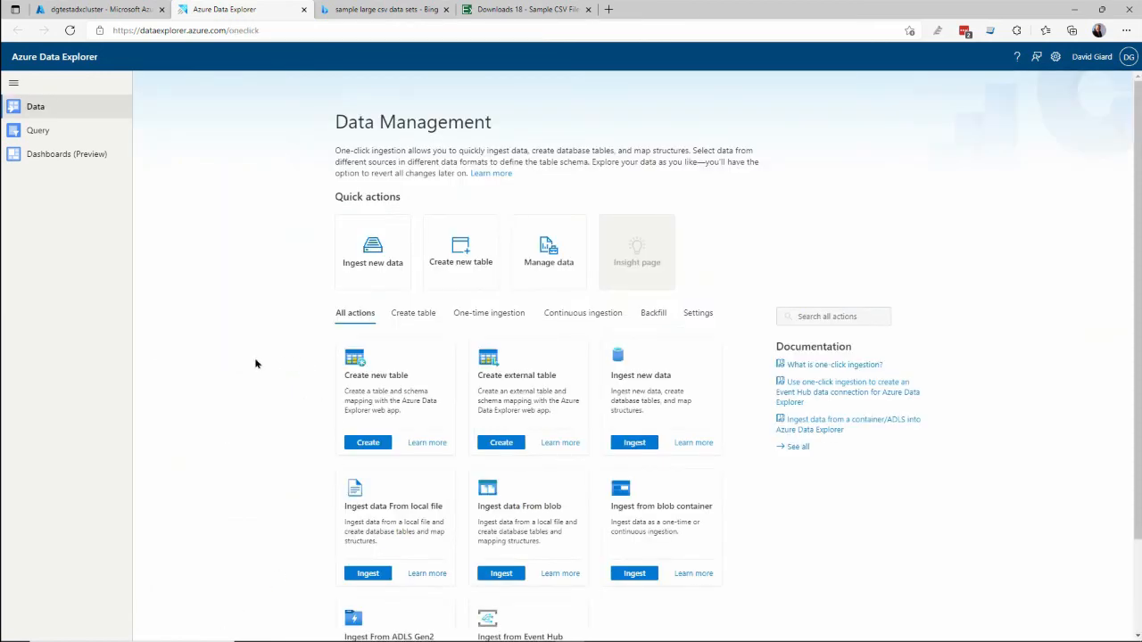
pyautogui.moveTo(70, 150)
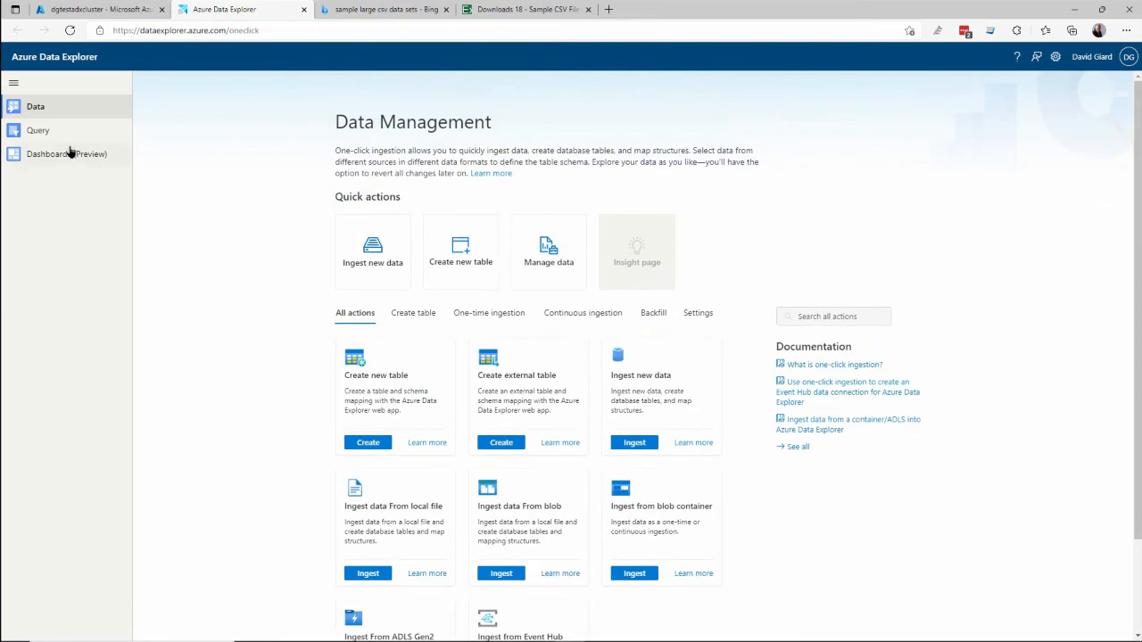
pyautogui.moveTo(232, 154)
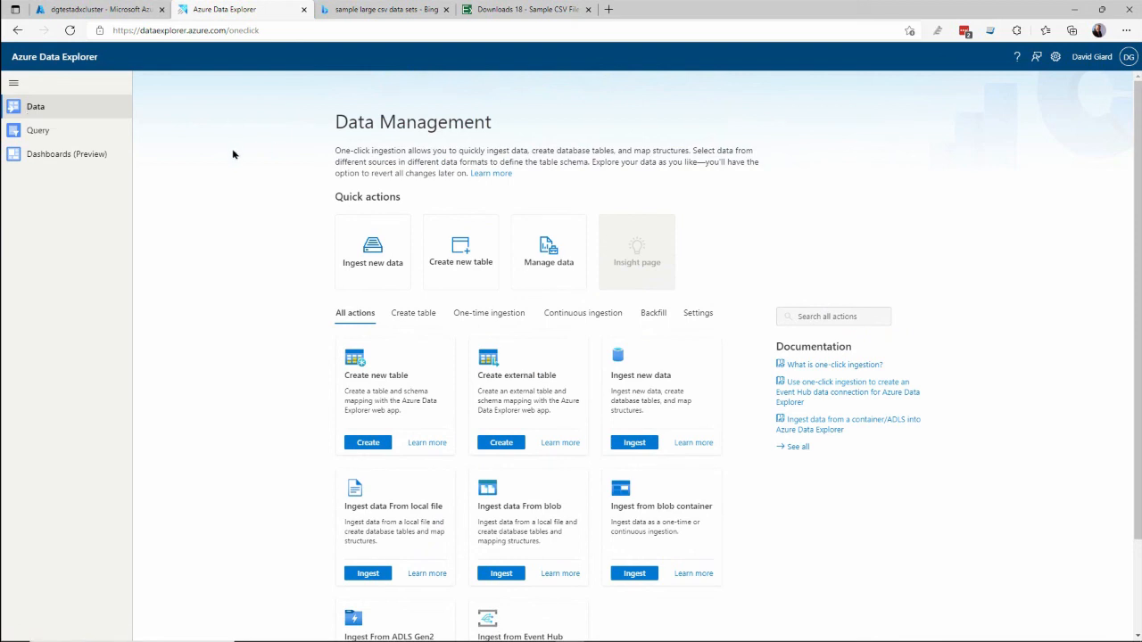
pyautogui.moveTo(250, 150)
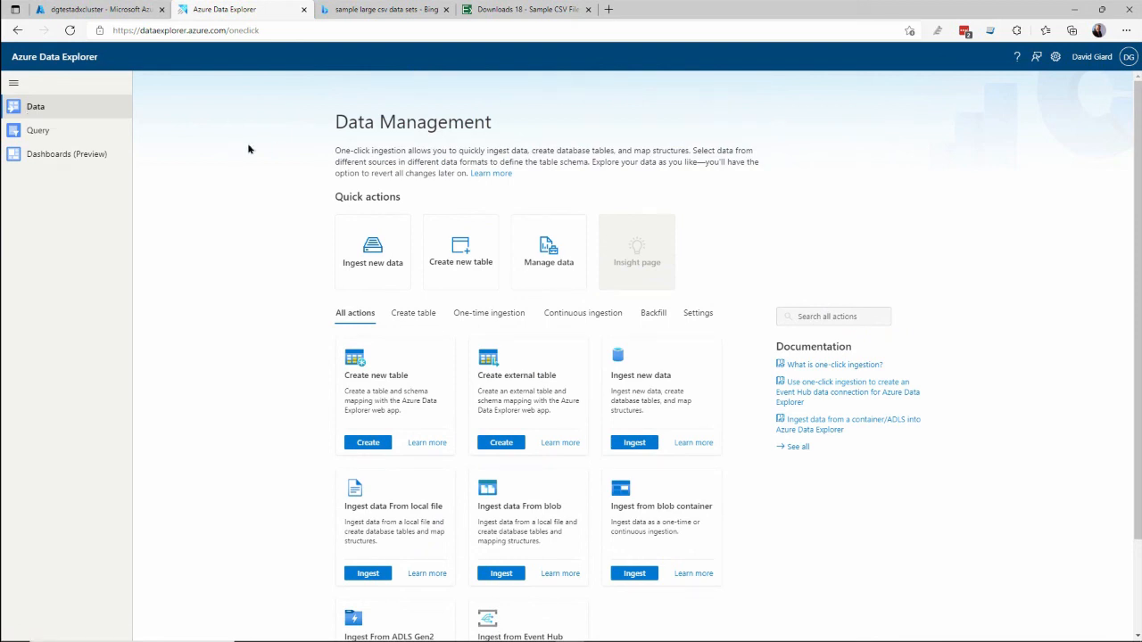